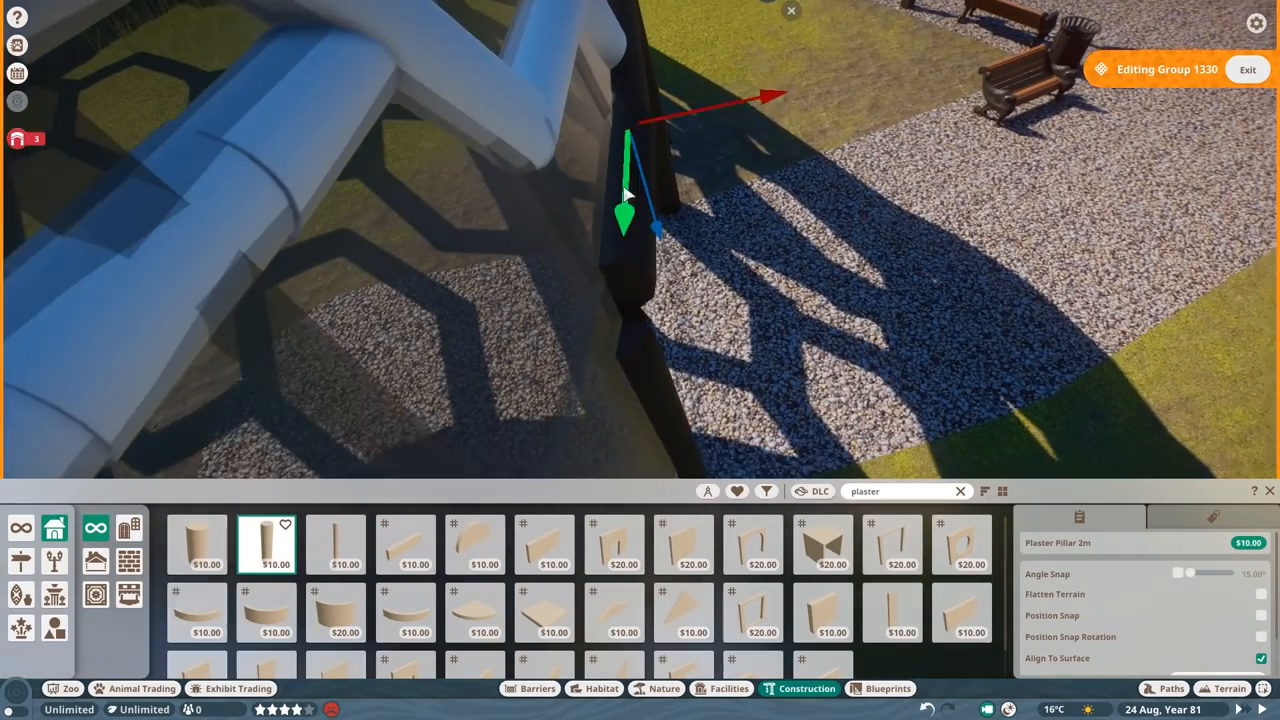
- Place dark Wood Beam posts and a lintel around the dome doorway opening
type("beam")
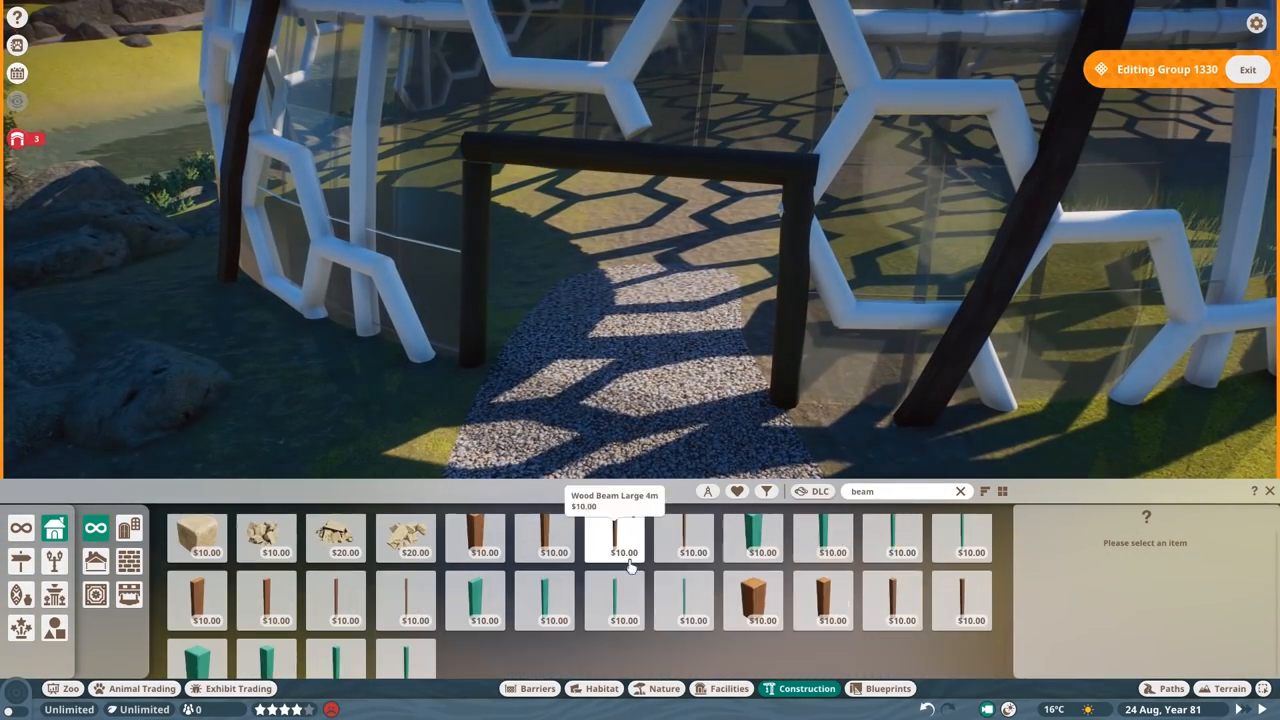
left_click(896, 604)
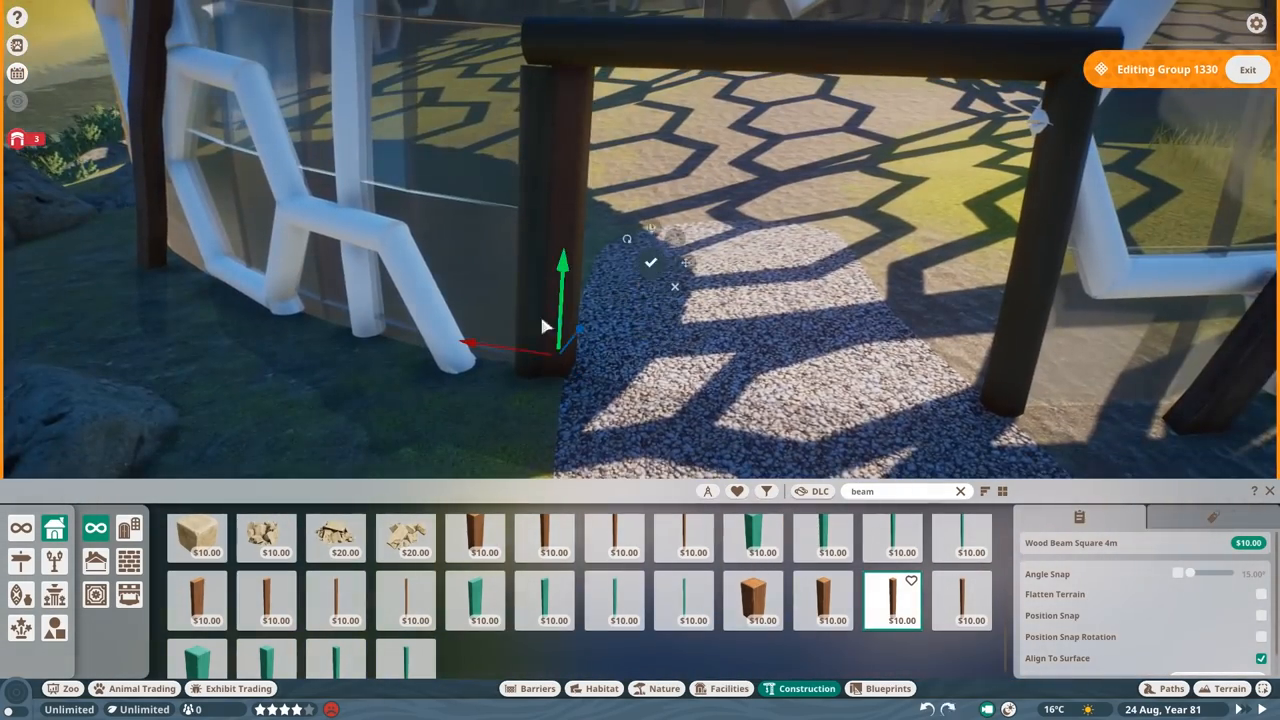
left_click(620, 536)
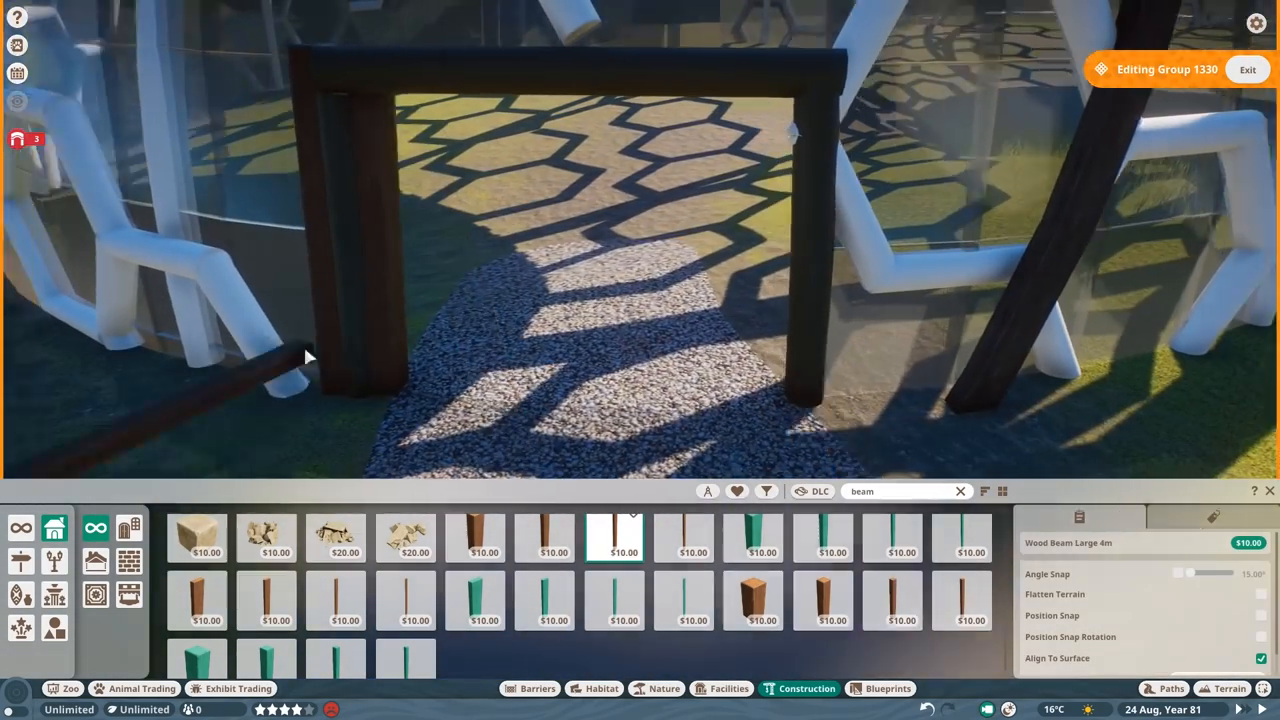
left_click(898, 606)
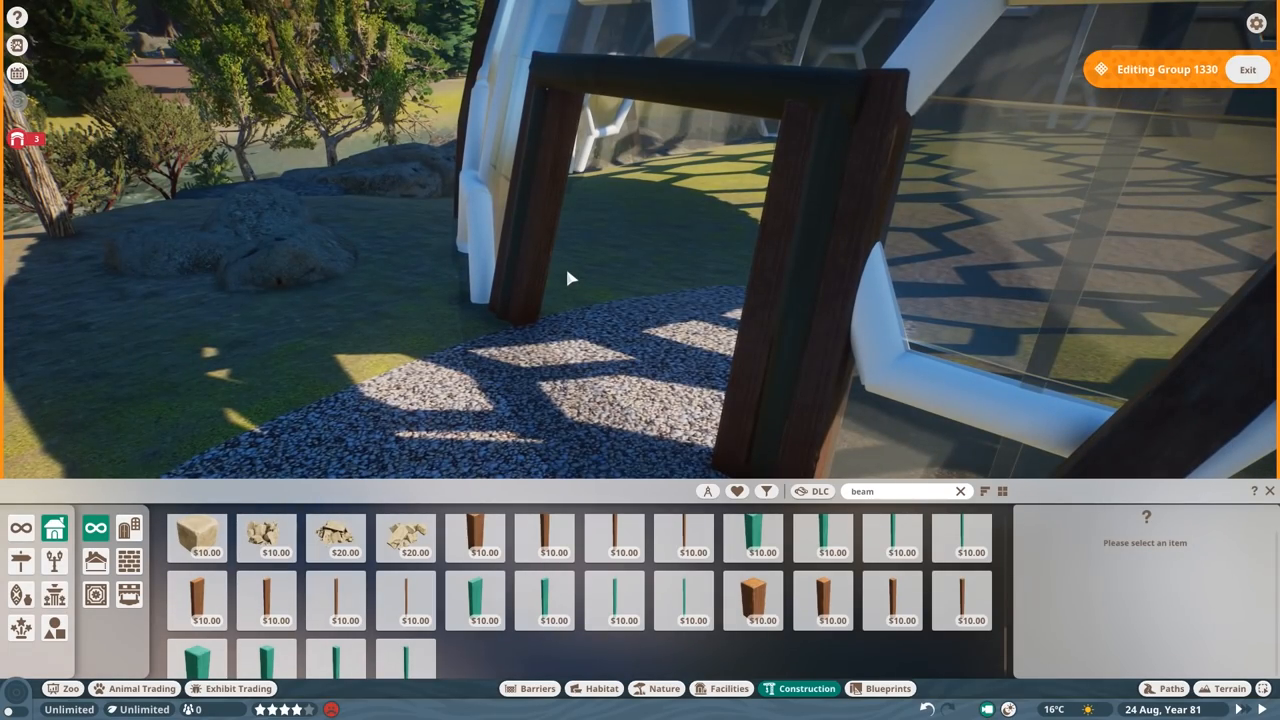
left_click(964, 612)
type("concre")
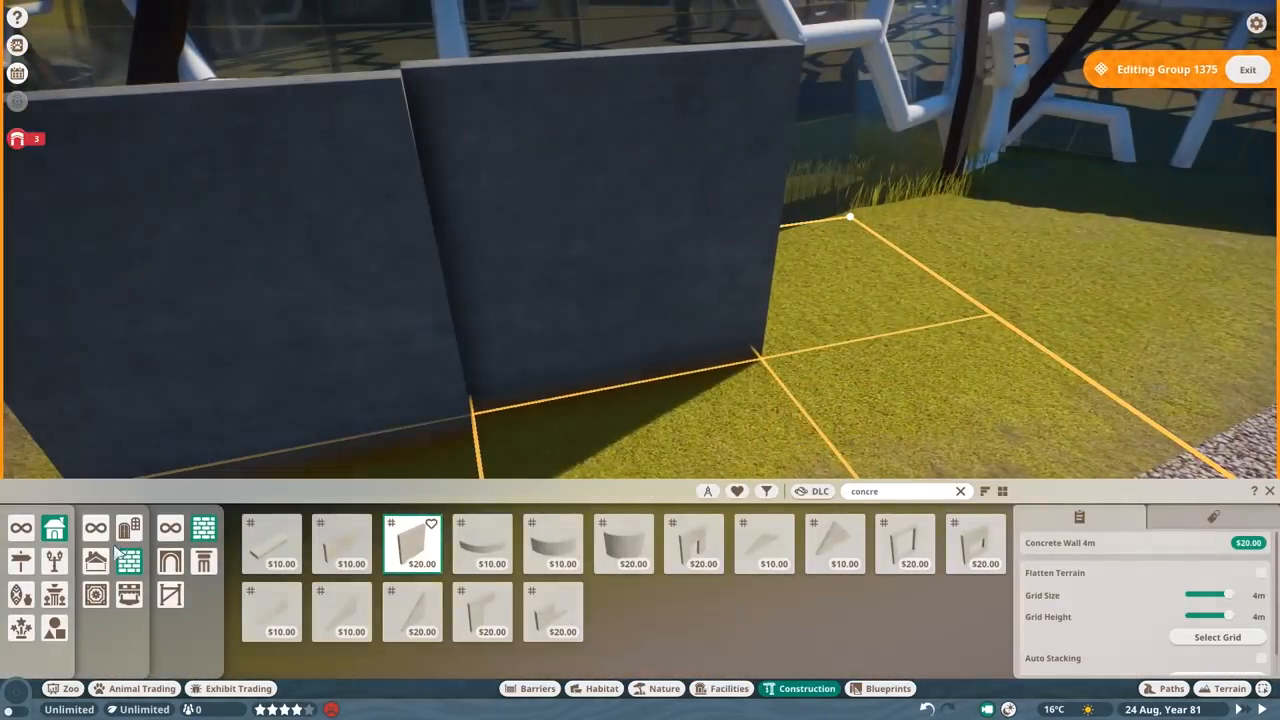
- Place a Concrete Wall section and raise a grey primitive cuboid up against it
left_click(272, 544)
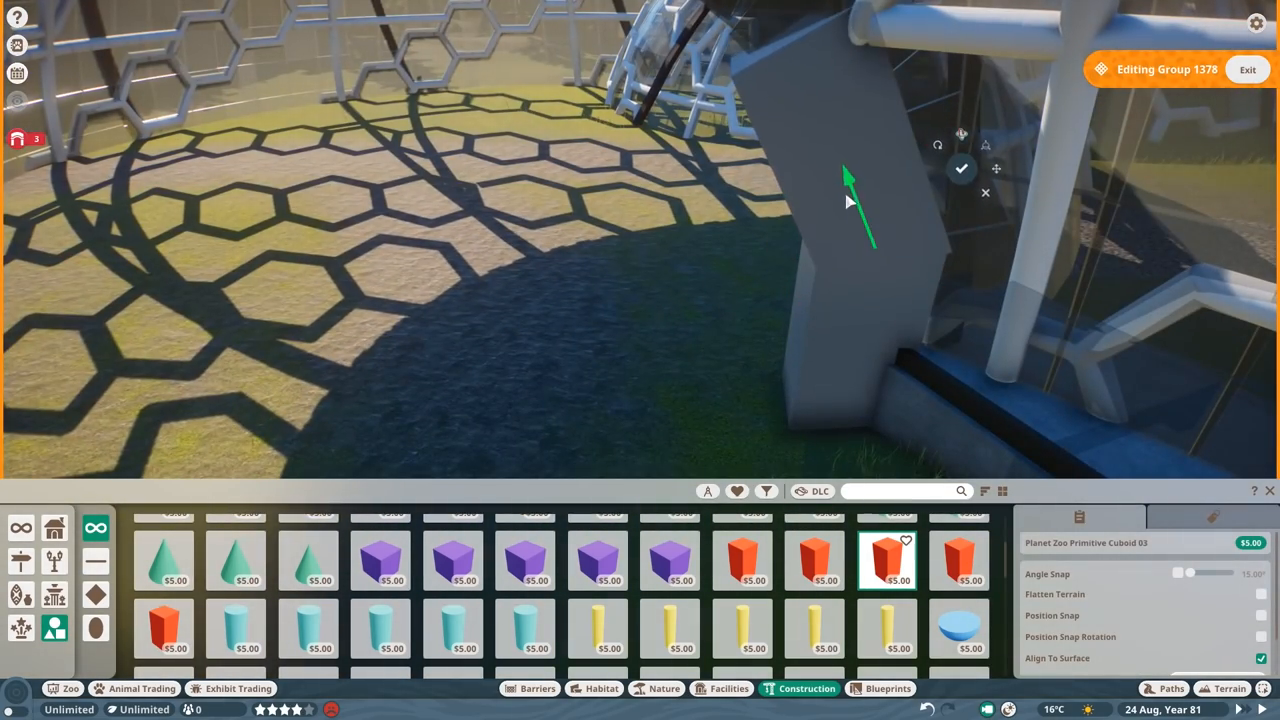
left_click_drag(850, 180, 744, 310)
type("beam")
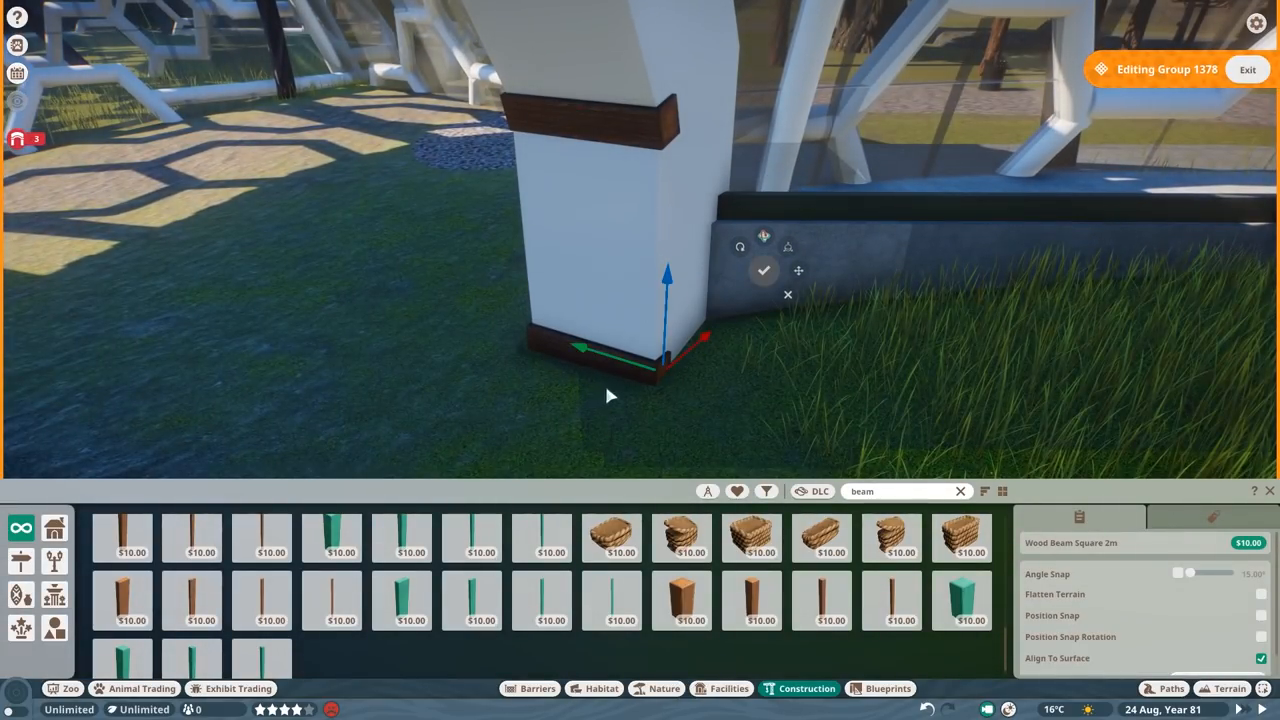
- Place Wood Beam Square 2m trim at the base of the white pillar
left_click(820, 600)
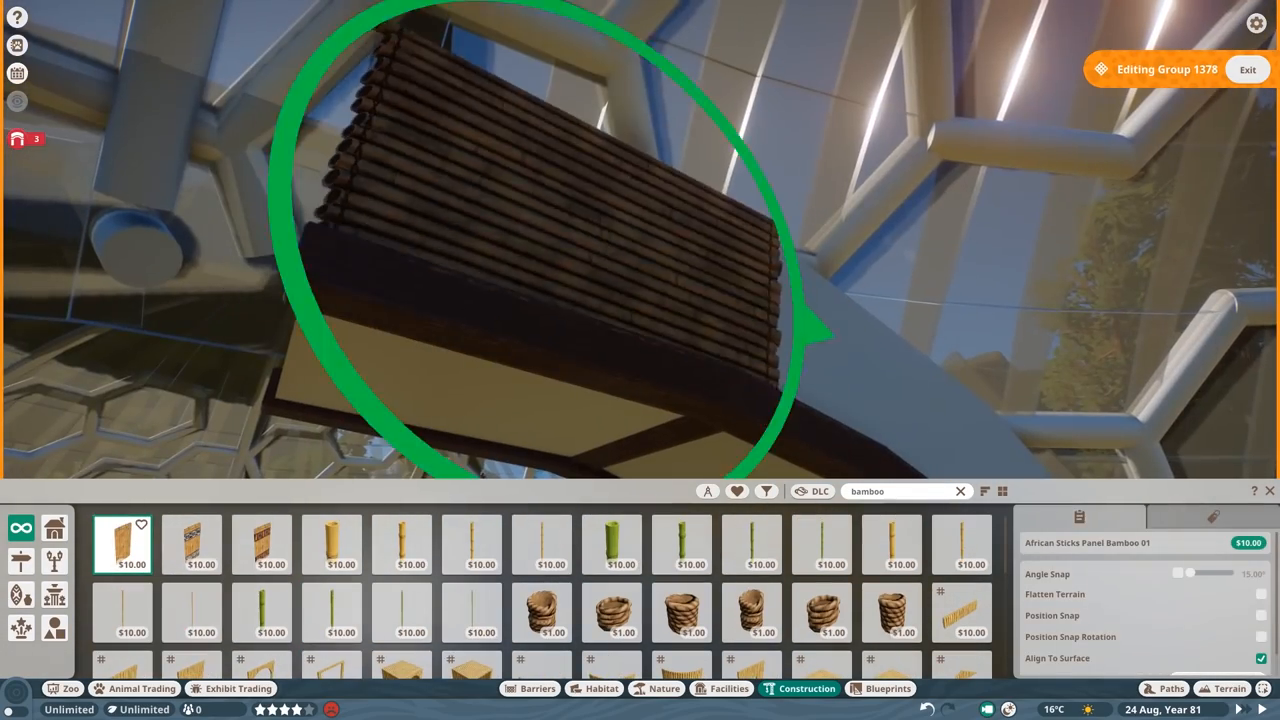
- Rotate African Sticks Panel Bamboo pieces and fit them along the curved roof edge
left_click(260, 544)
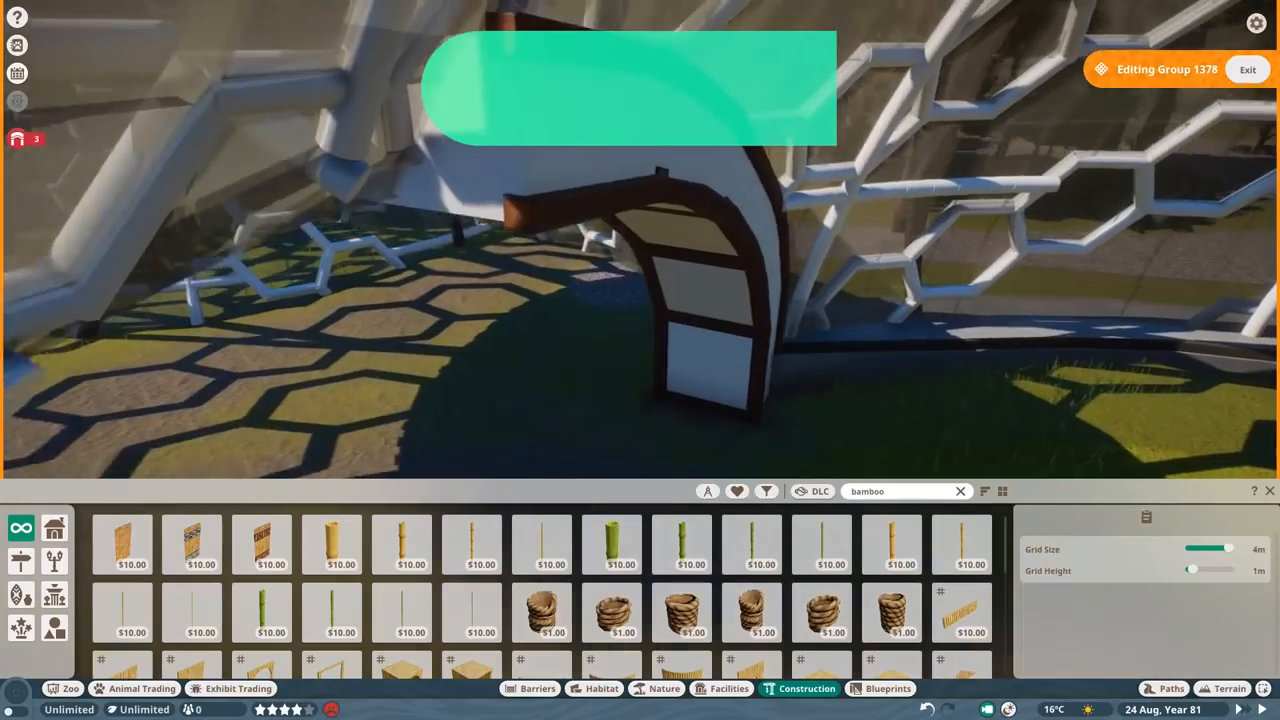
left_click(122, 544)
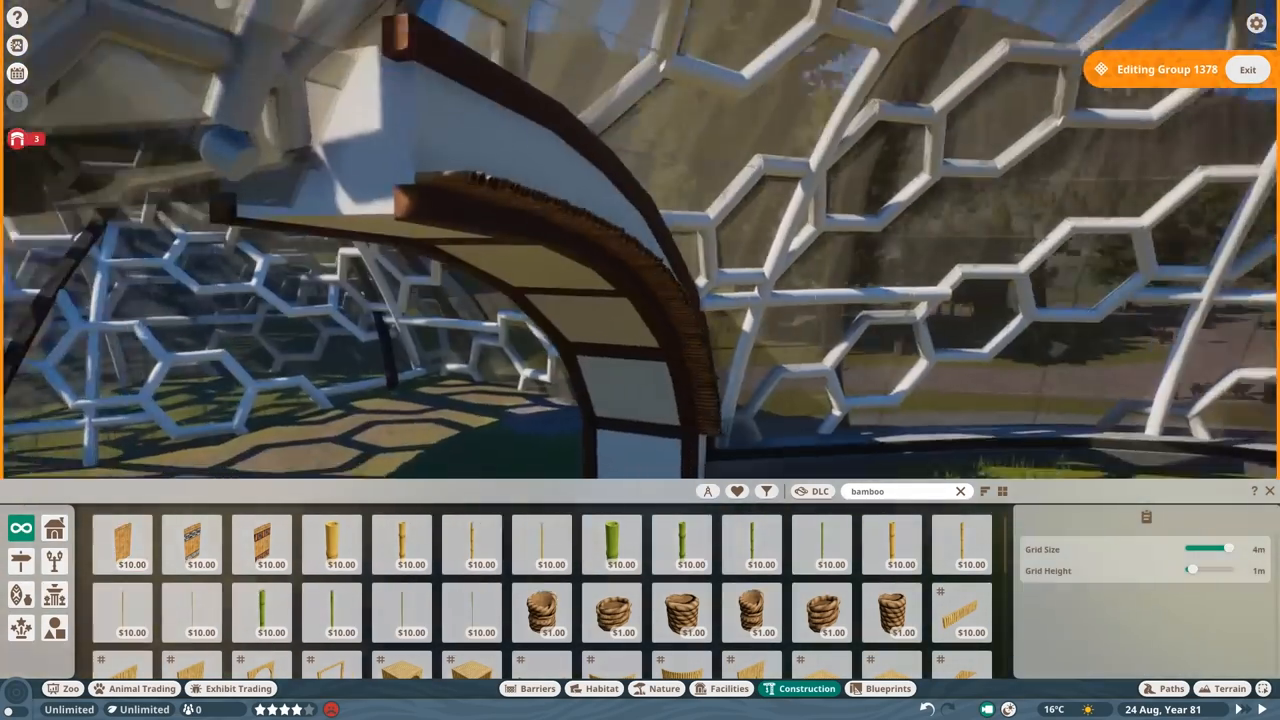
left_click(408, 554)
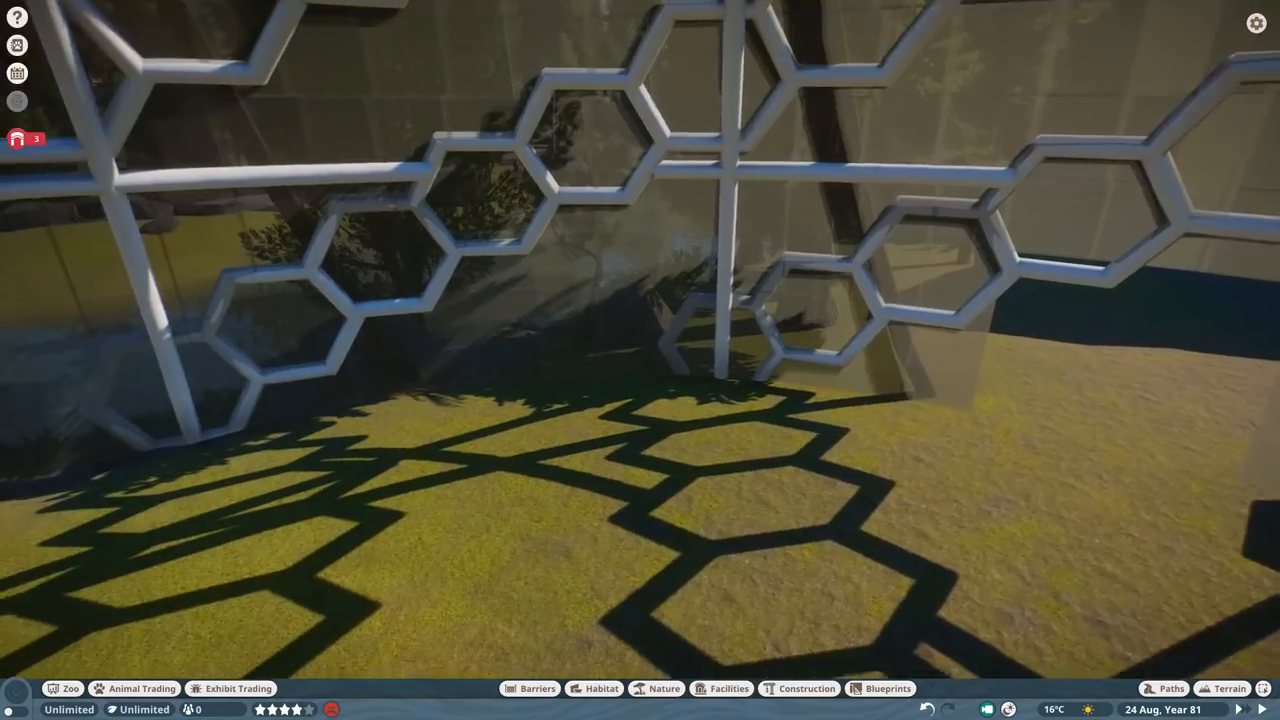
- Exit the edit group and select Pygmy Hippo in the Zoopedia
left_click(796, 688)
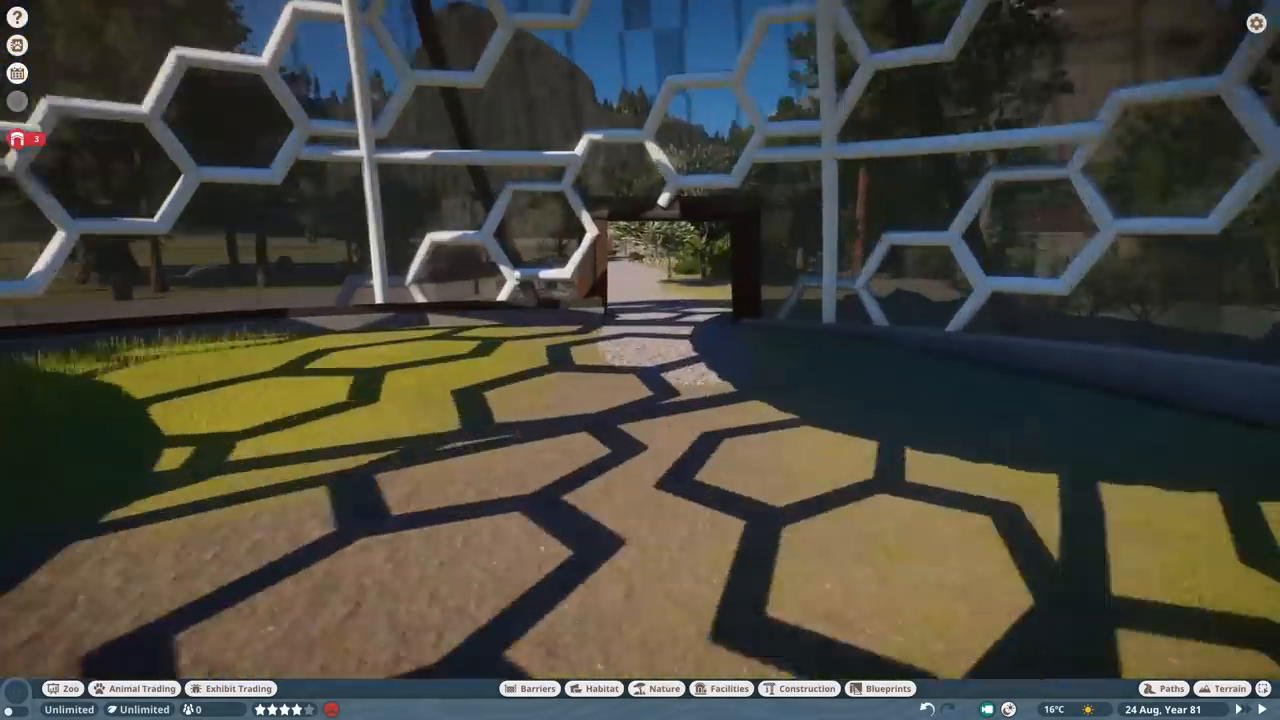
left_click(1228, 684)
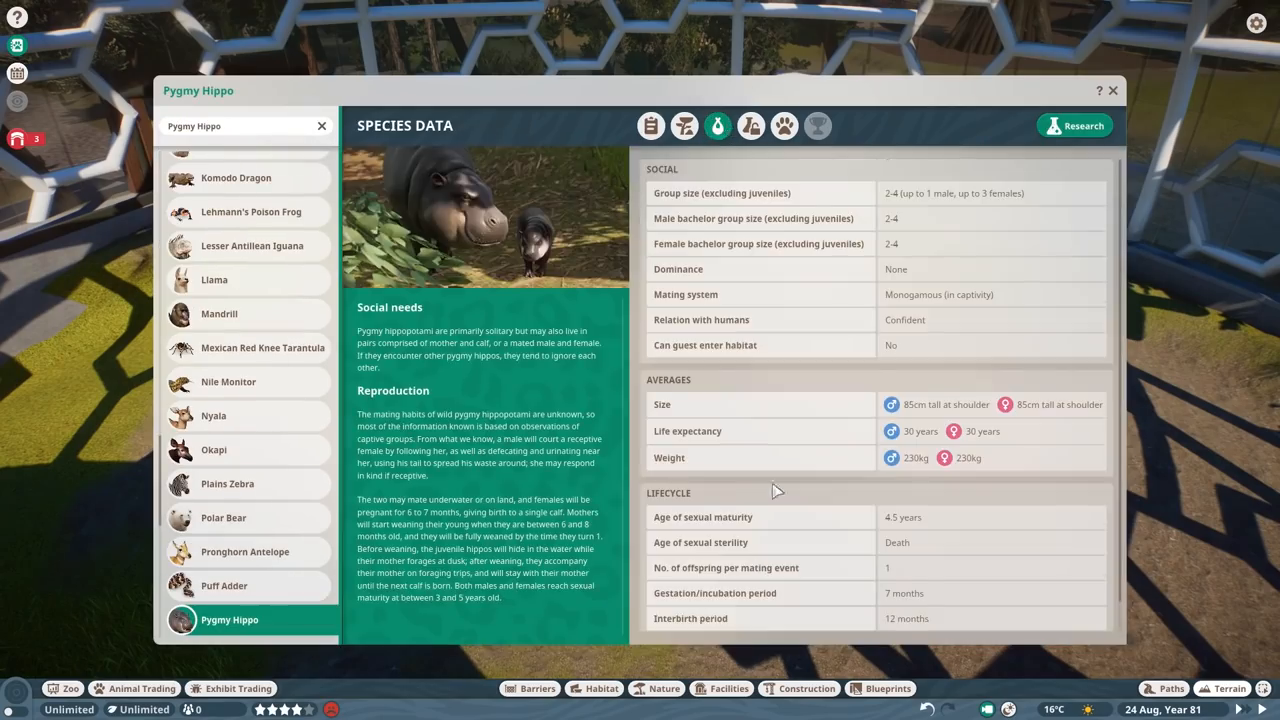
left_click(1124, 92)
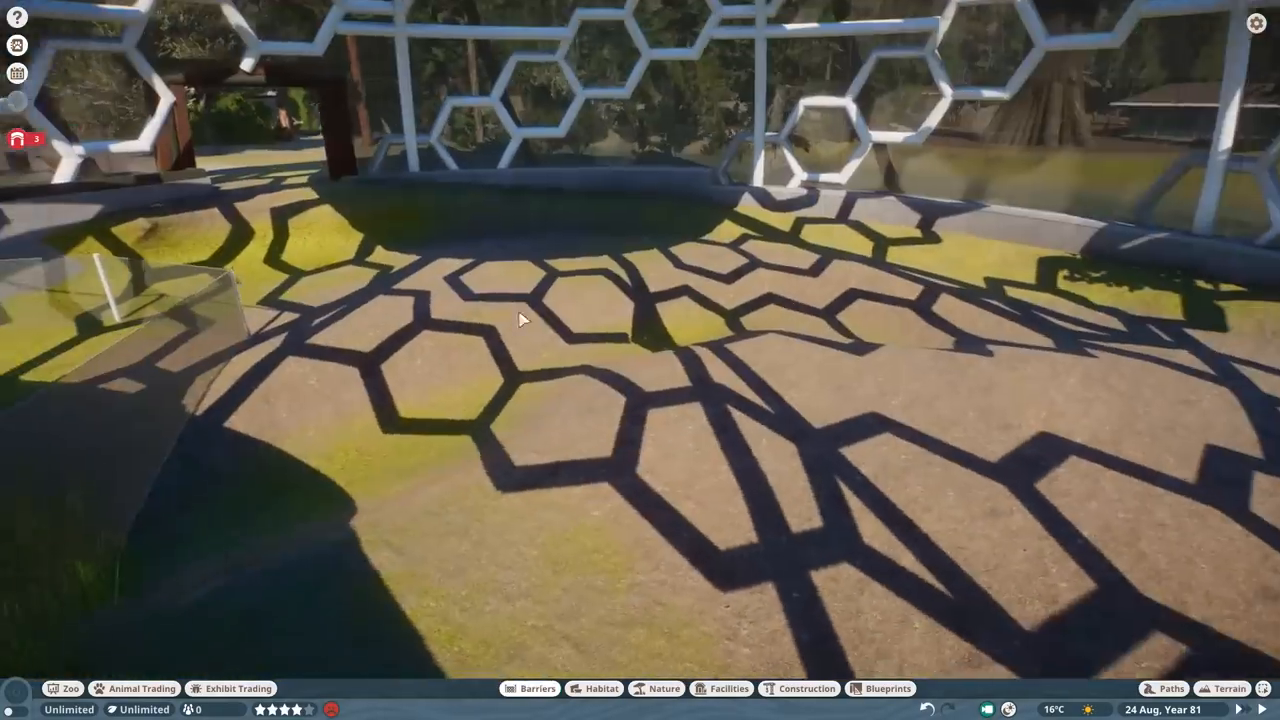
- Switch to Barriers and set a glass barrier corner around the pond area
left_click(524, 688)
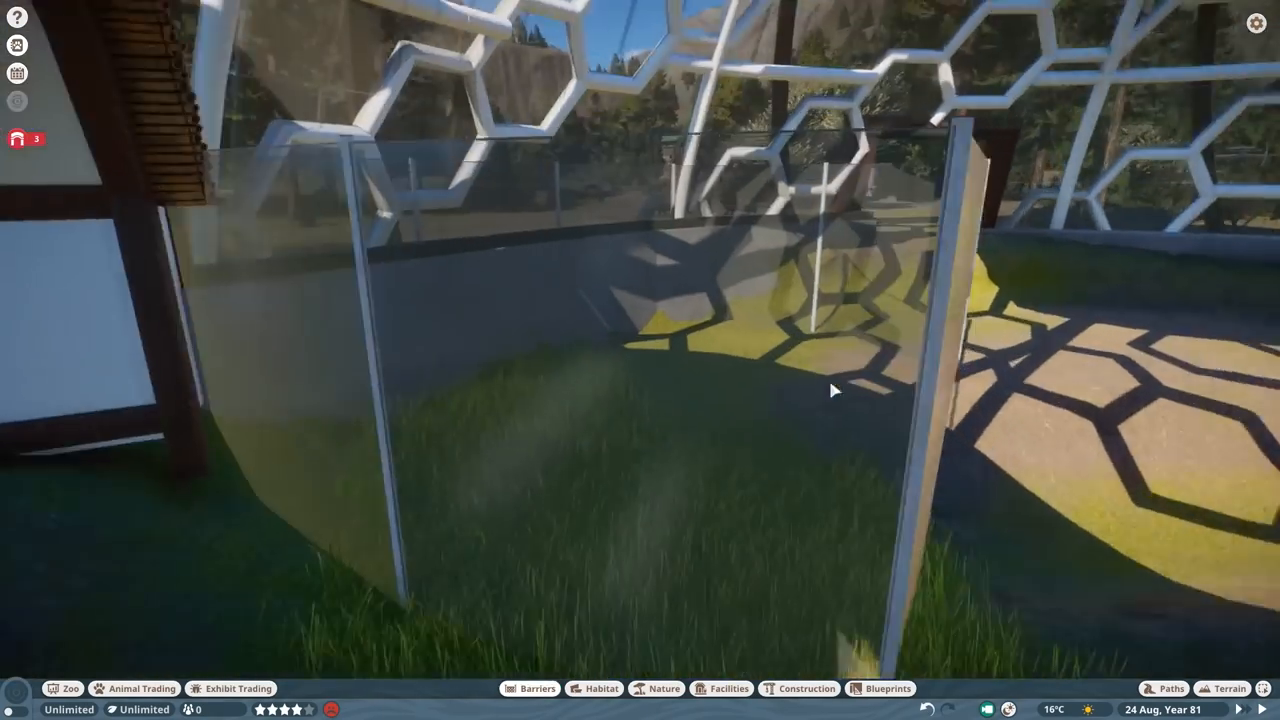
left_click(526, 688)
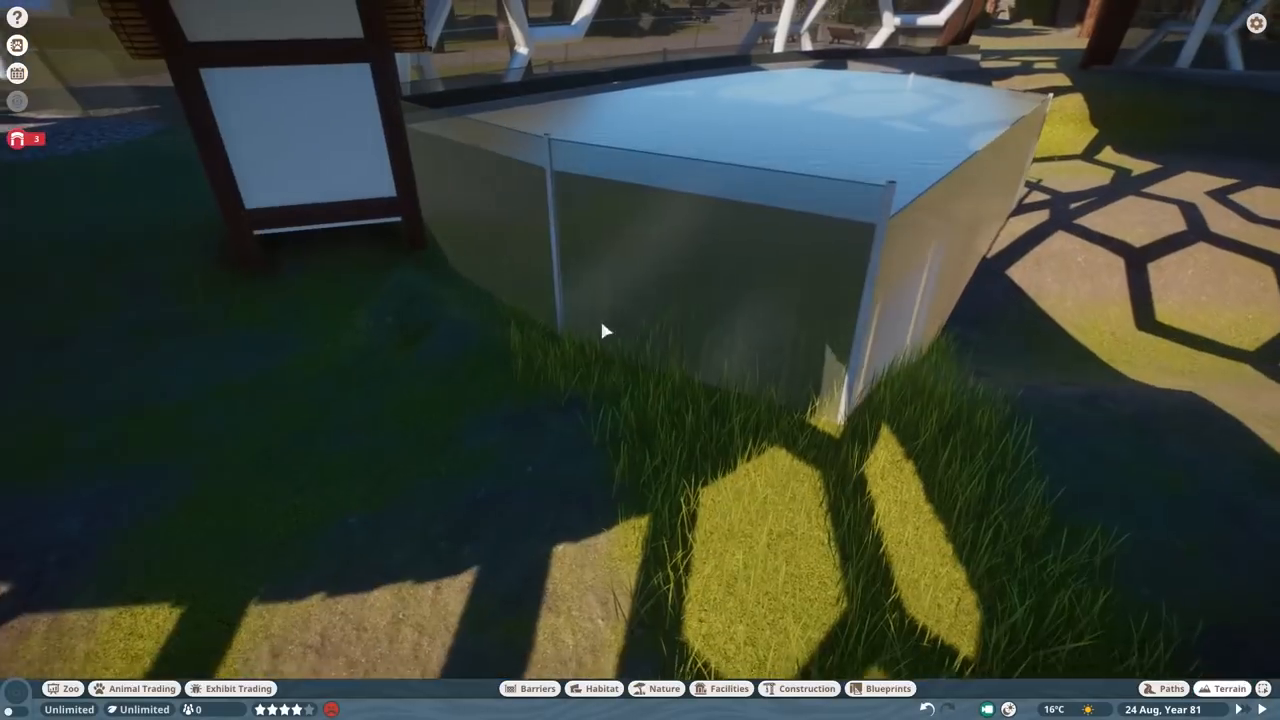
left_click(1228, 680)
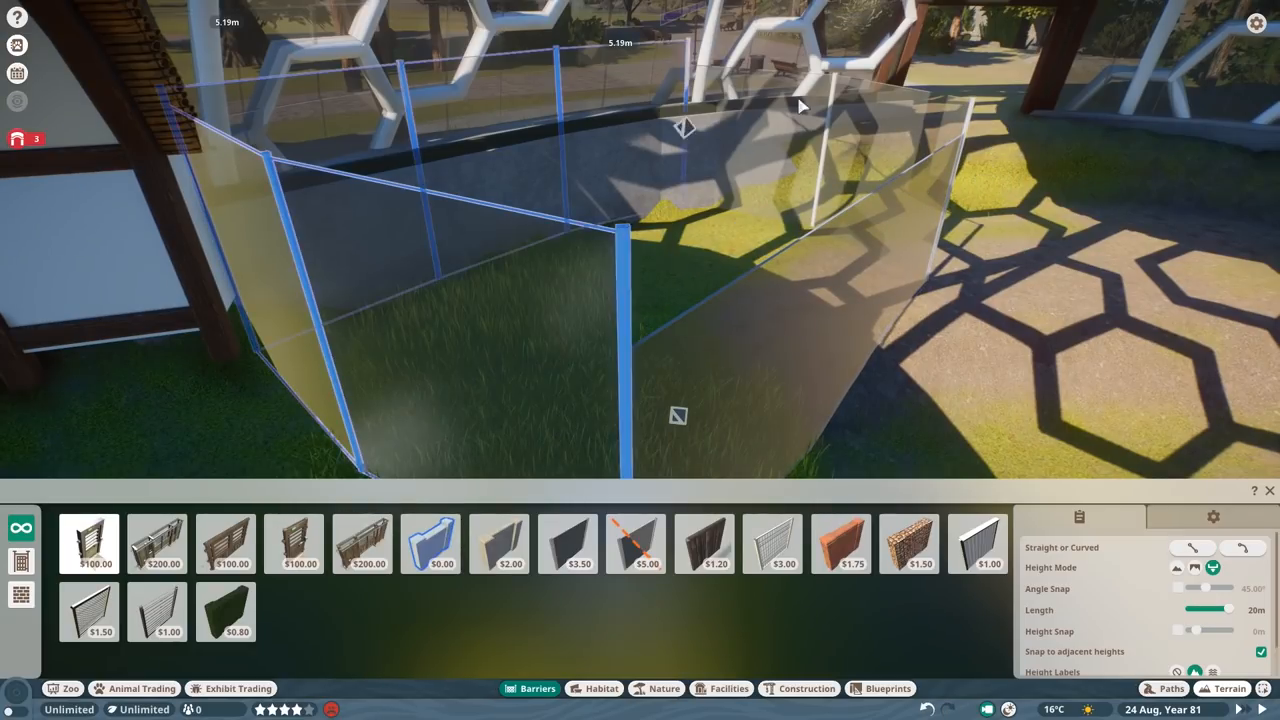
left_click(568, 544)
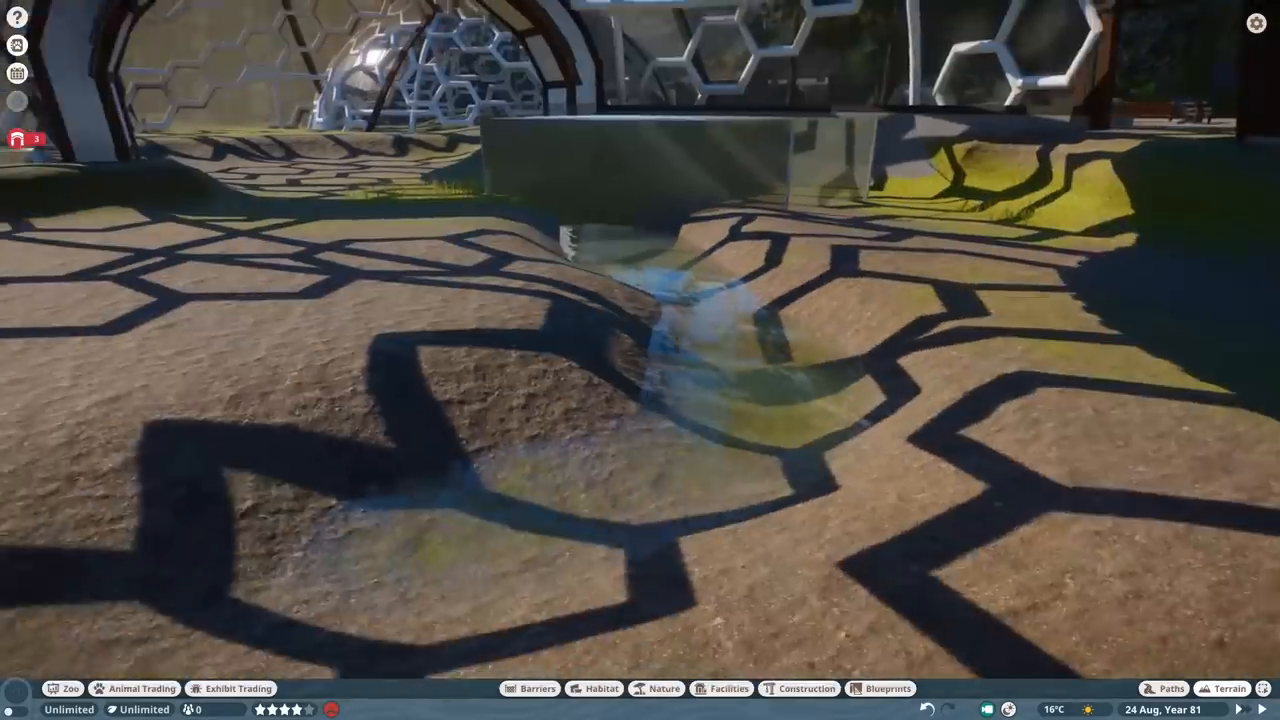
- Smooth and flatten the dome terrain to foundation, then browse the Nature rocks catalogue
left_click(1228, 684)
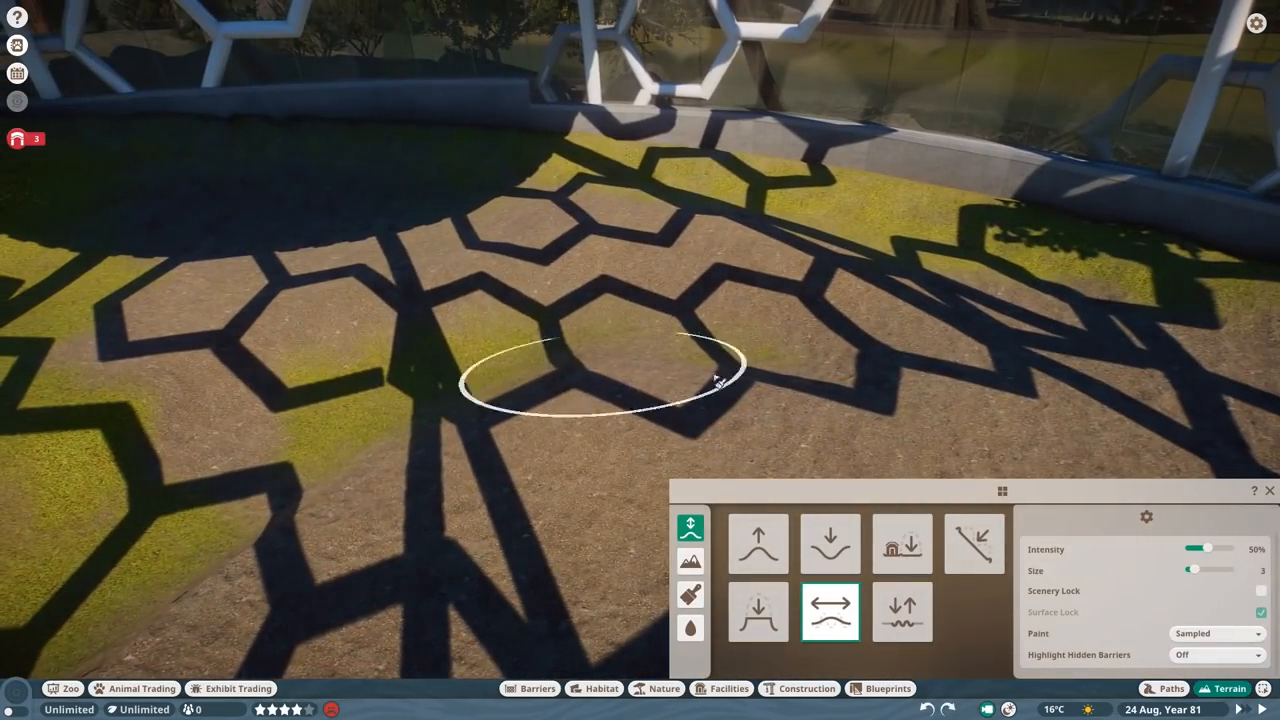
left_click(692, 628)
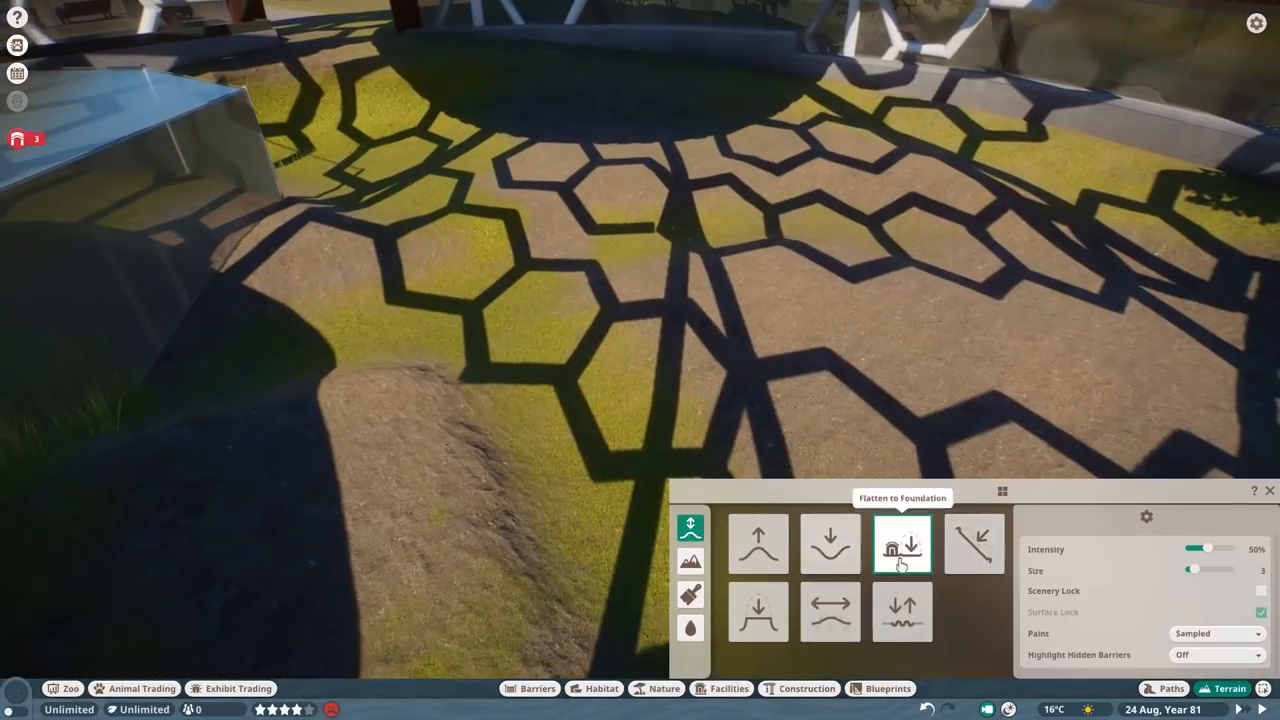
left_click(824, 624)
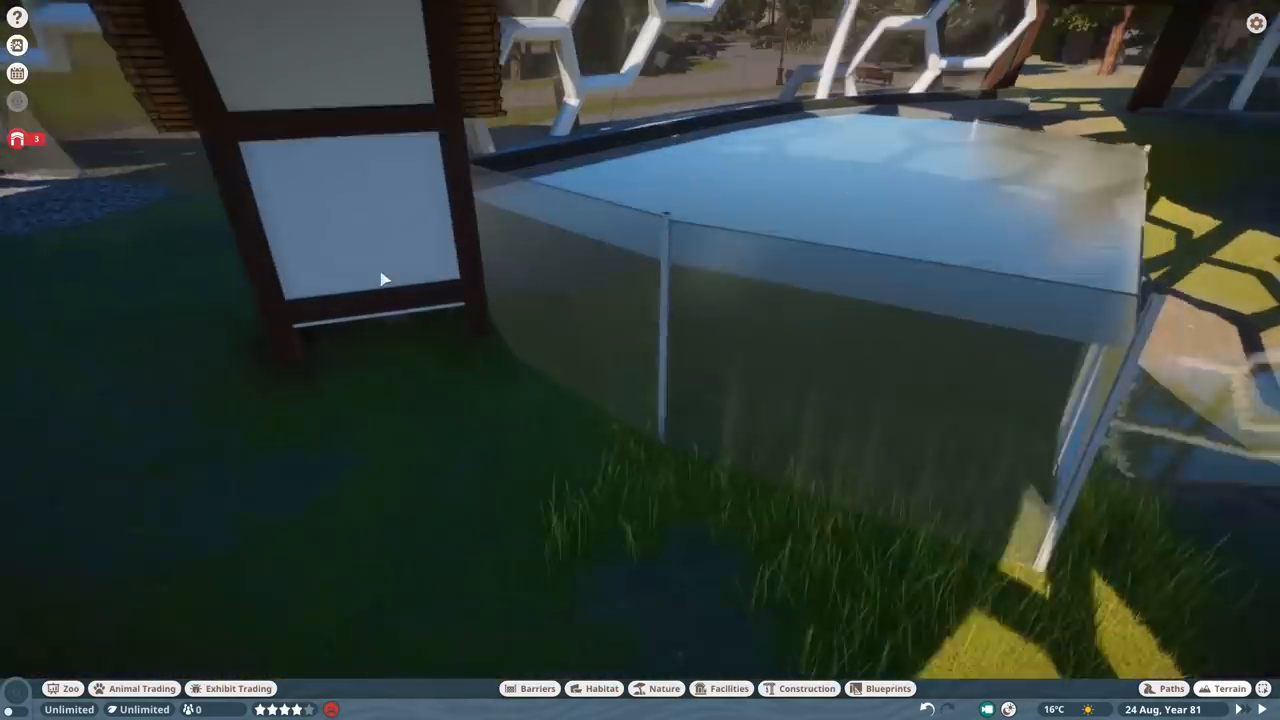
left_click(798, 688)
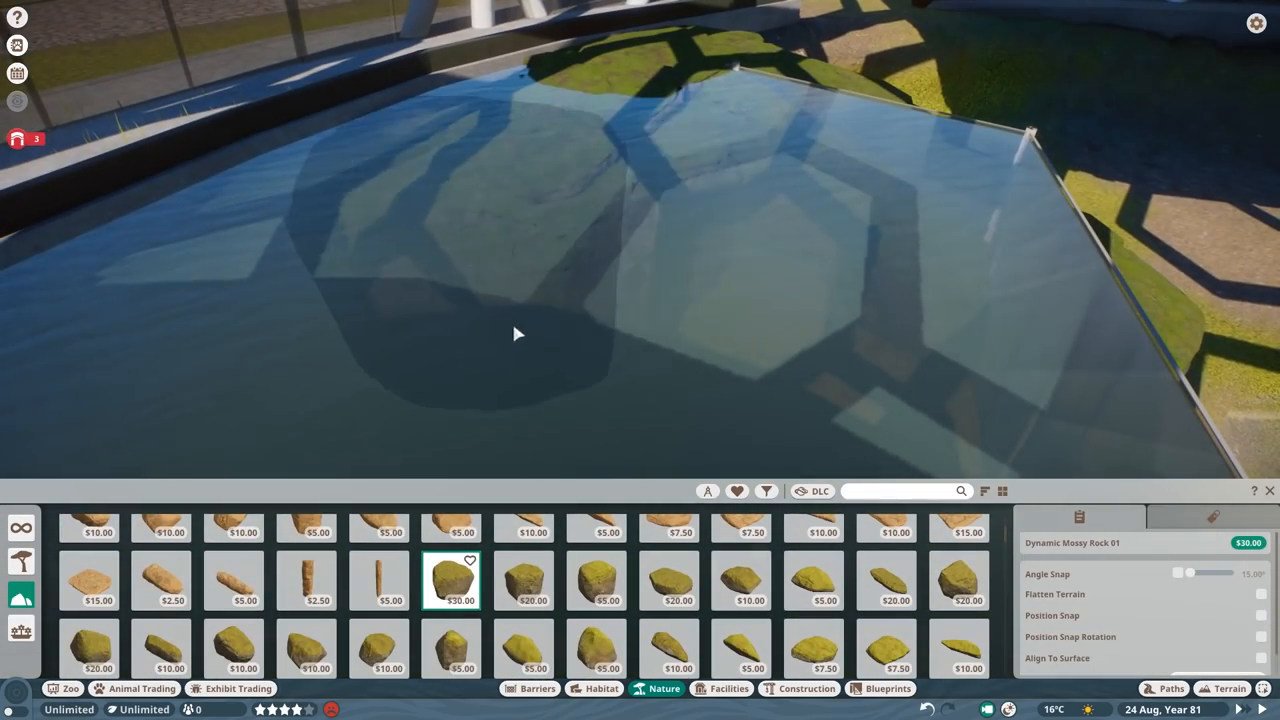
- Close the Nature catalogue and look over the sloped habitat terrain
left_click(888, 582)
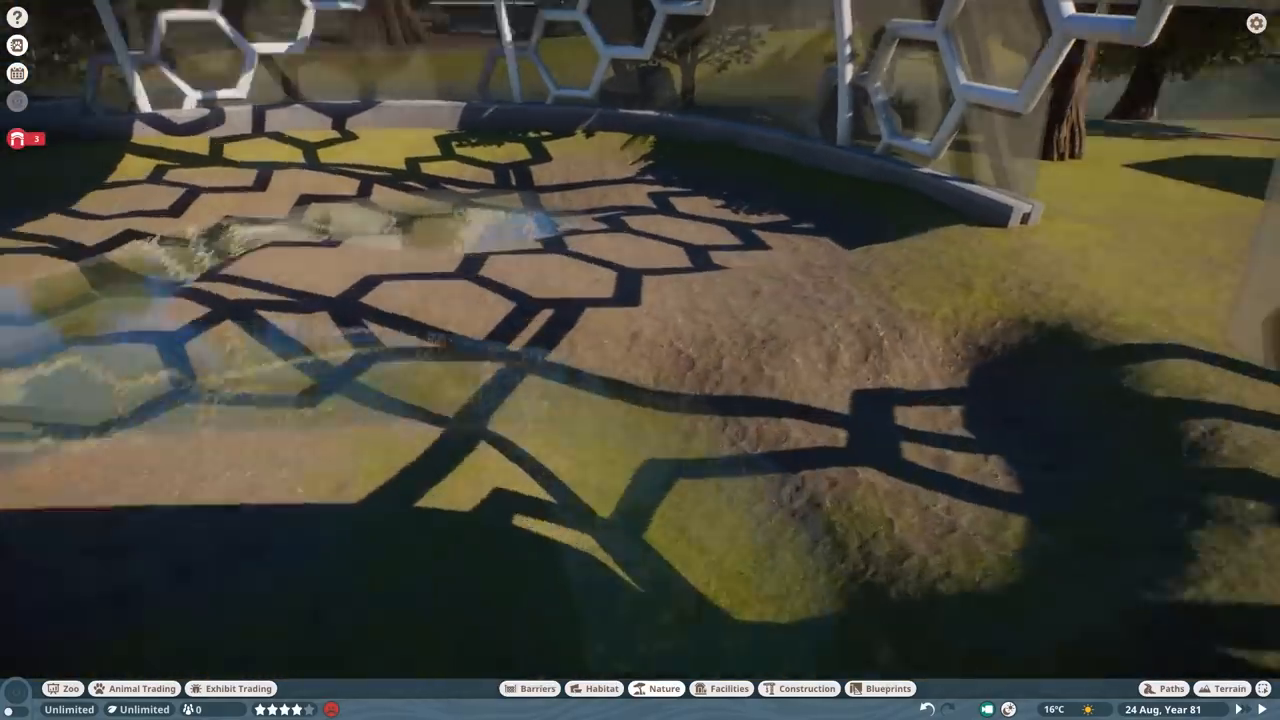
- Set a Habitat Gate down on the ground beside the dome's glass wall
left_click(528, 688)
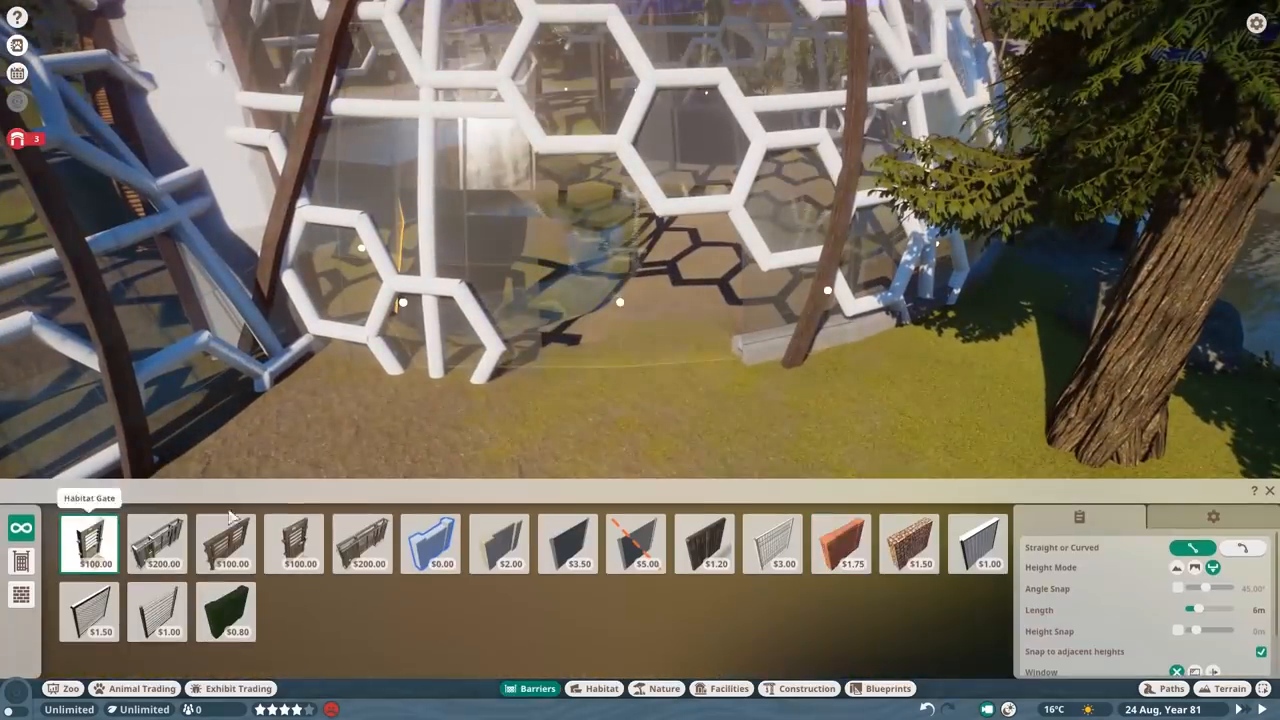
left_click(840, 544)
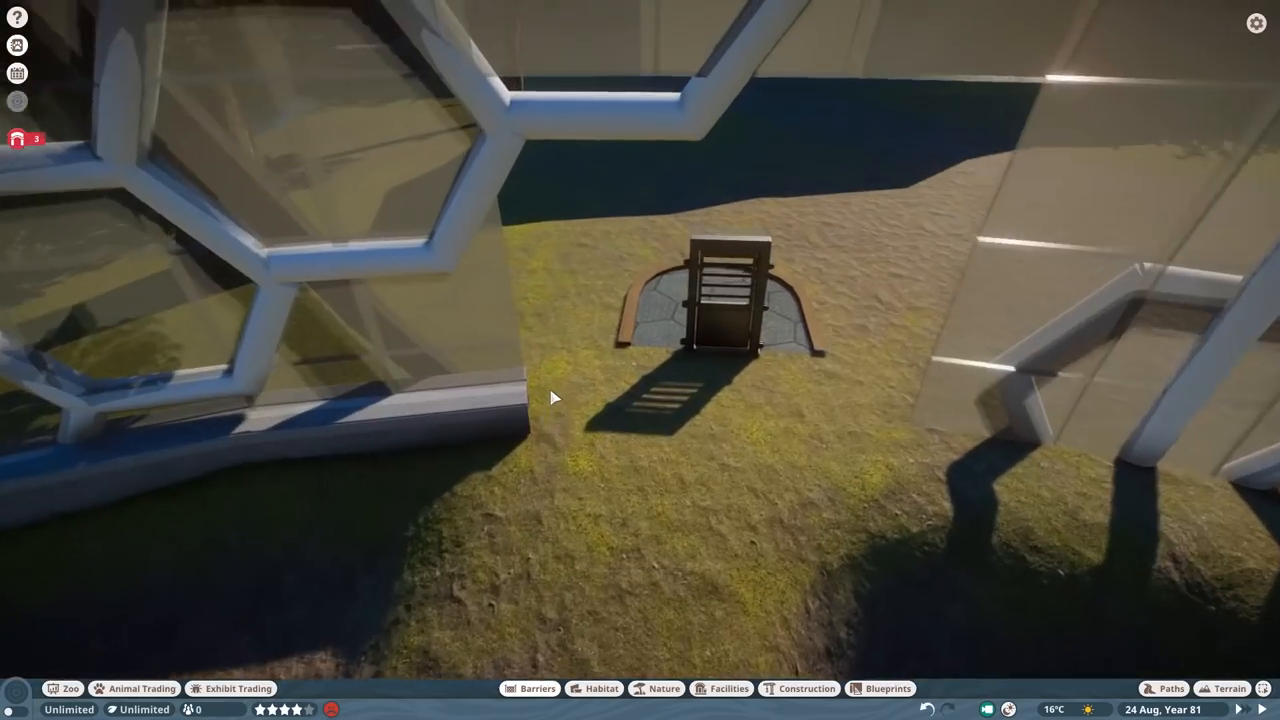
left_click(800, 688)
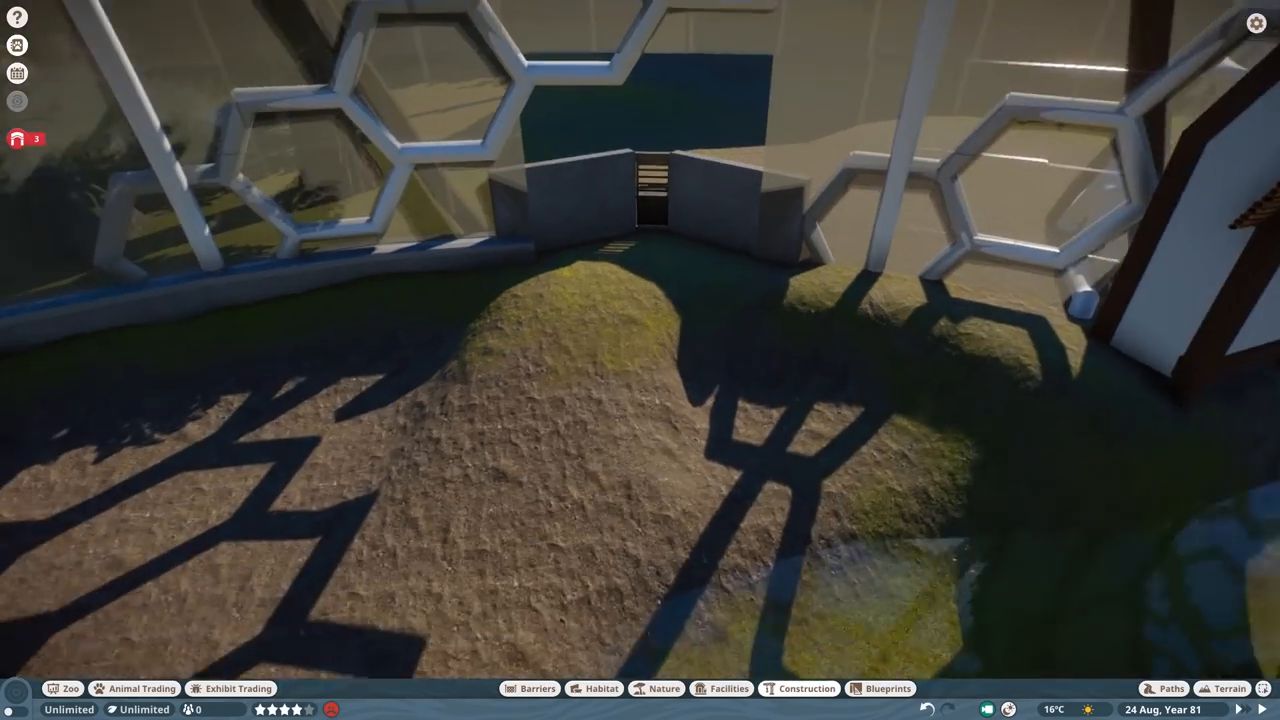
- Place a Dynamic Mossy Rock against the glass barrier's concrete base
left_click(1172, 686)
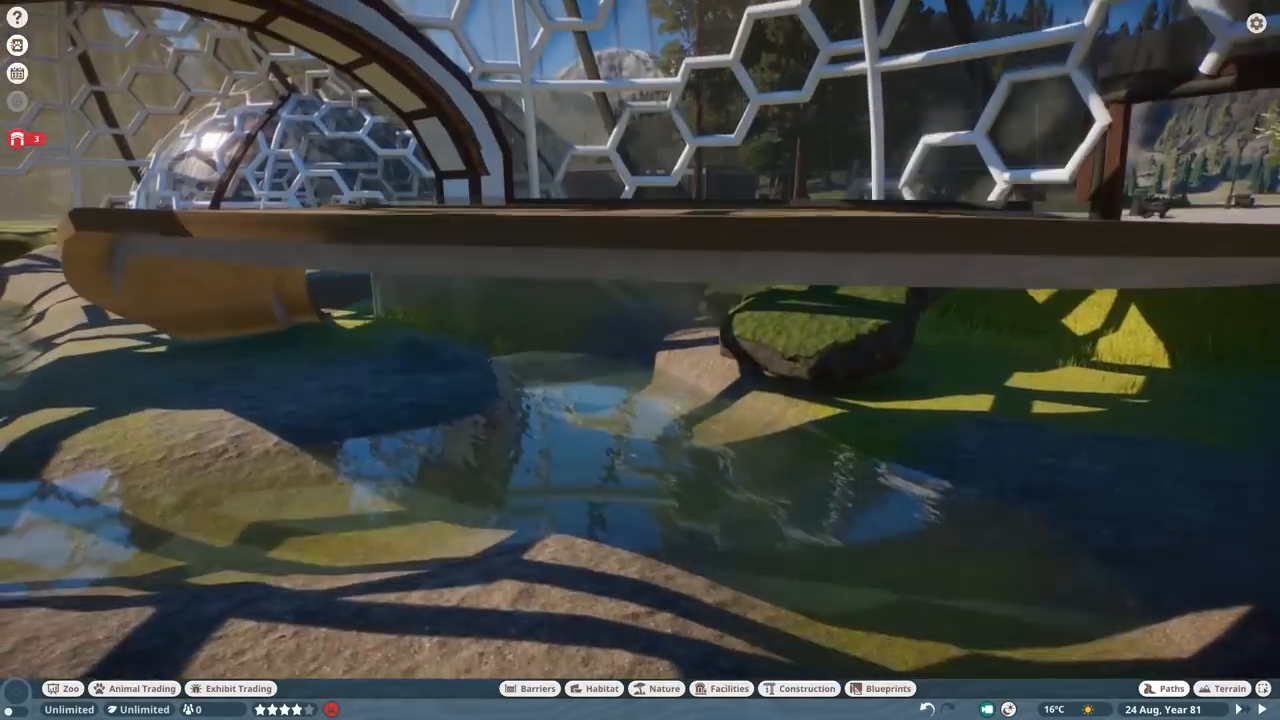
left_click(1172, 686)
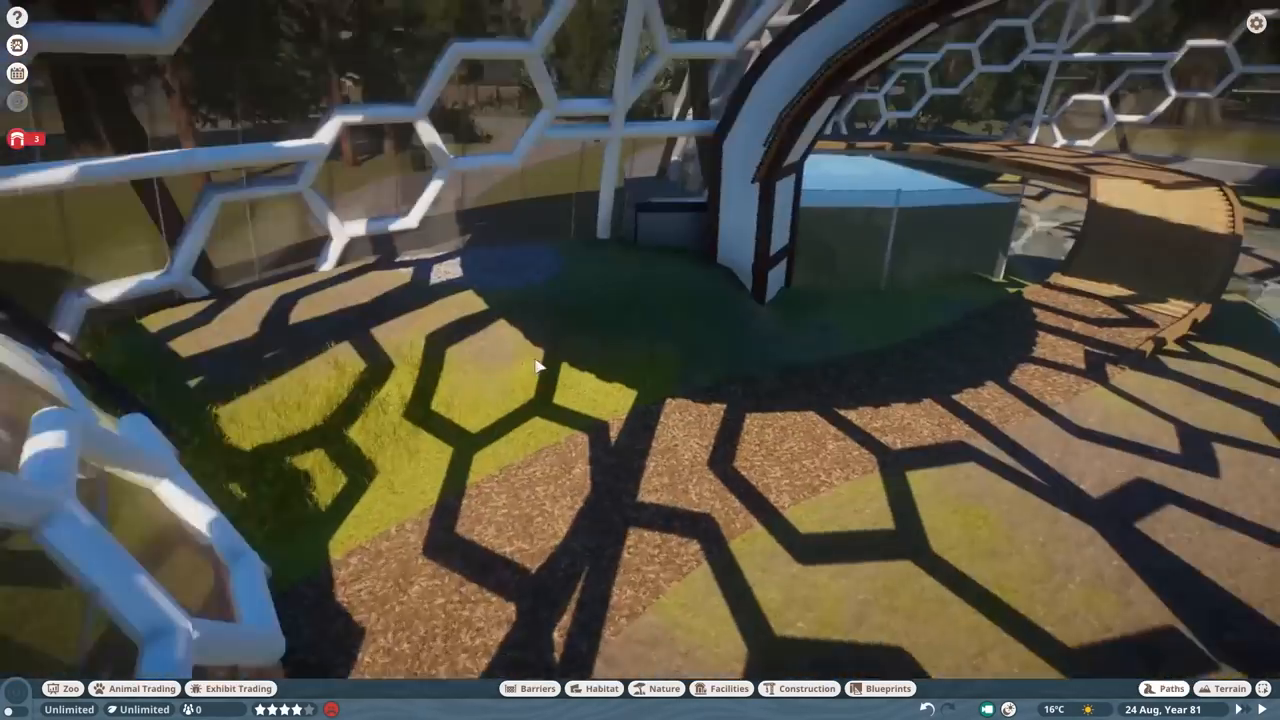
left_click(660, 688)
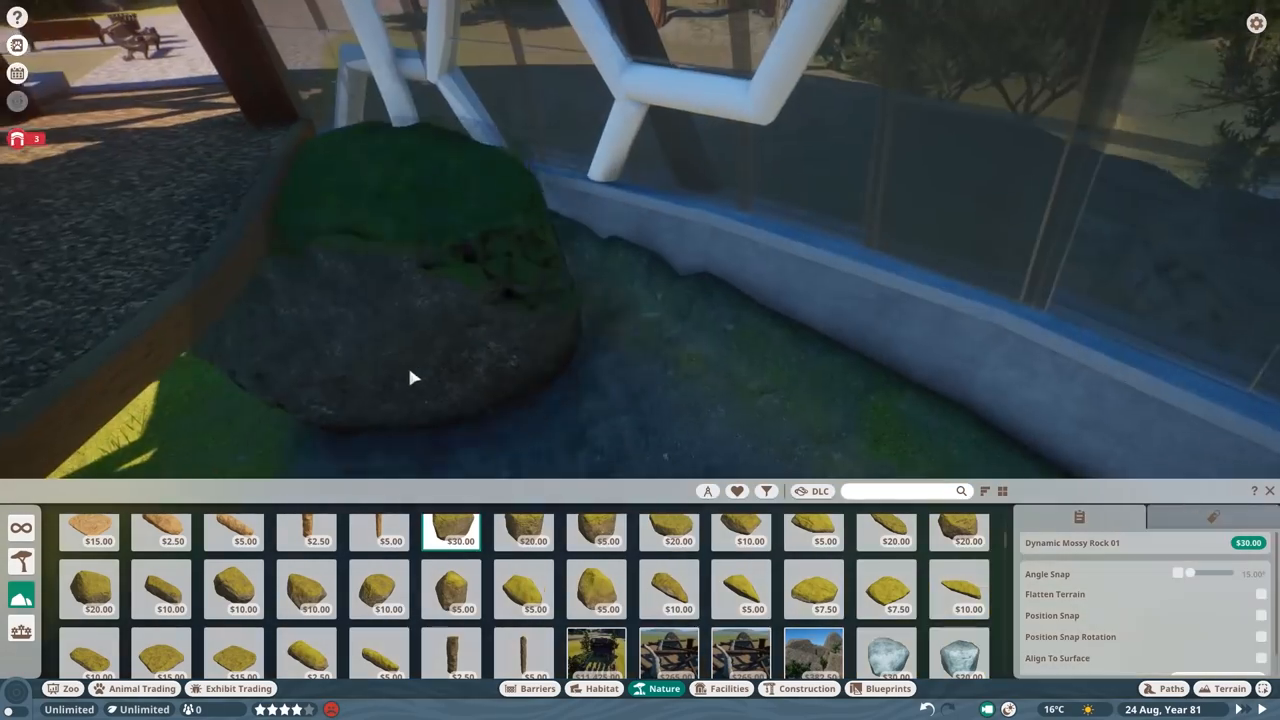
- Place Dynamic Mossy Rock 04 pieces by the glass wall and among the pond boulders
left_click(668, 532)
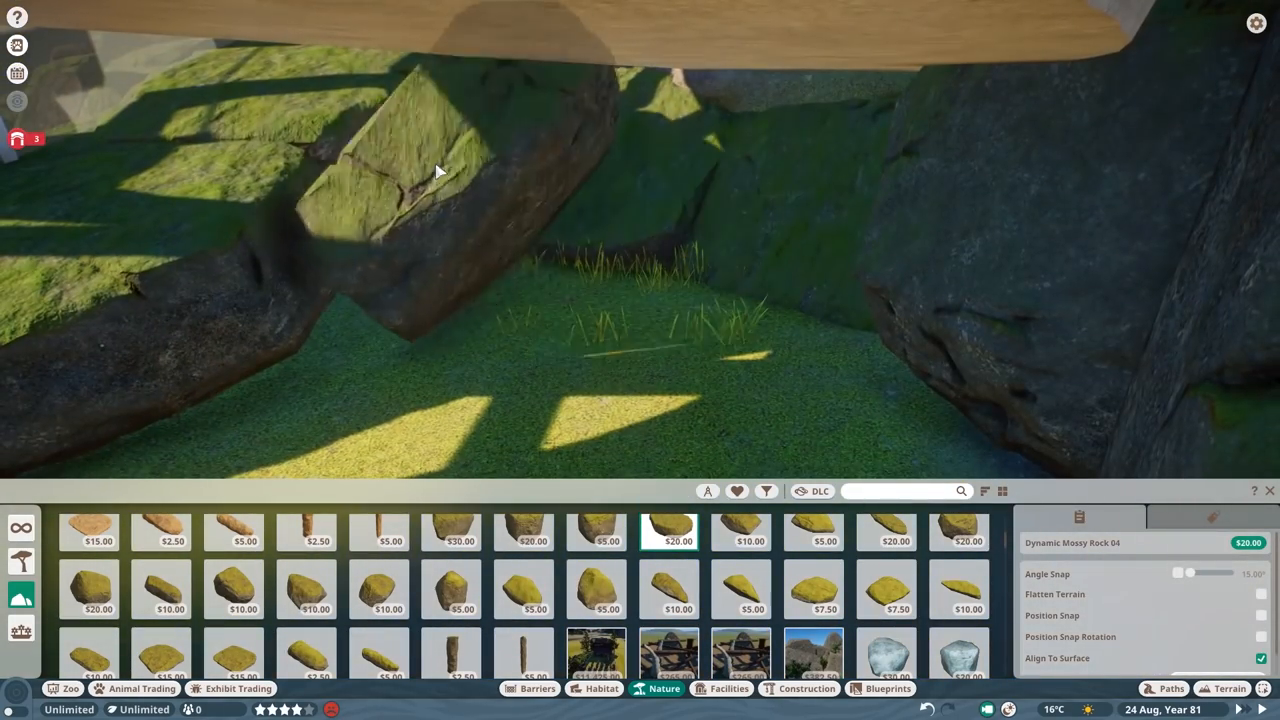
left_click(232, 664)
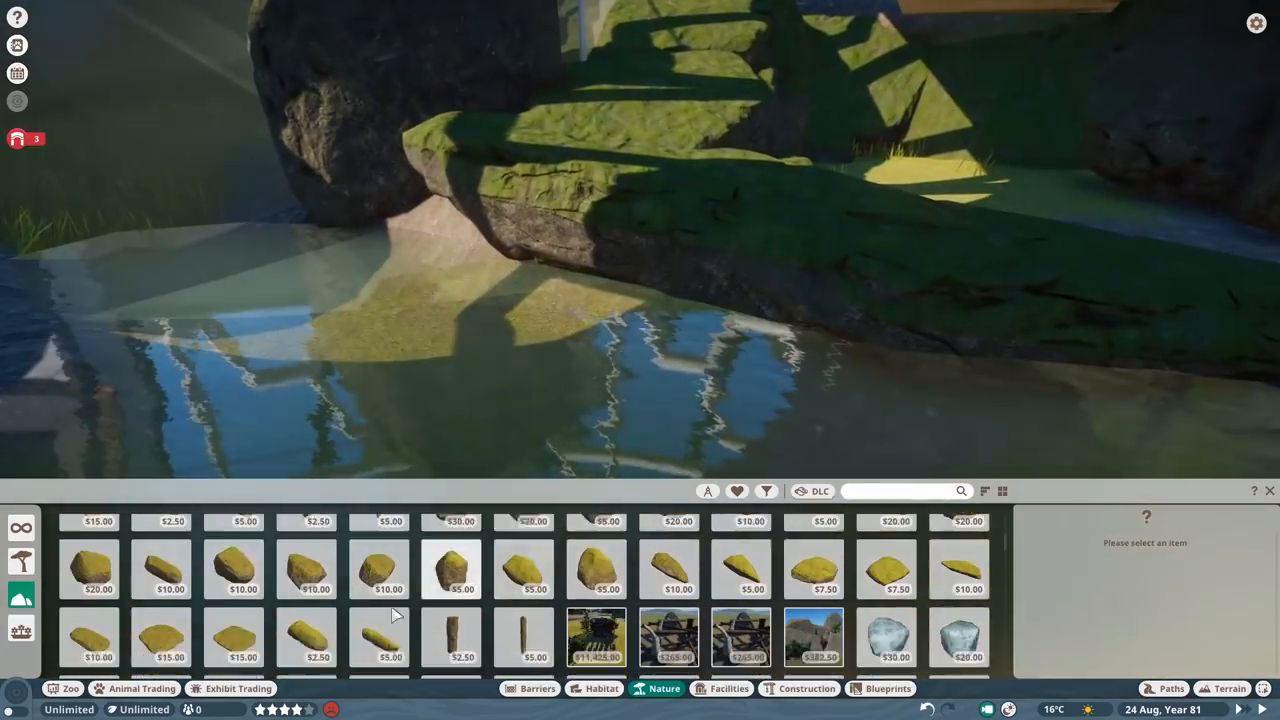
left_click(676, 568)
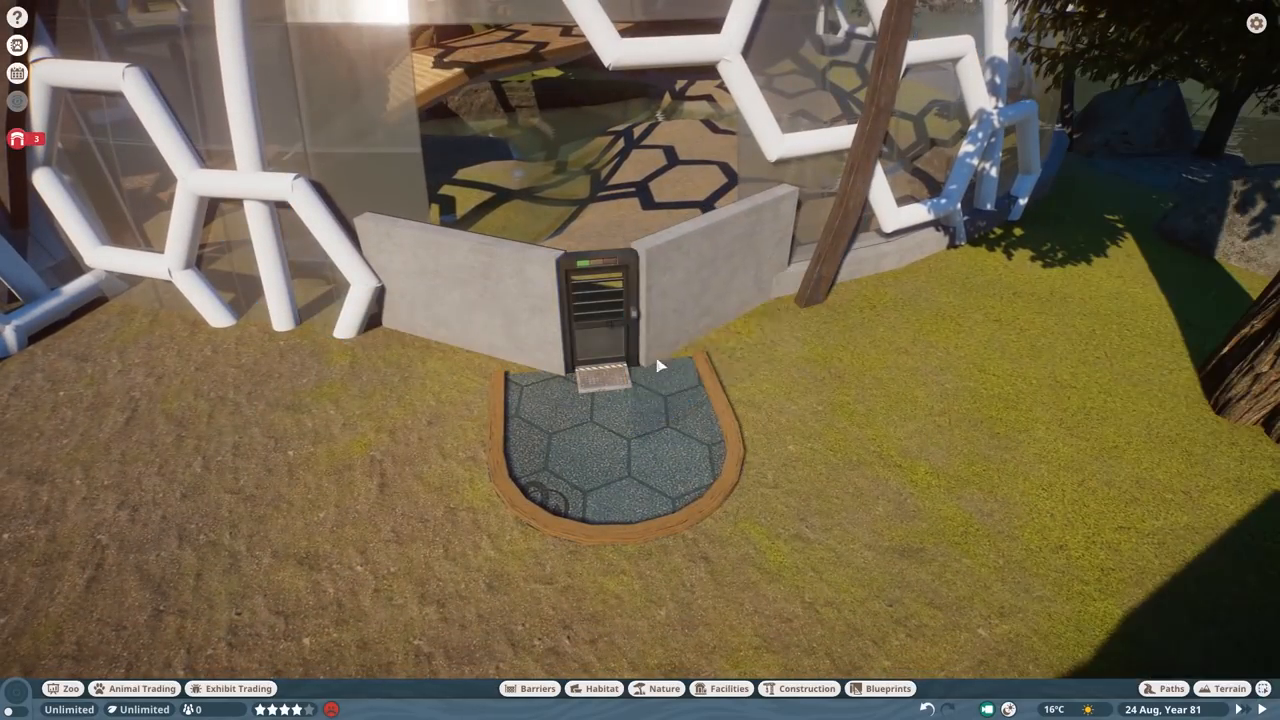
- Adopt a Pygmy Hippo from Animal Trading, send it to the zoo and close the market
left_click_drag(660, 364, 530, 522)
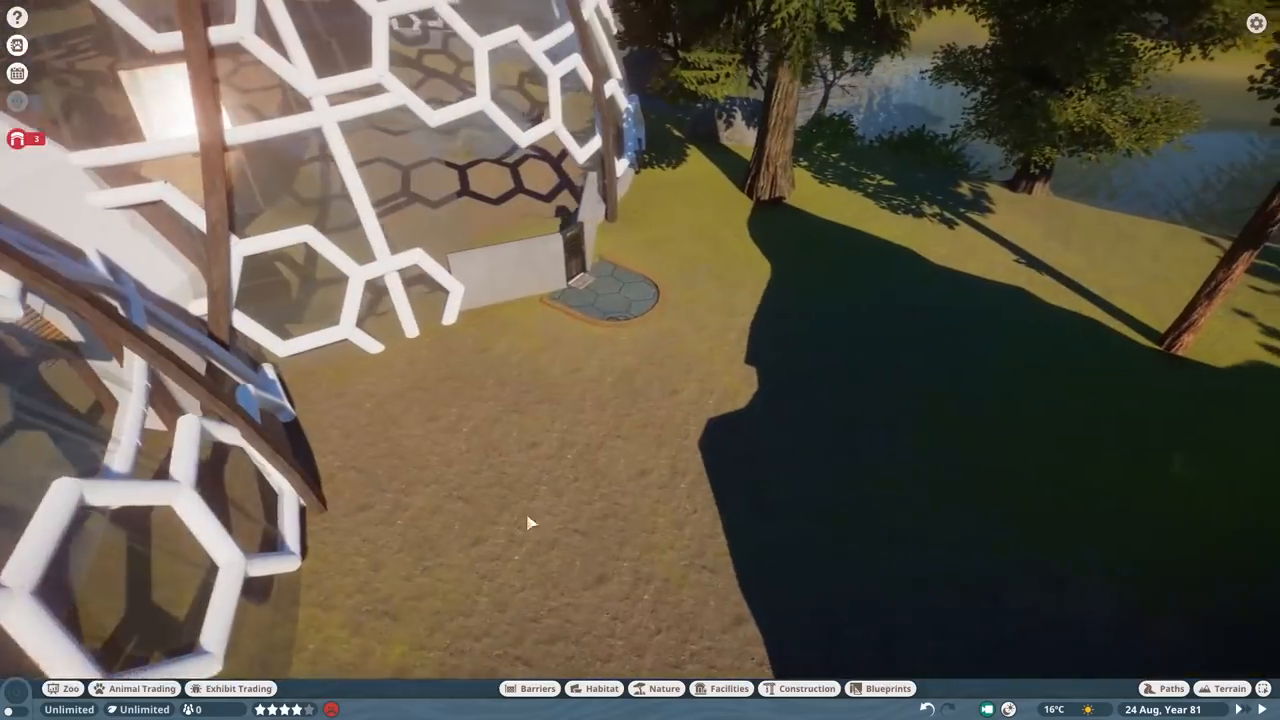
left_click(1170, 688)
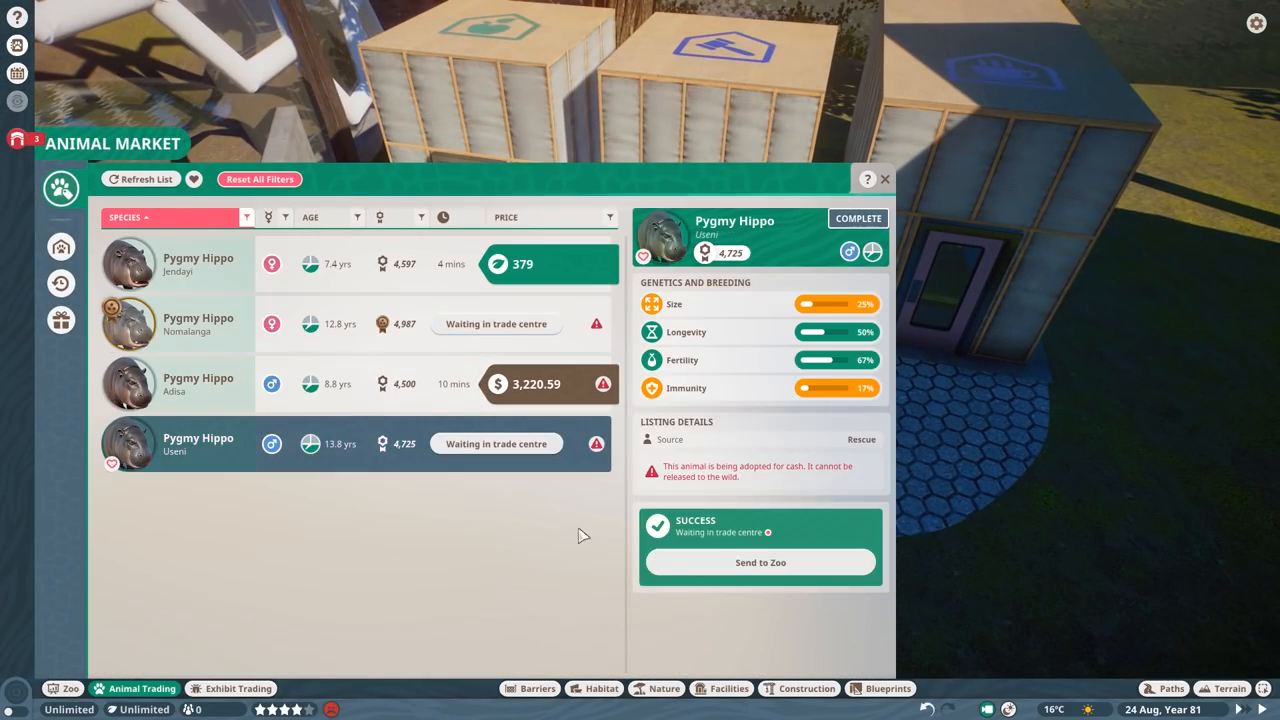
left_click(884, 180)
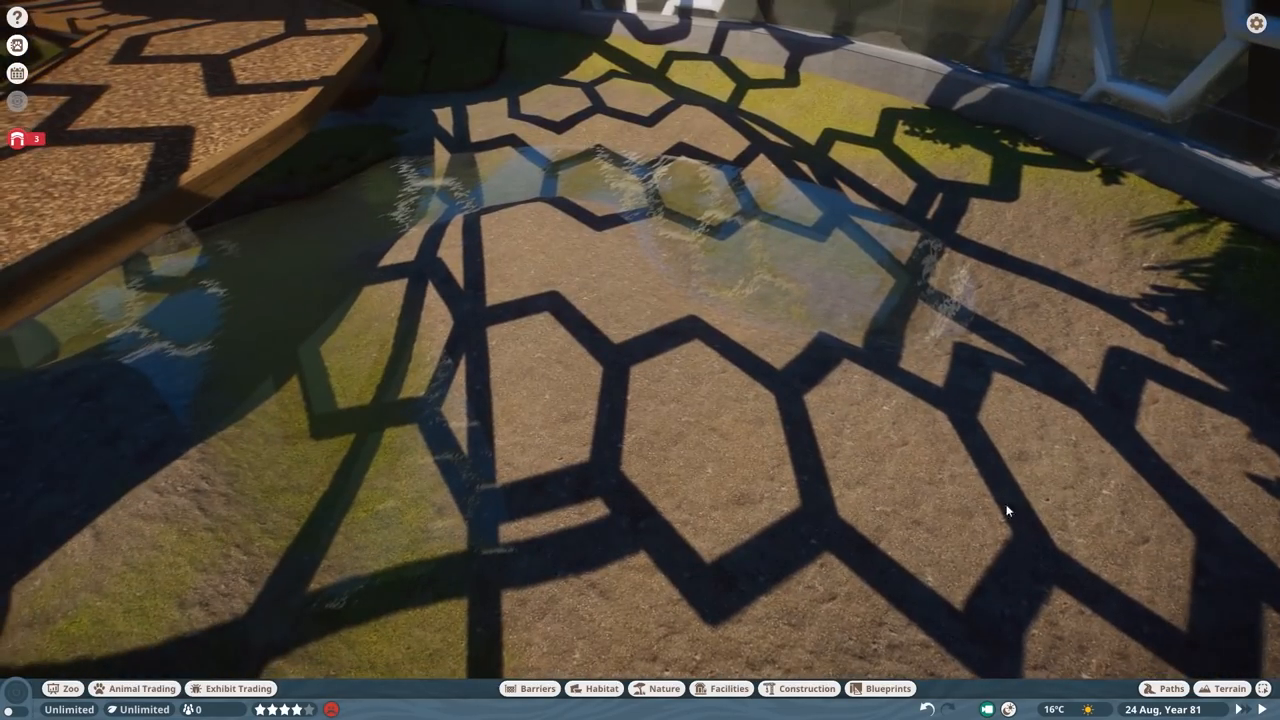
- Place Dynamic Mossy Rock 10 beside the bridge stairs and confirm with the gizmo checkmark
left_click(656, 688)
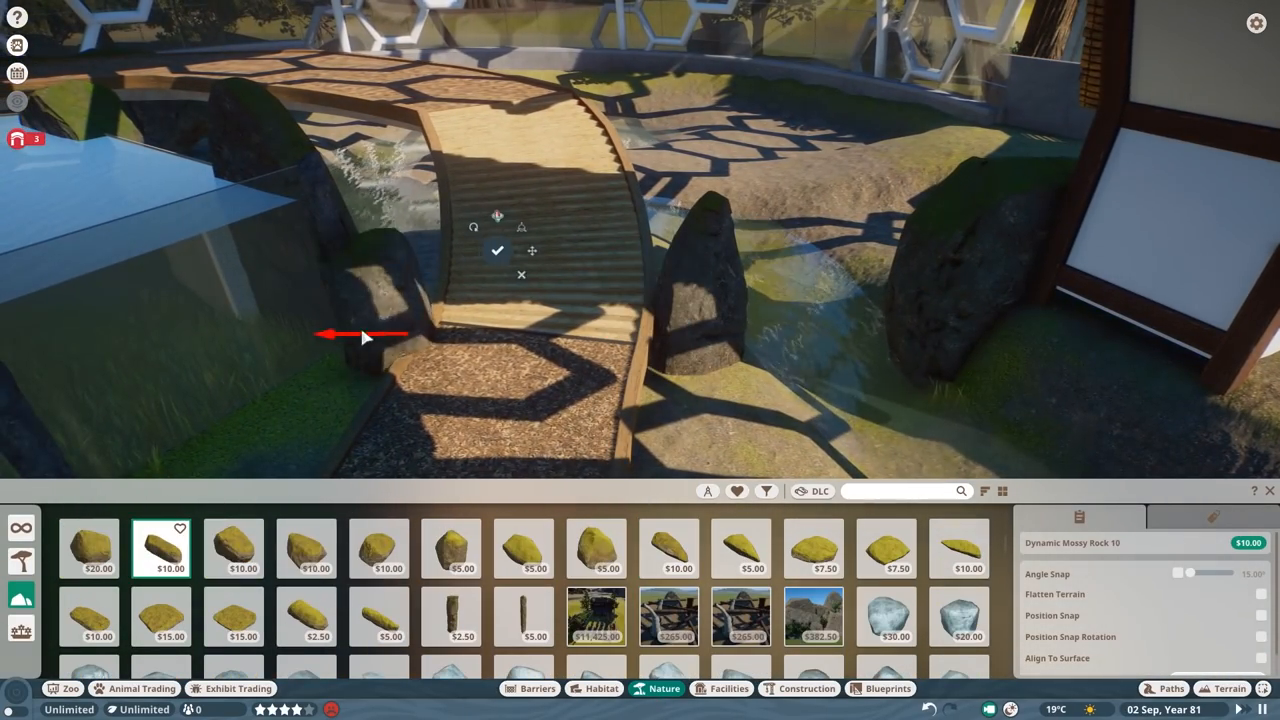
left_click(1166, 688)
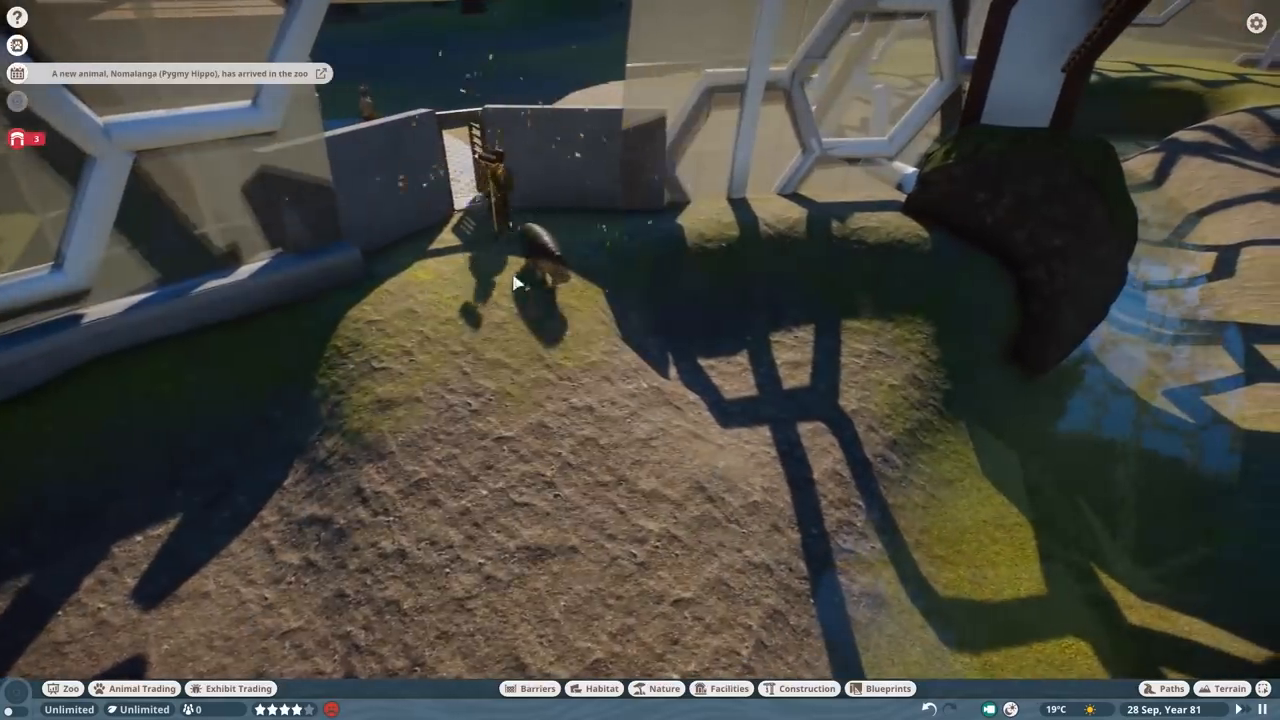
left_click(540, 250)
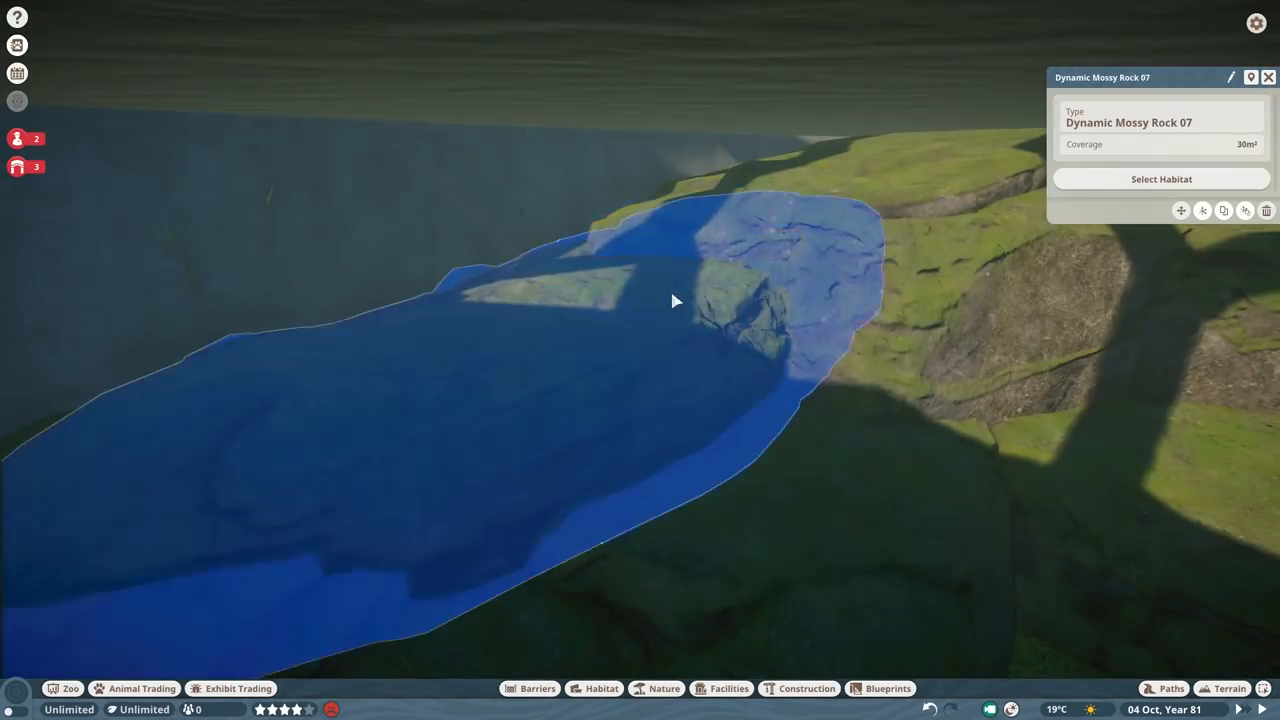
- Paint the terrain and plant Elephant Grass beside the bridge stairs
left_click(1230, 680)
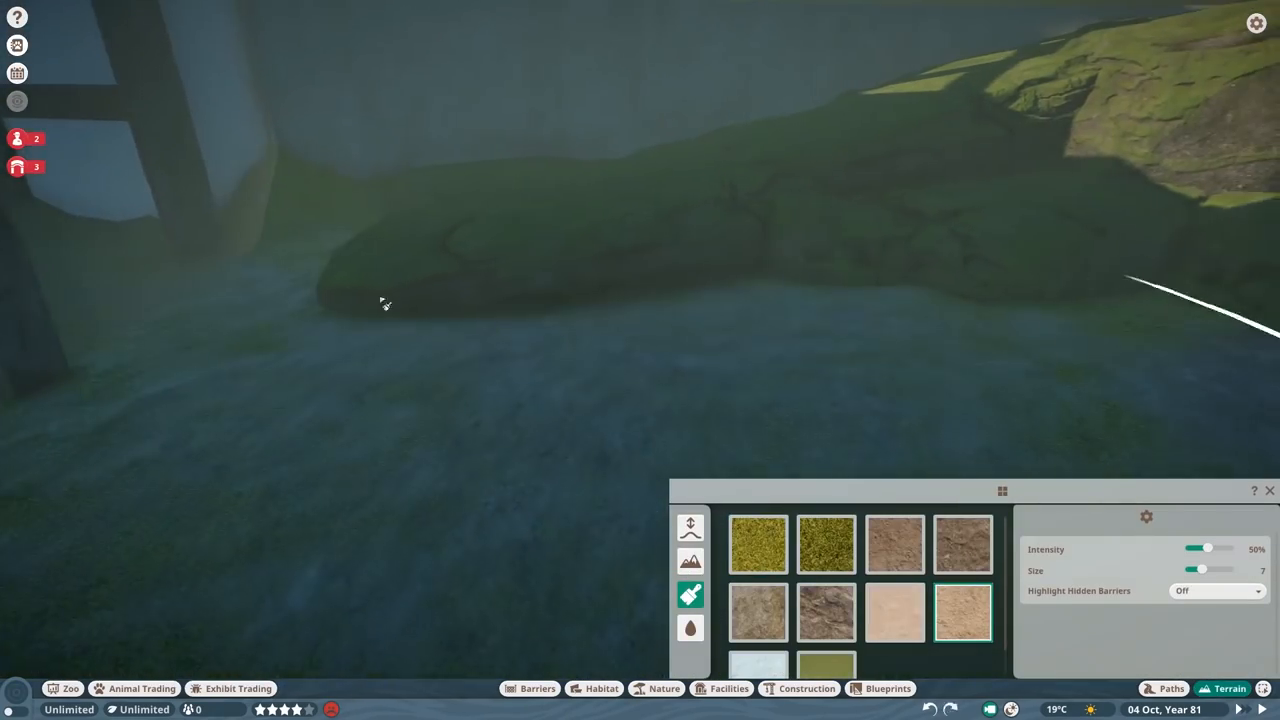
left_click(664, 688)
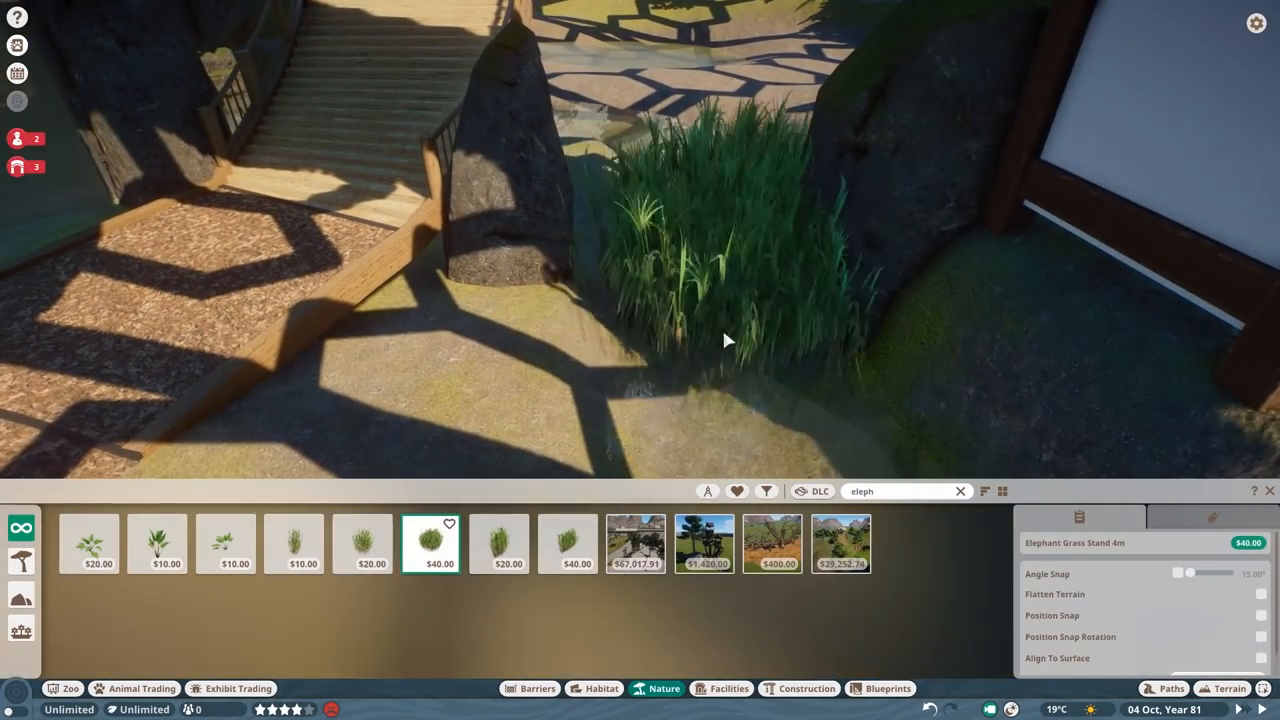
left_click(528, 688)
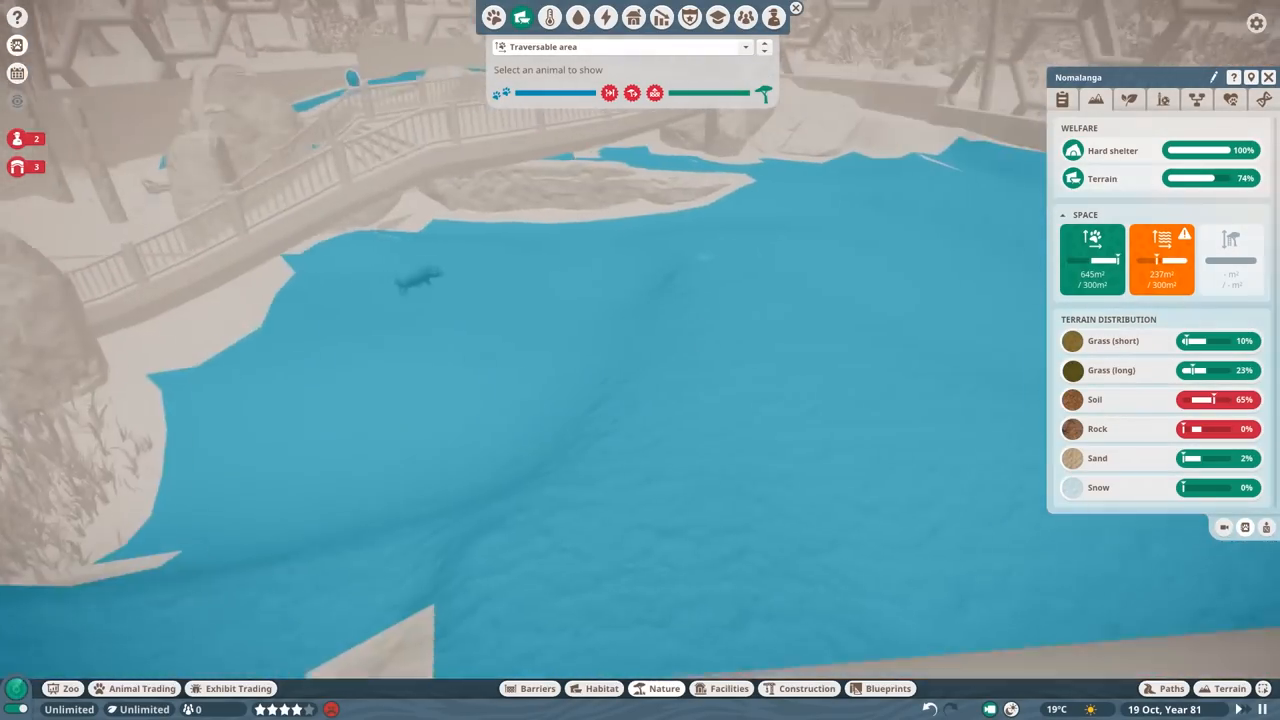
- Check the hippo habitat's Traversable Area overlay and welfare space needs
left_click(660, 688)
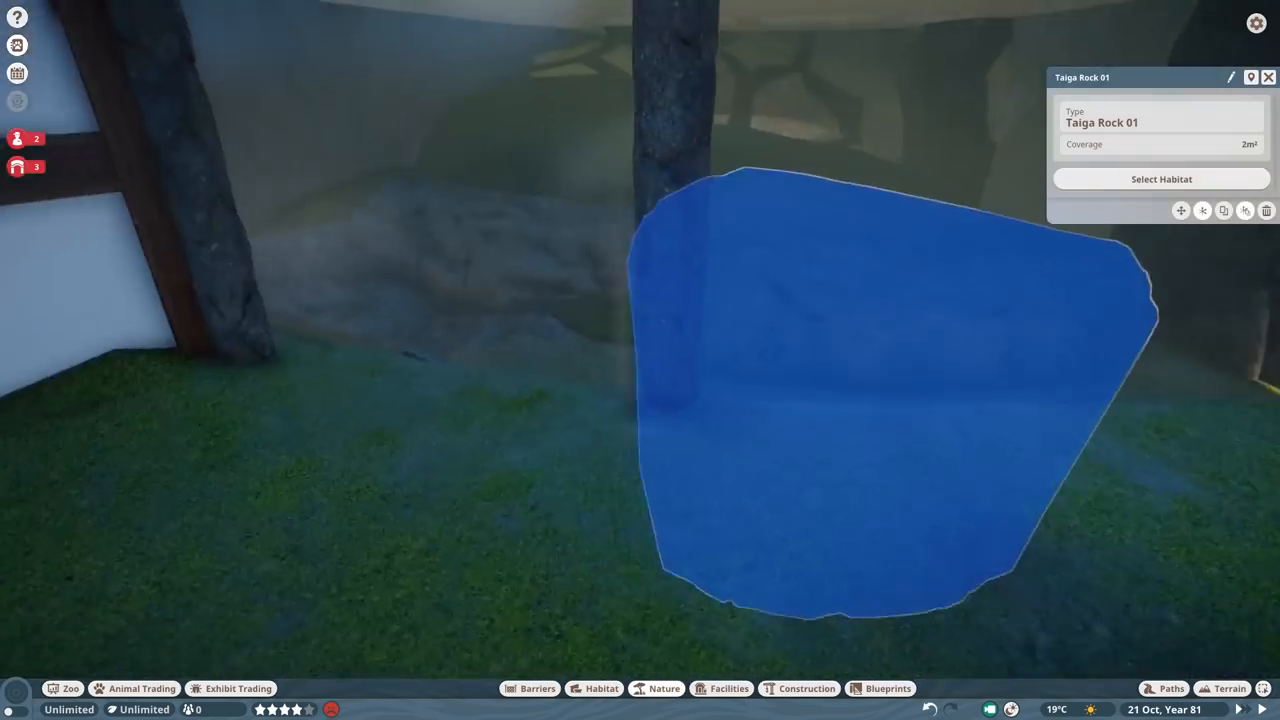
left_click(664, 688)
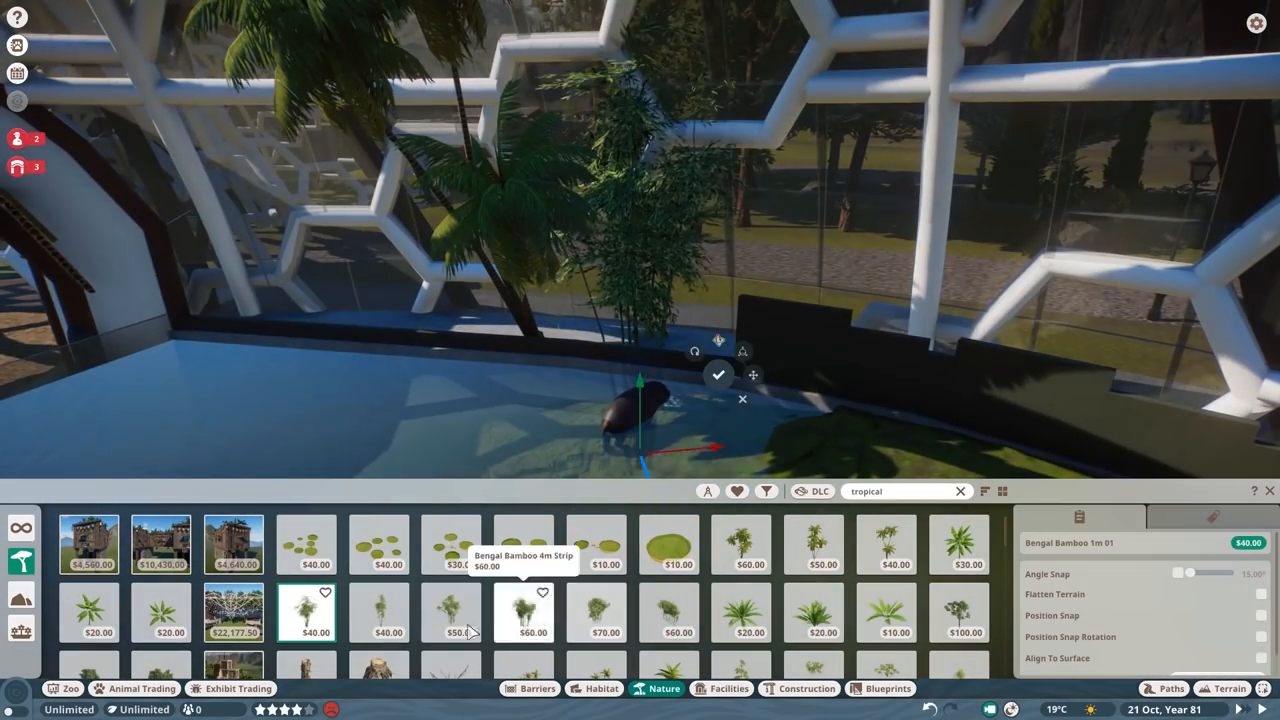
- Confirm Bengal Bamboo 1m 01 at the pond edge by the glass
left_click(742, 630)
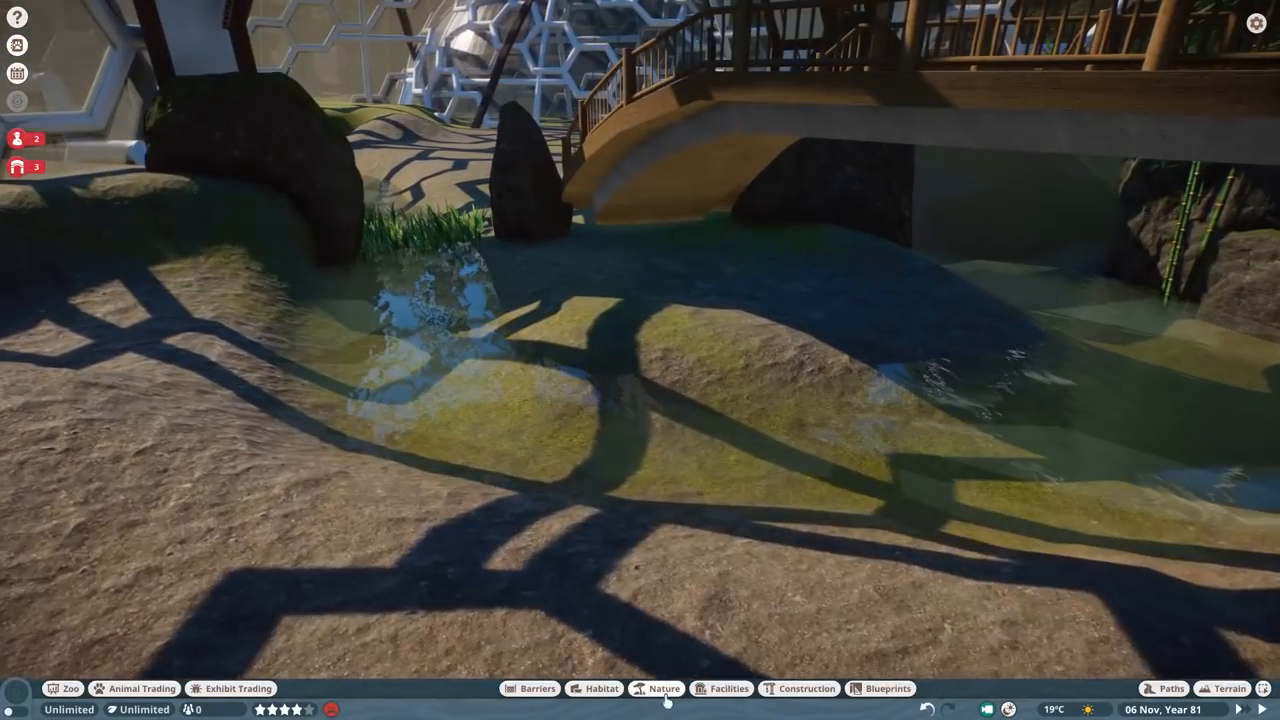
- Place a tall wooden post from Construction near the bridge while editing the group
left_click(666, 688)
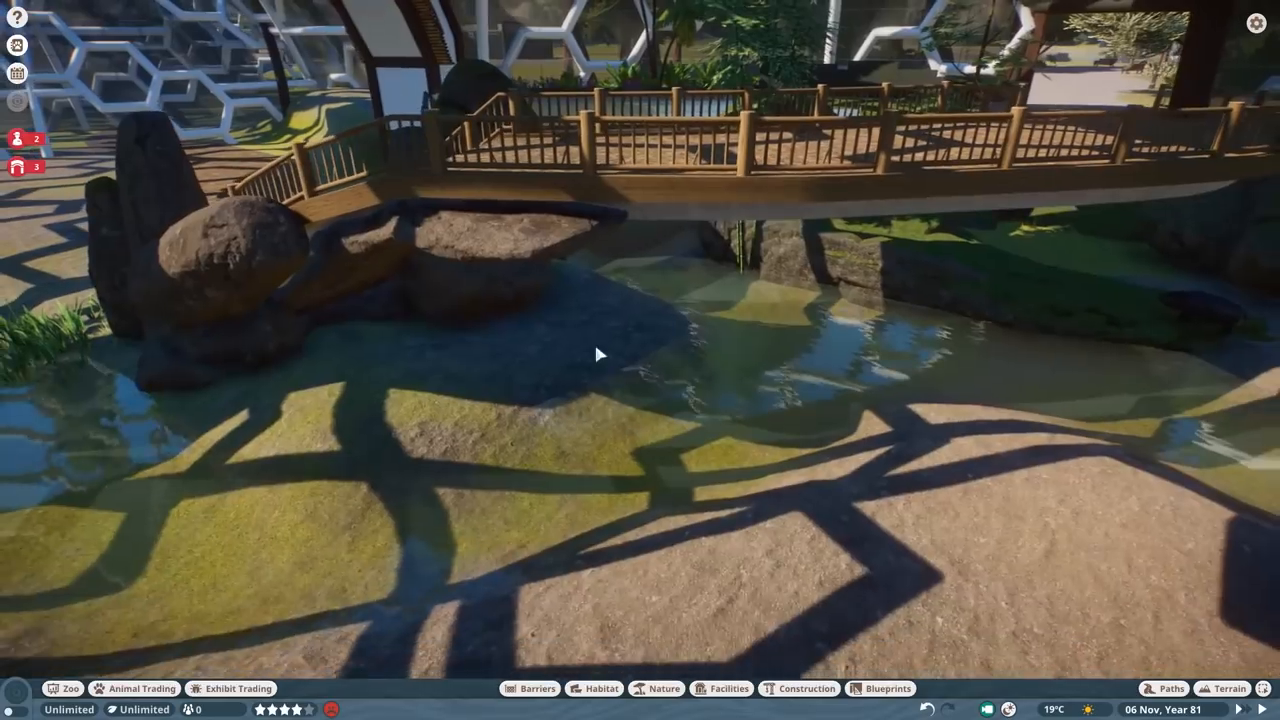
left_click(658, 688)
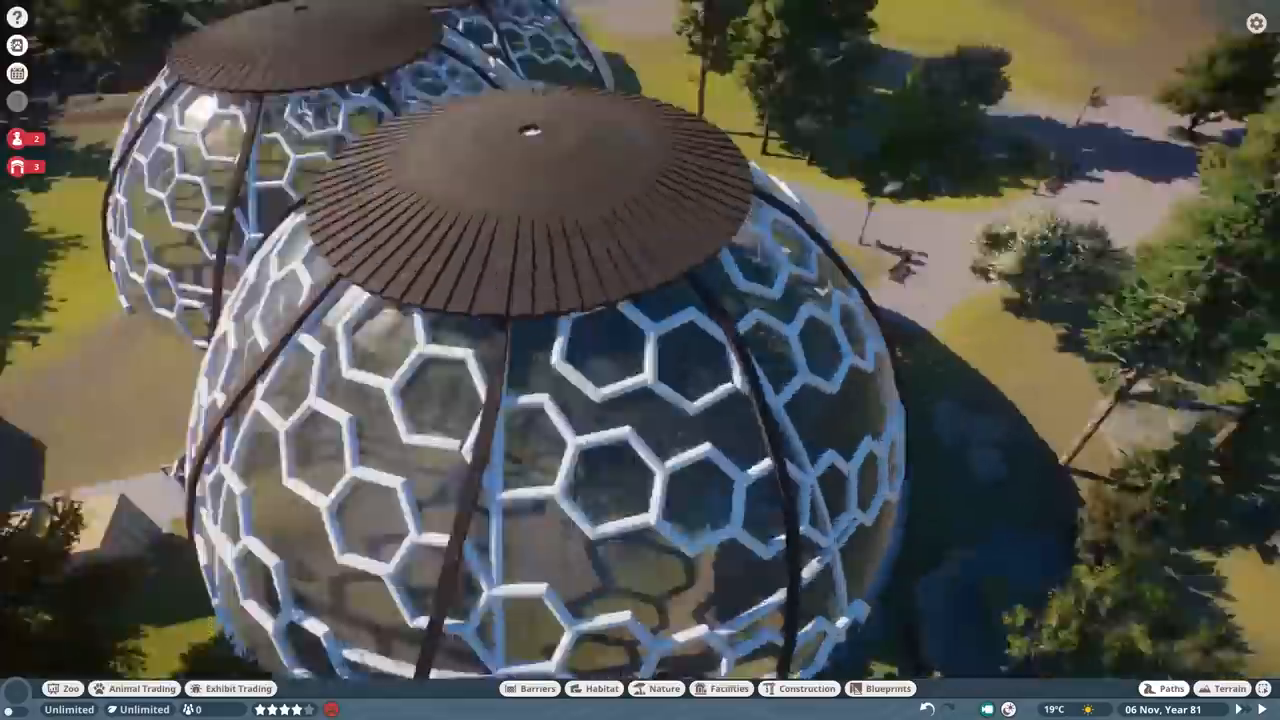
left_click(658, 688)
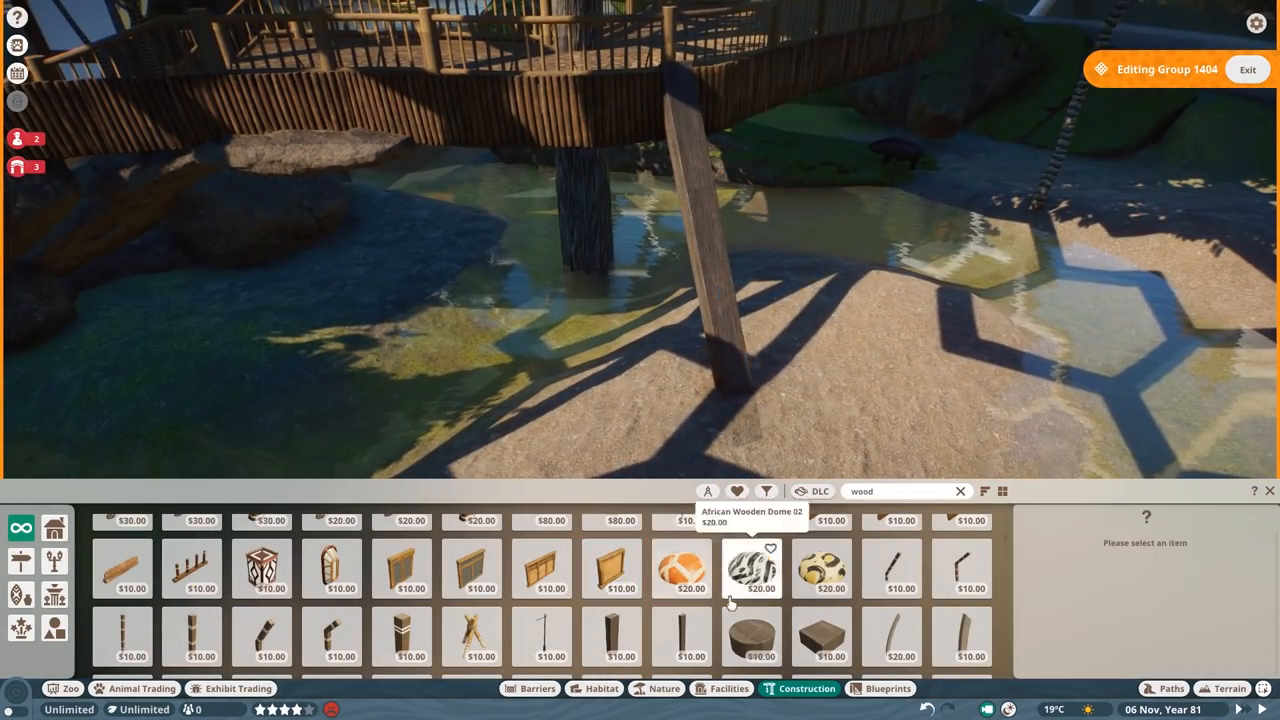
- Pick a wooden lattice piece to build the planter beside the bridge post
left_click(752, 580)
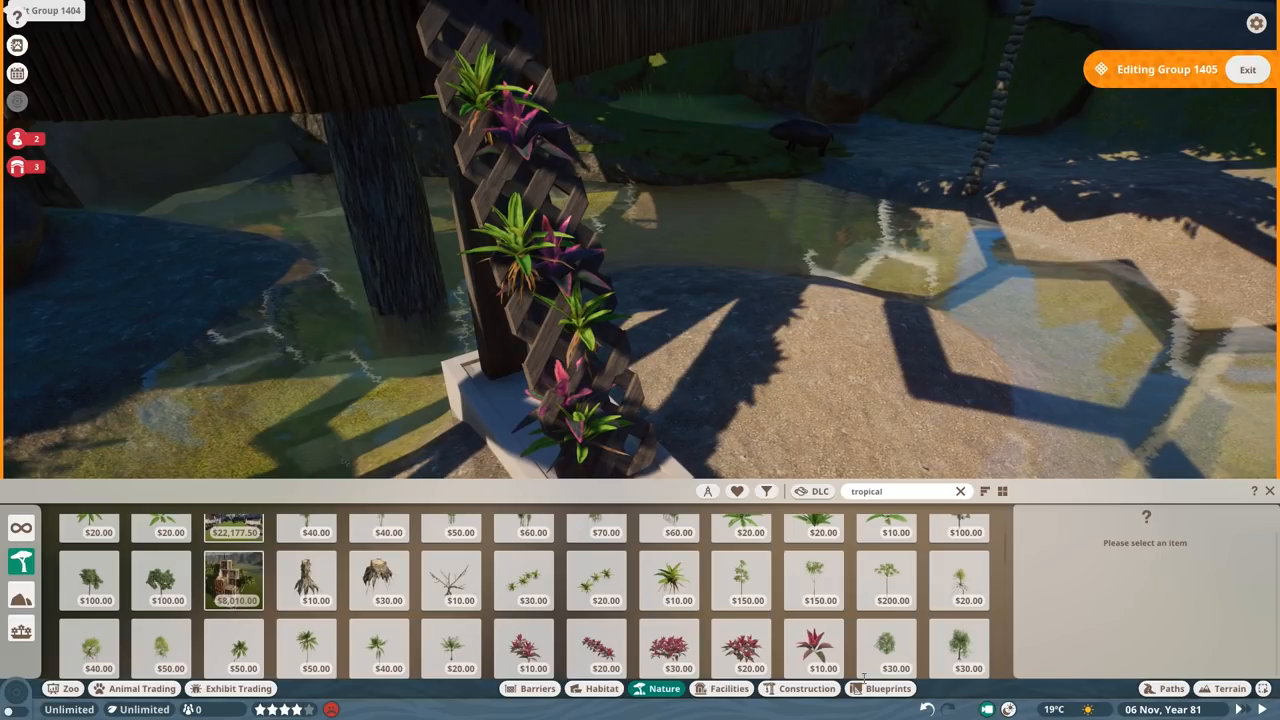
- Add another tropical plant to the trellis planter and finish editing the group
scroll("down", 3)
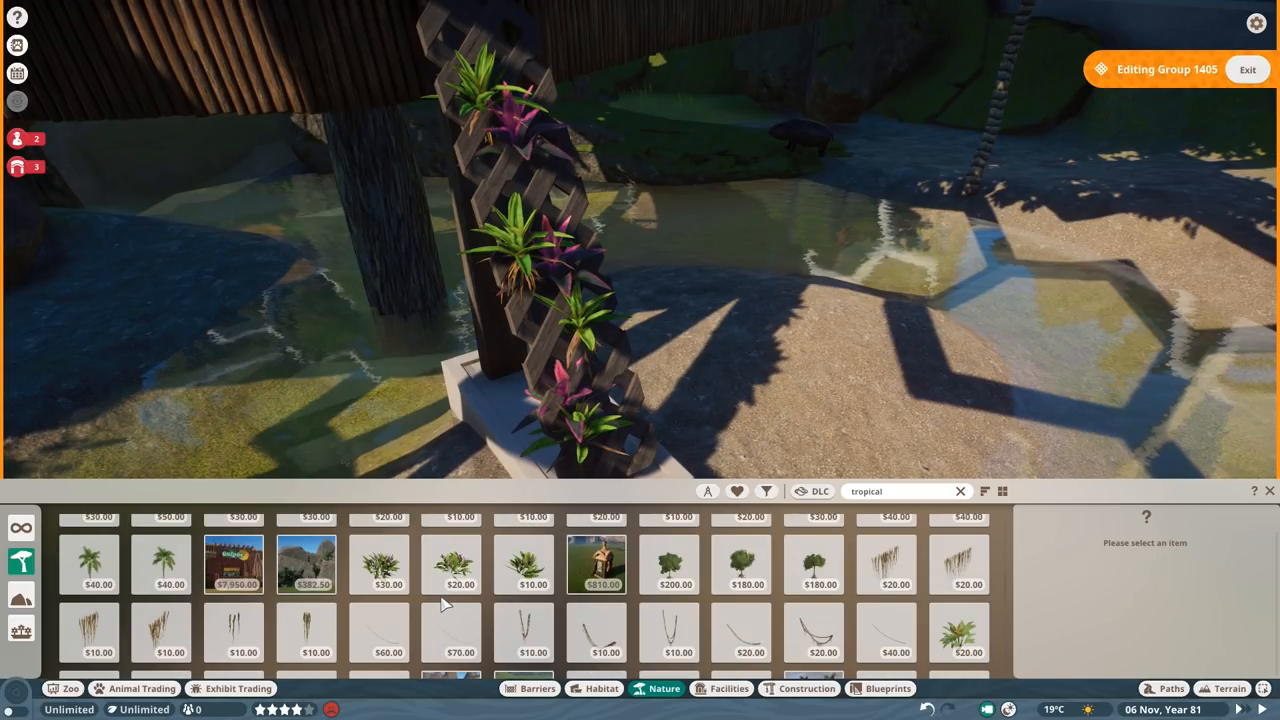
left_click(454, 566)
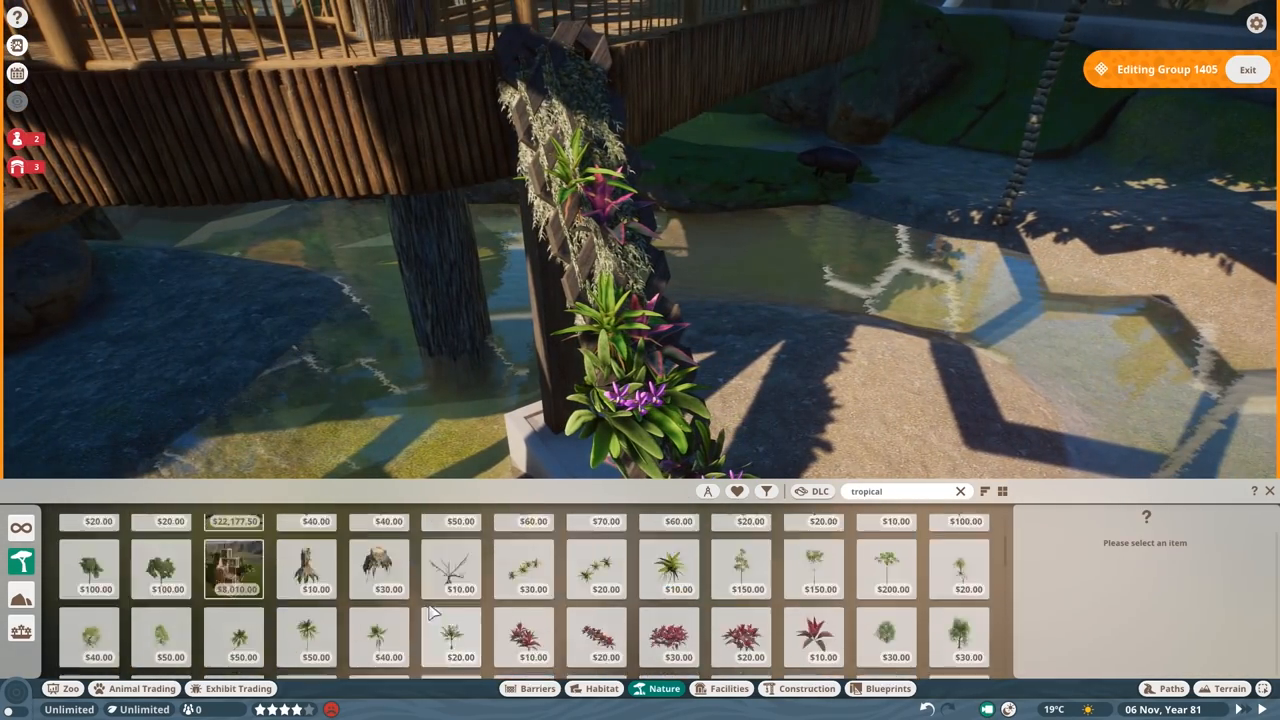
left_click(600, 250)
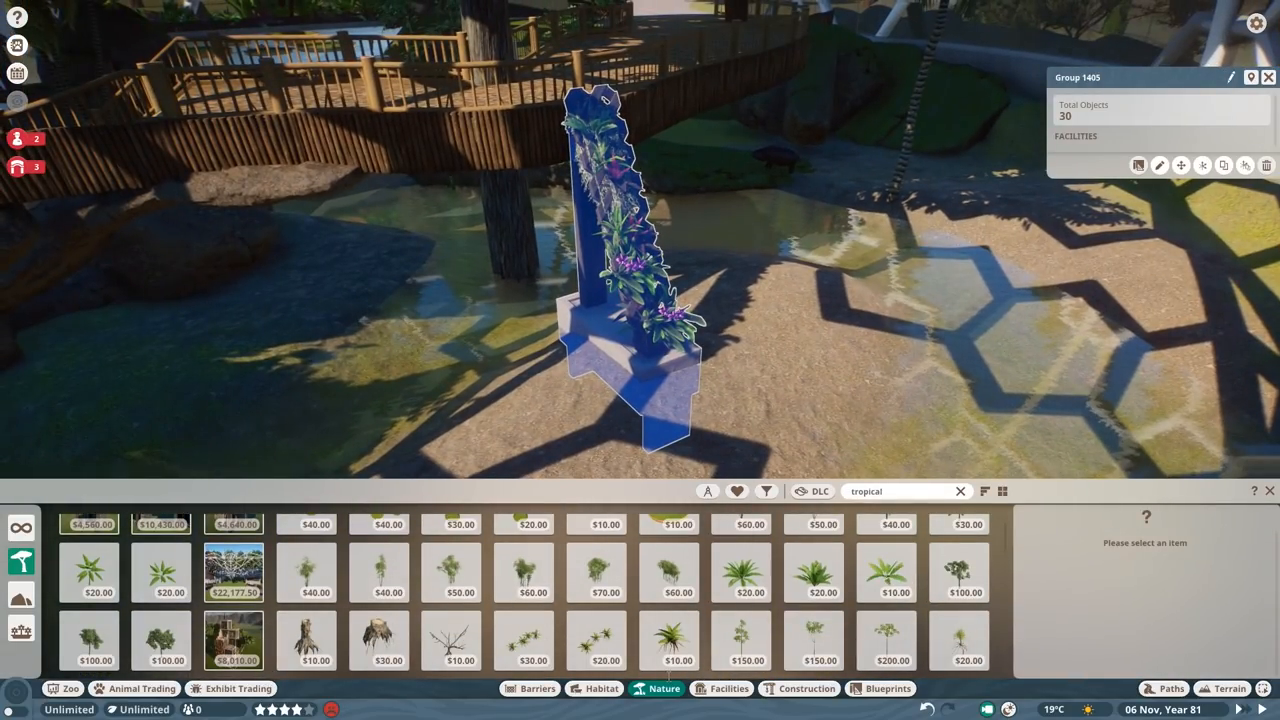
mouse_move(1264, 592)
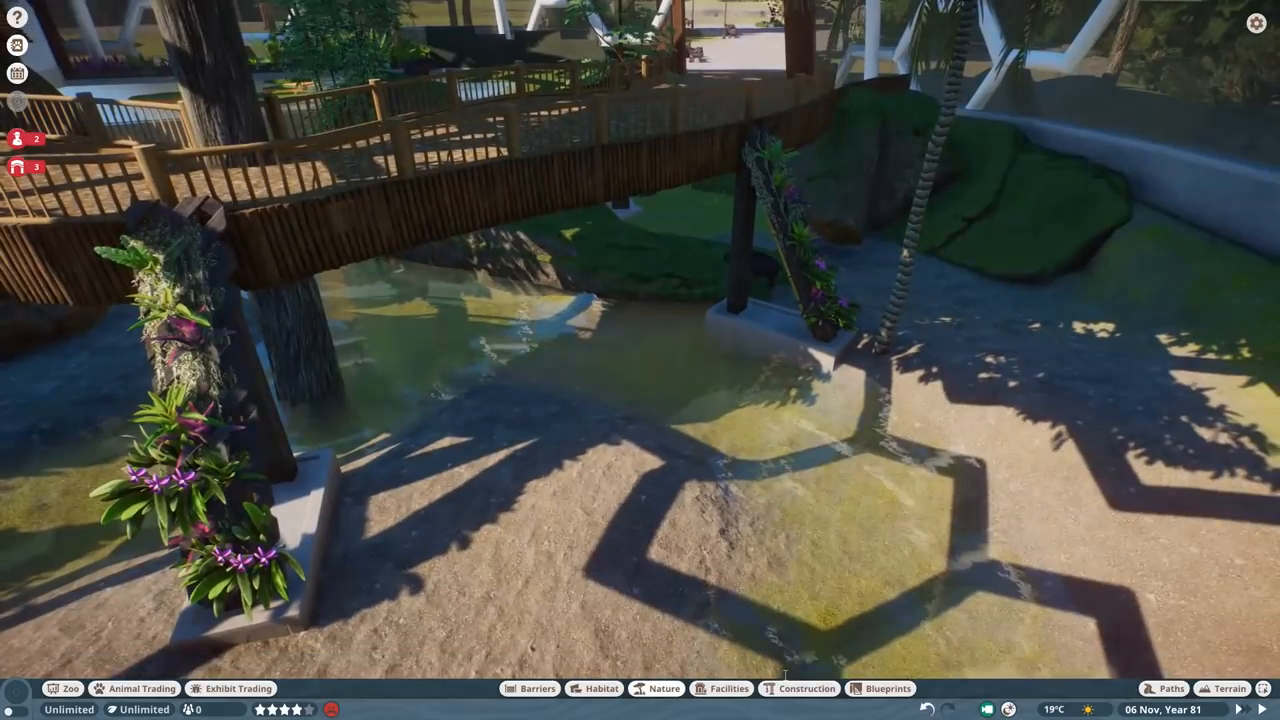
- Place a tropical plant from the Nature catalogue beside the pond under the boardwalk
left_click(664, 688)
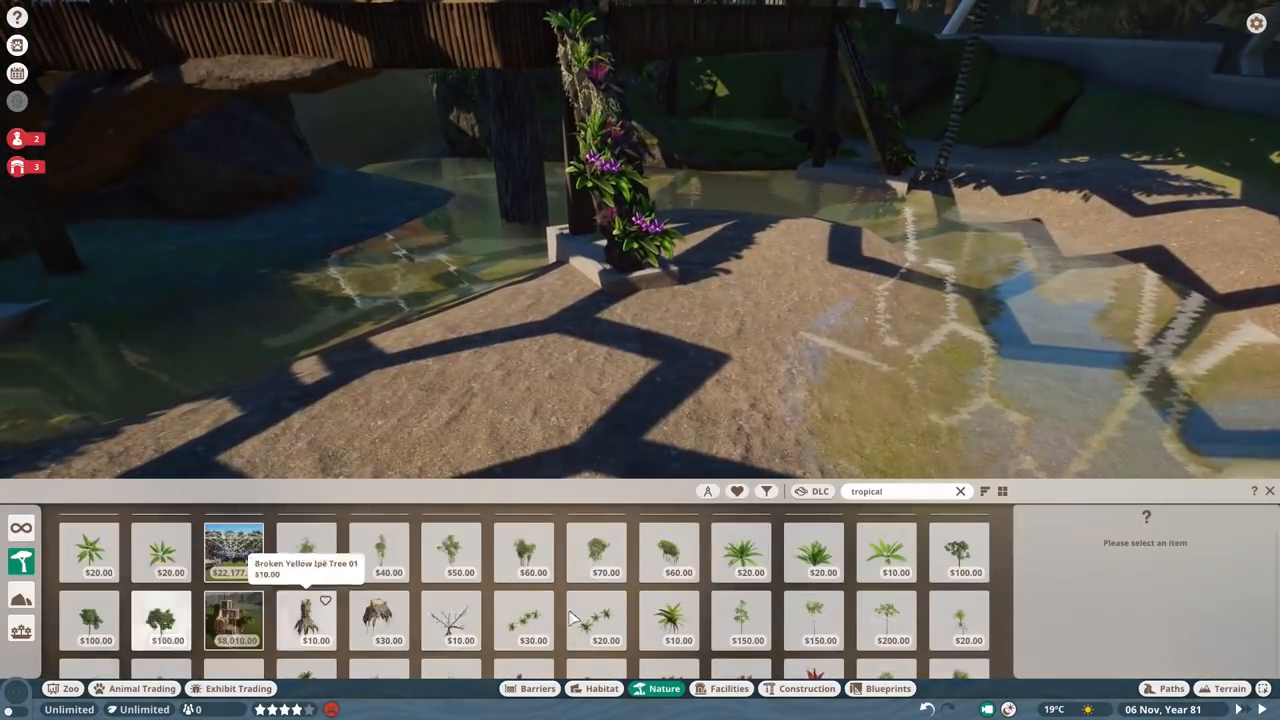
left_click(810, 612)
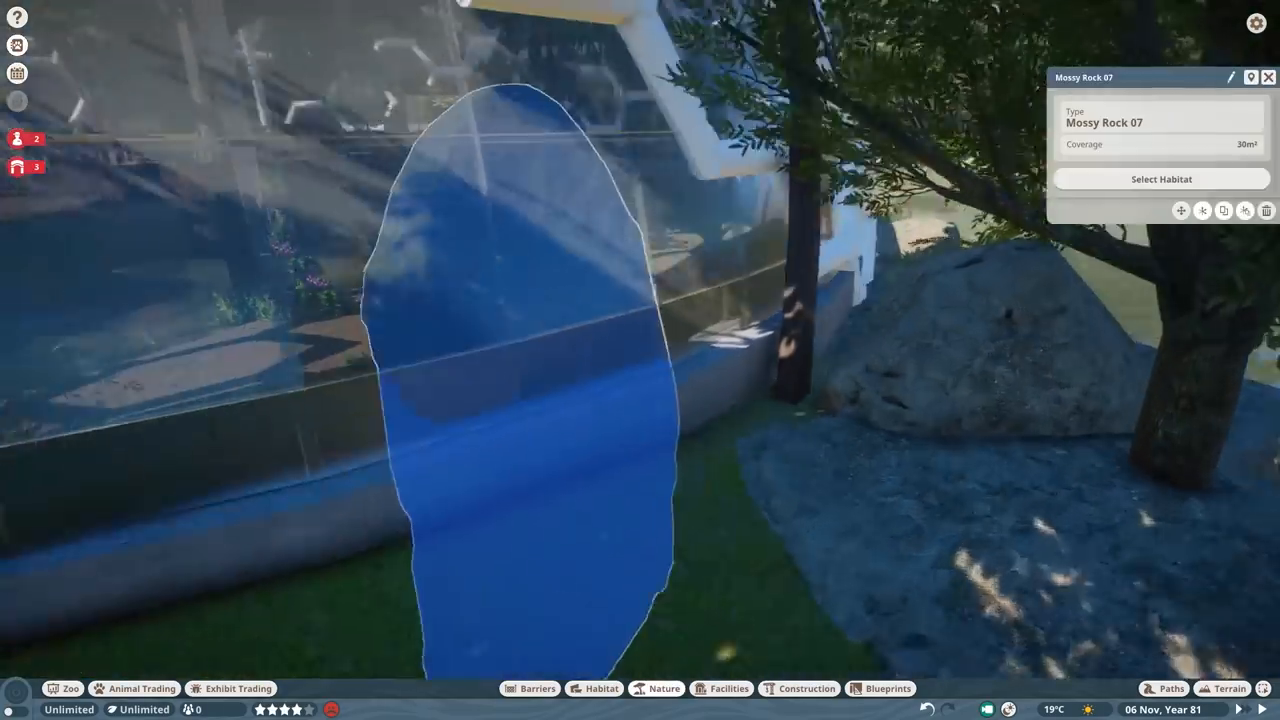
- Place a pygmy hippo tyre enrichment toy on the sandy ground inside the dome
left_click(664, 688)
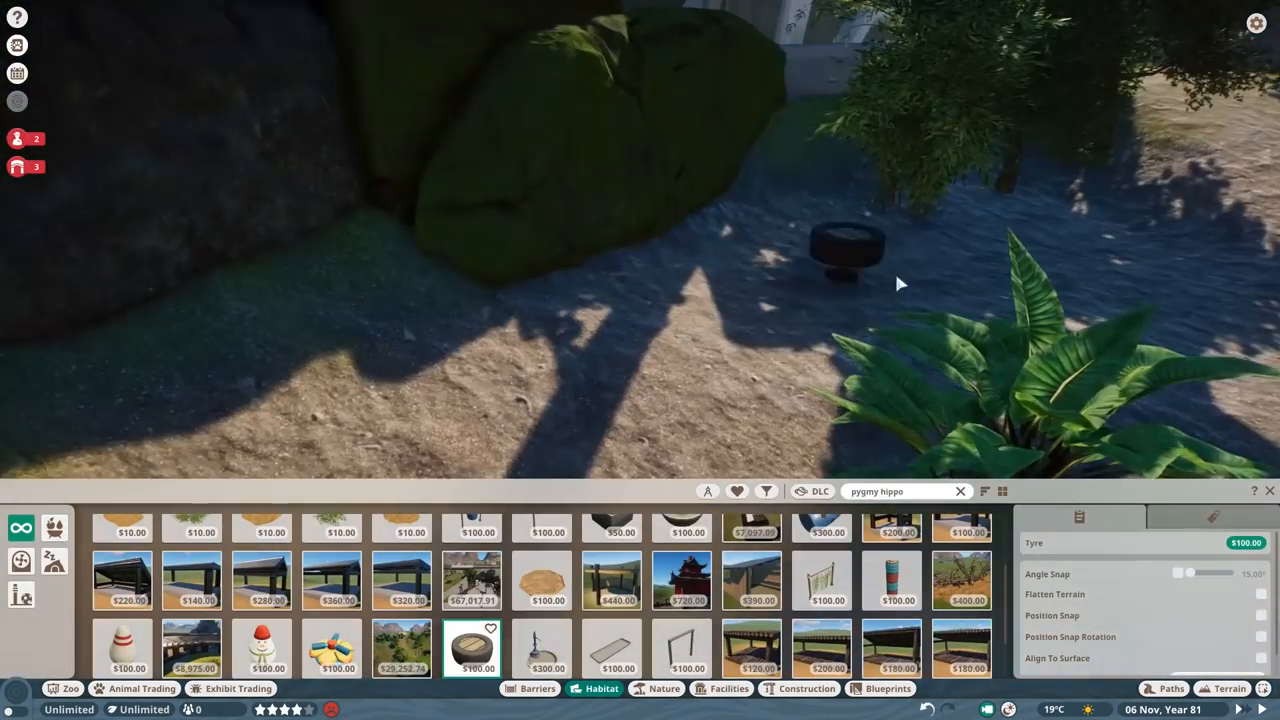
left_click(676, 644)
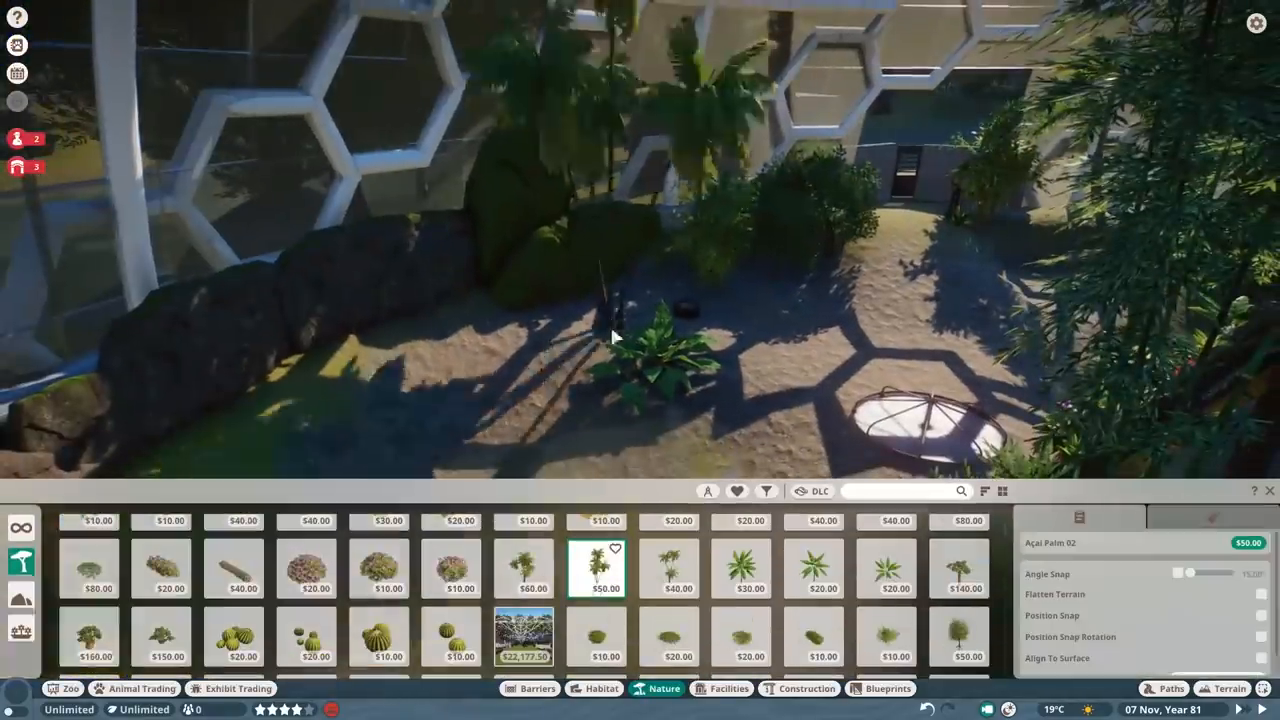
- Place a shrub in the sandy corner and start positioning Special Effect Waterfall Top 1m
left_click(92, 648)
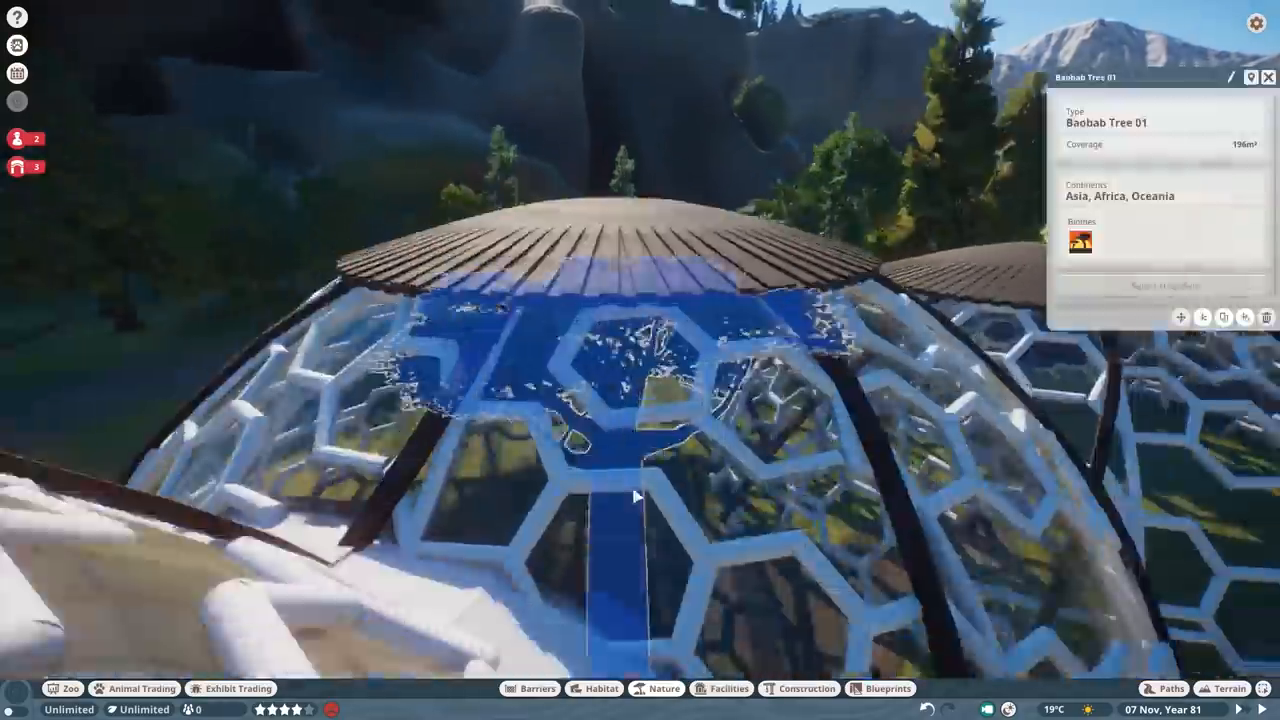
left_click(660, 688)
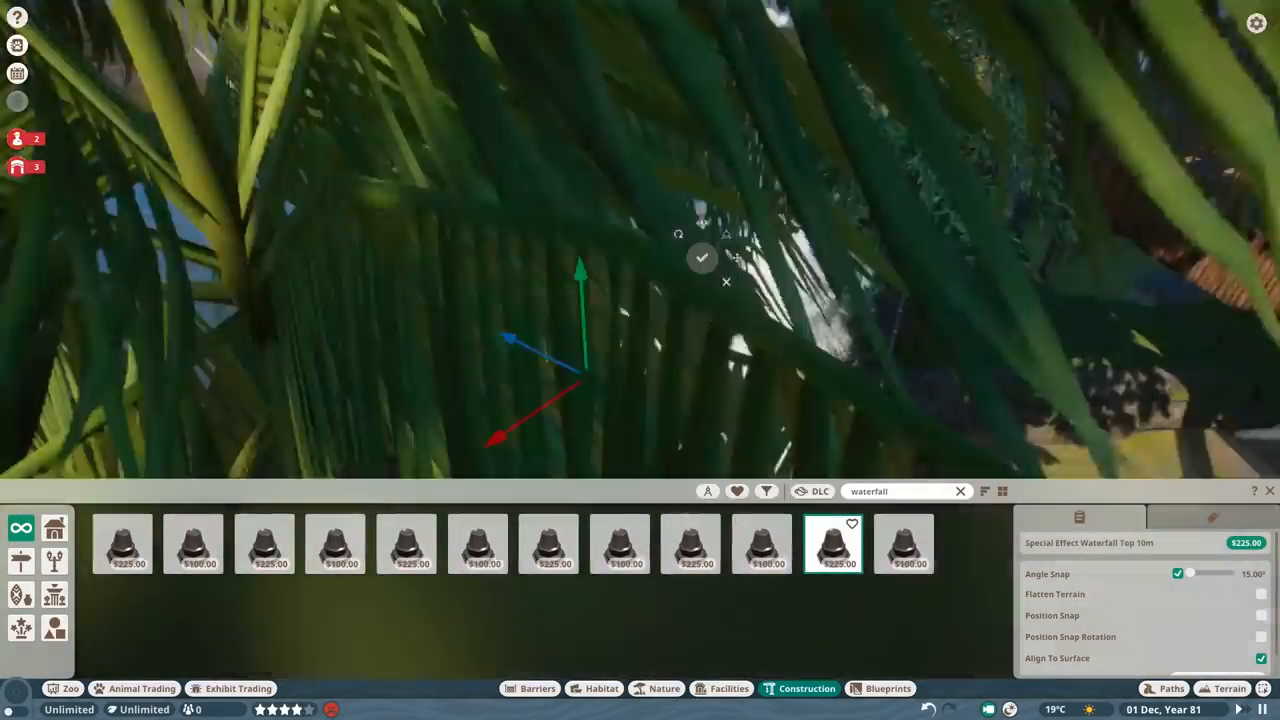
- Confirm the waterfall top effect and add the splash effect at the waterfall base
left_click(194, 544)
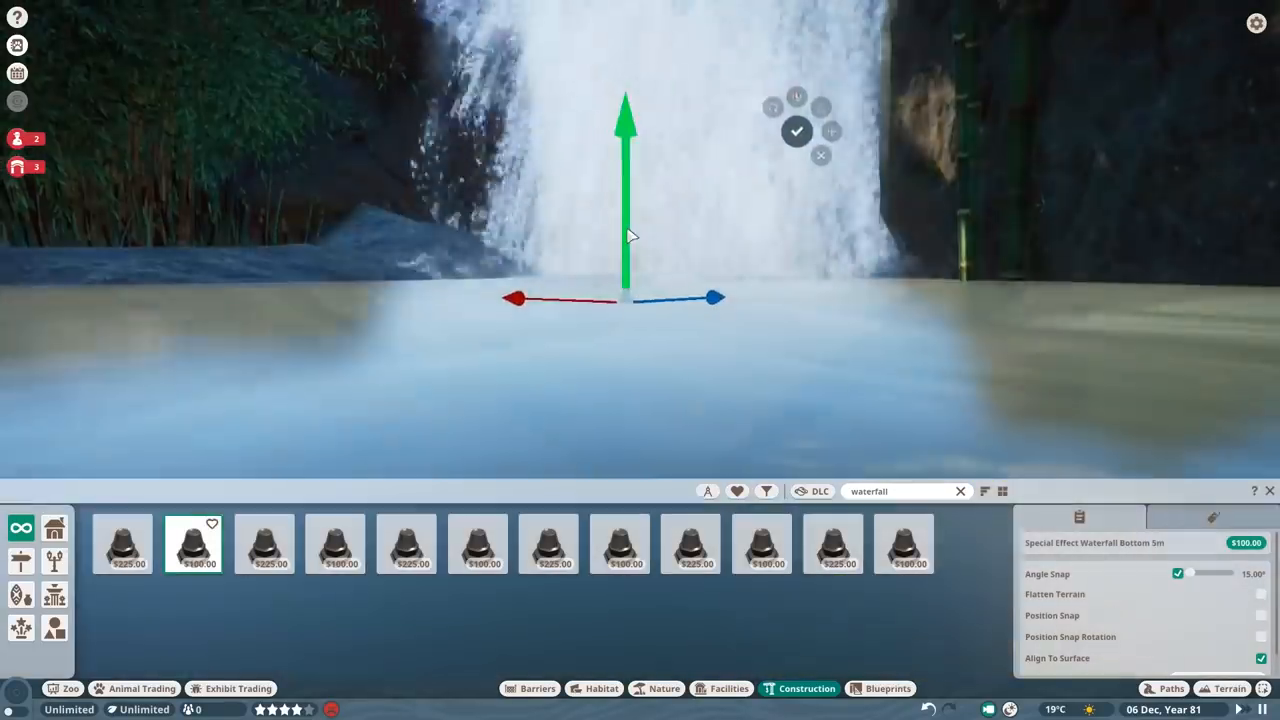
left_click(336, 544)
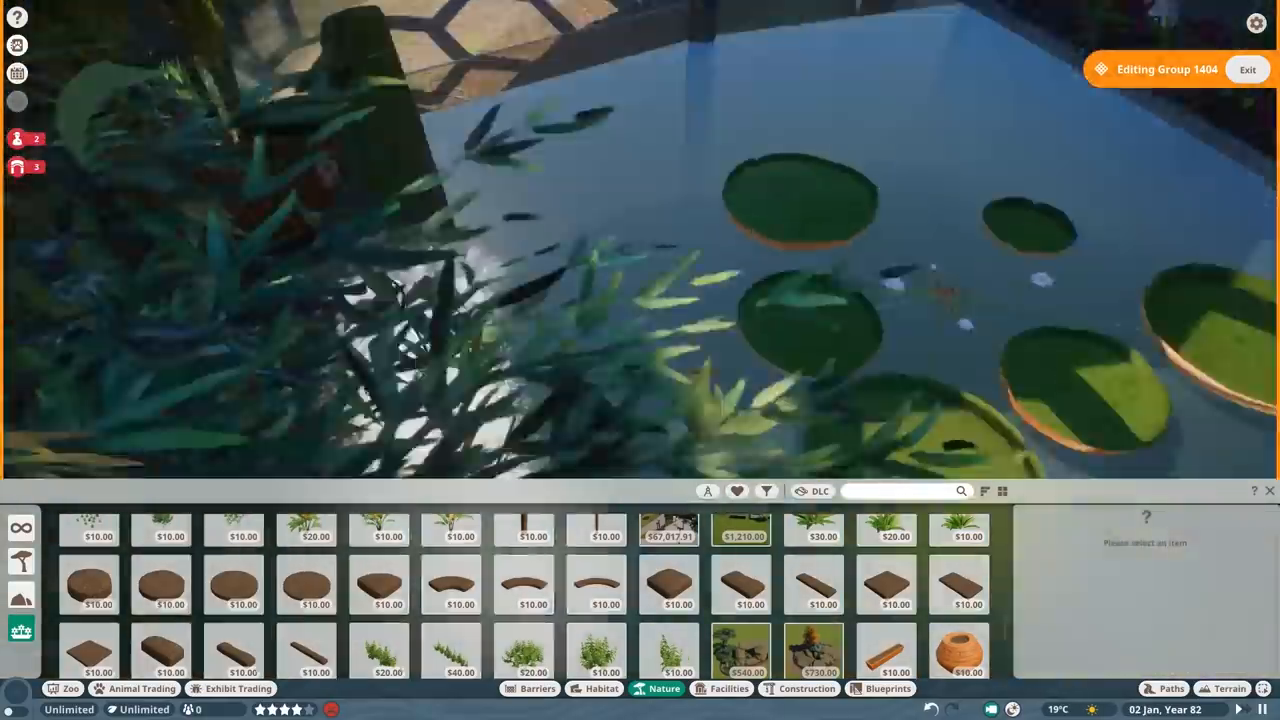
- Line the pond's outer wall with Tundra Rock Cladding and Fountain Bamboo foliage
left_click(1248, 68)
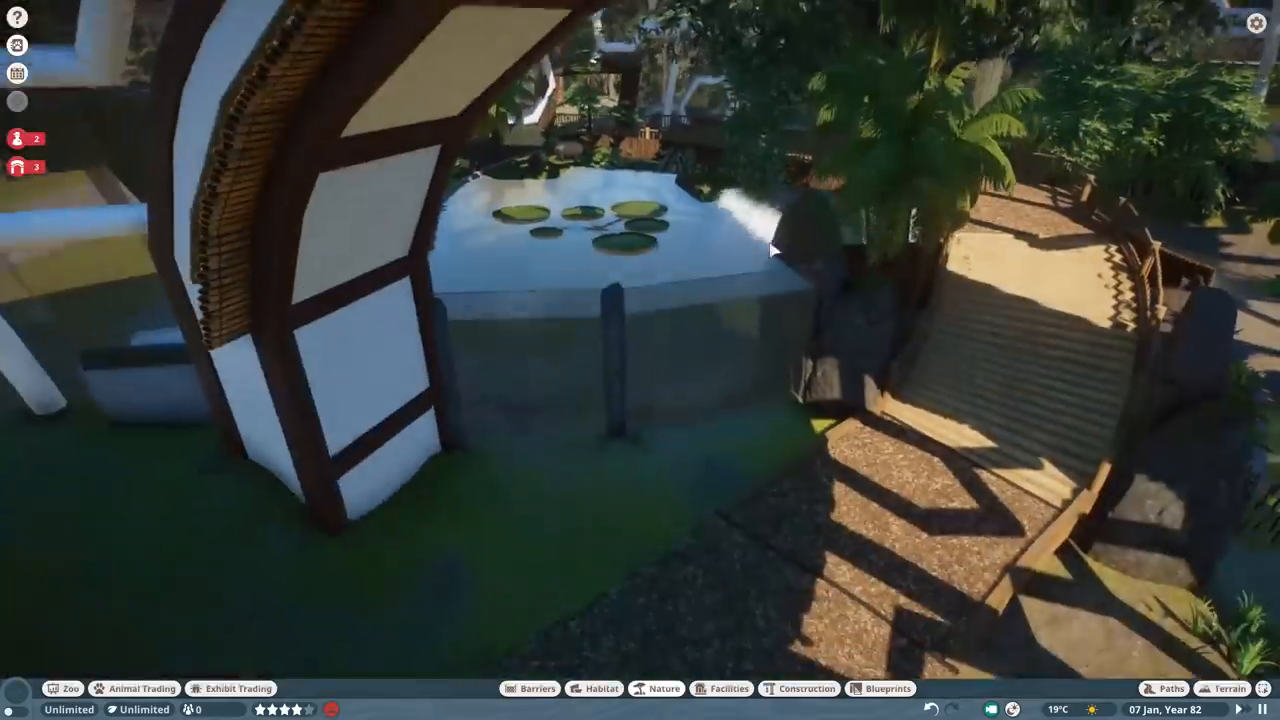
left_click(662, 688)
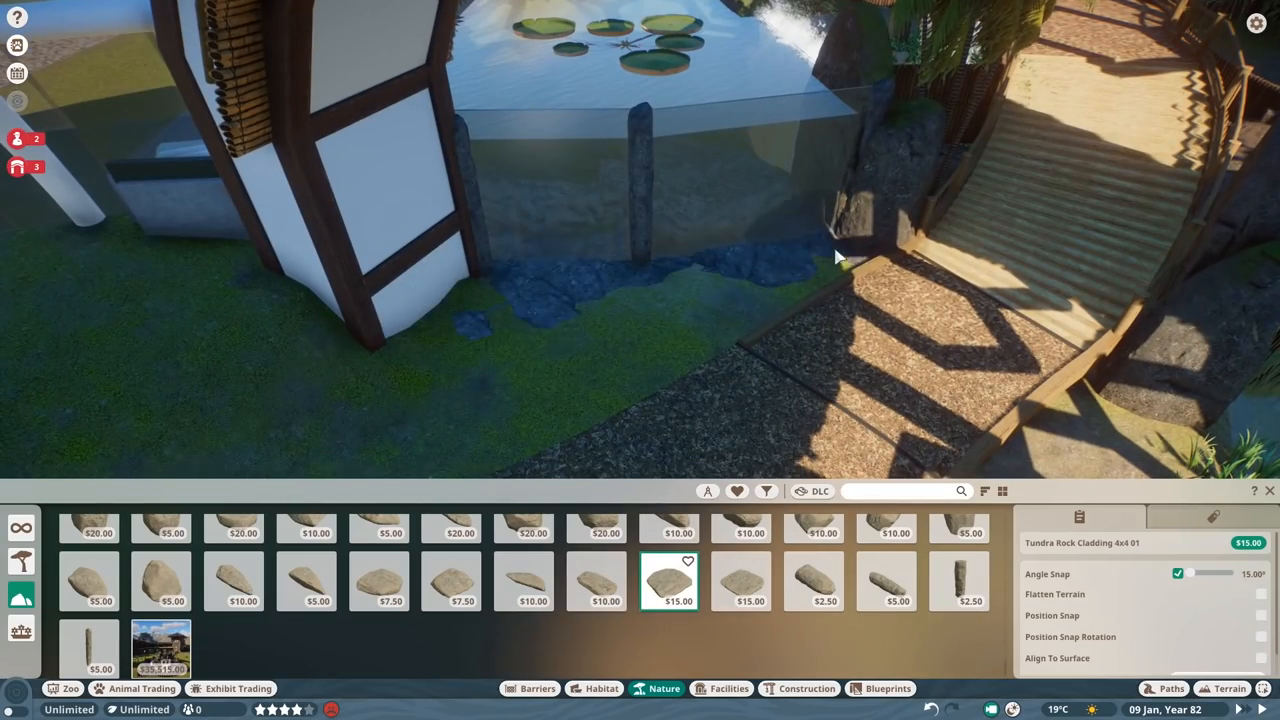
left_click(1172, 688)
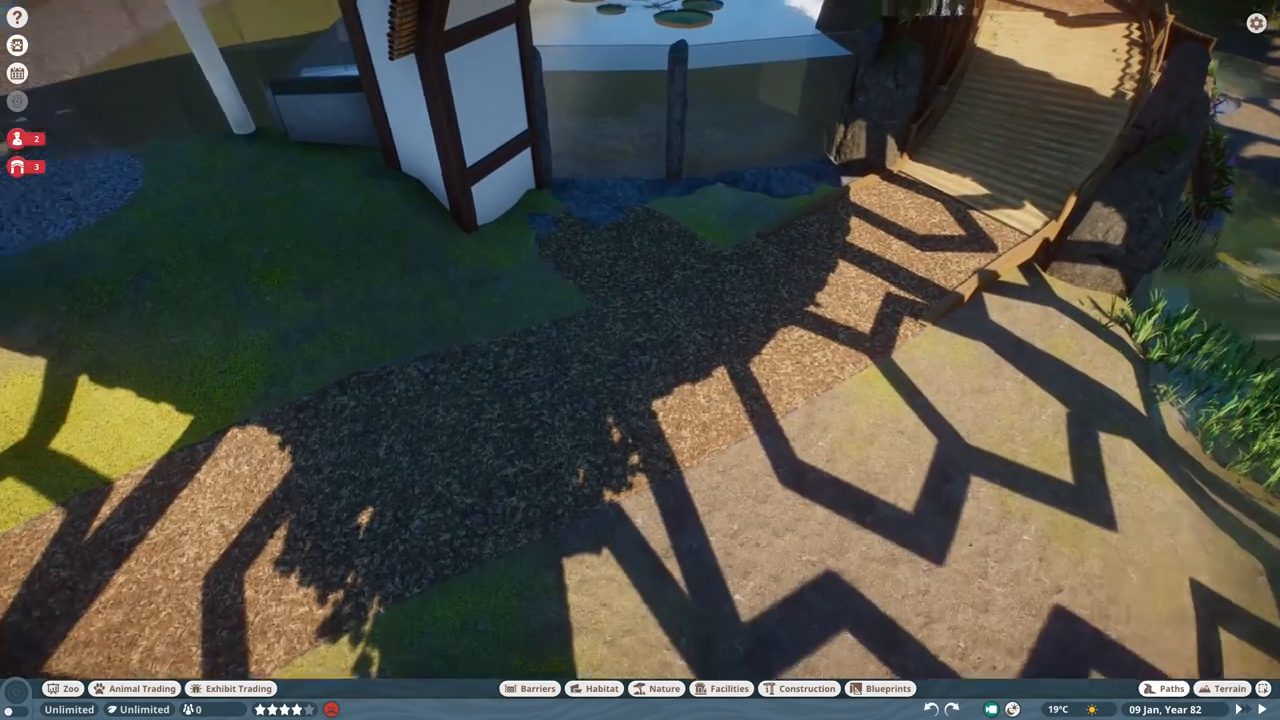
left_click(668, 688)
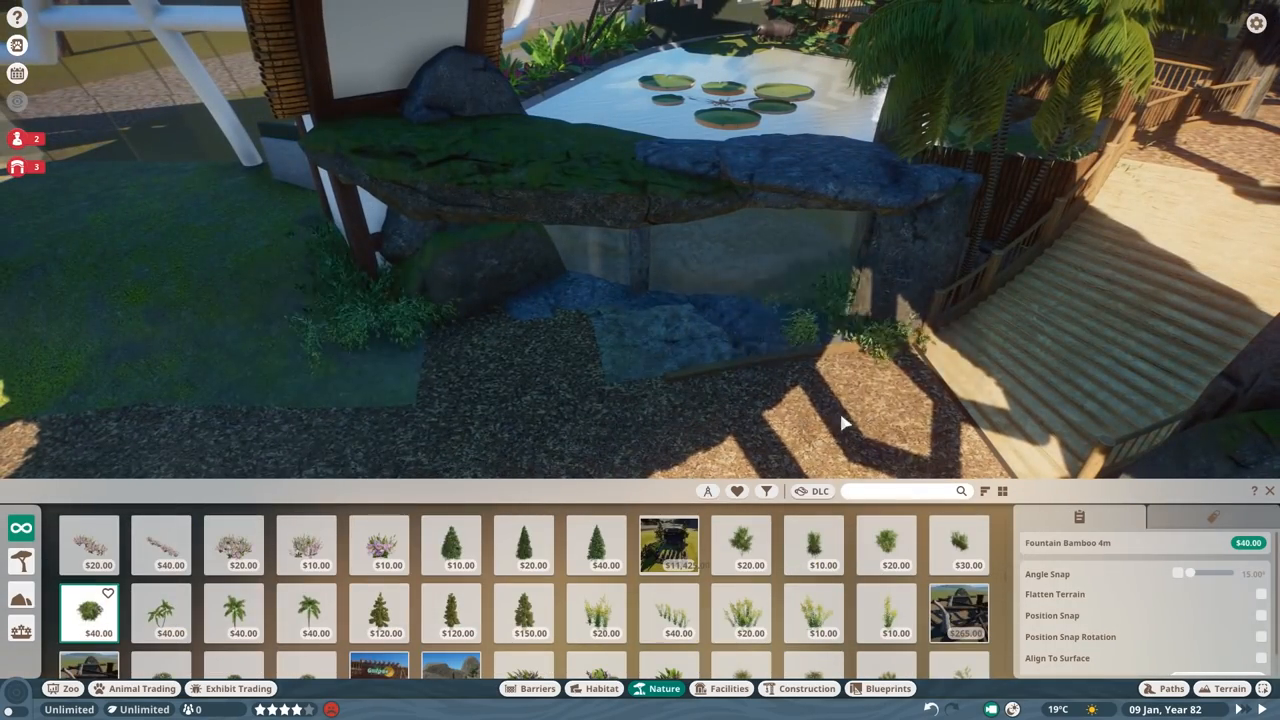
left_click(526, 620)
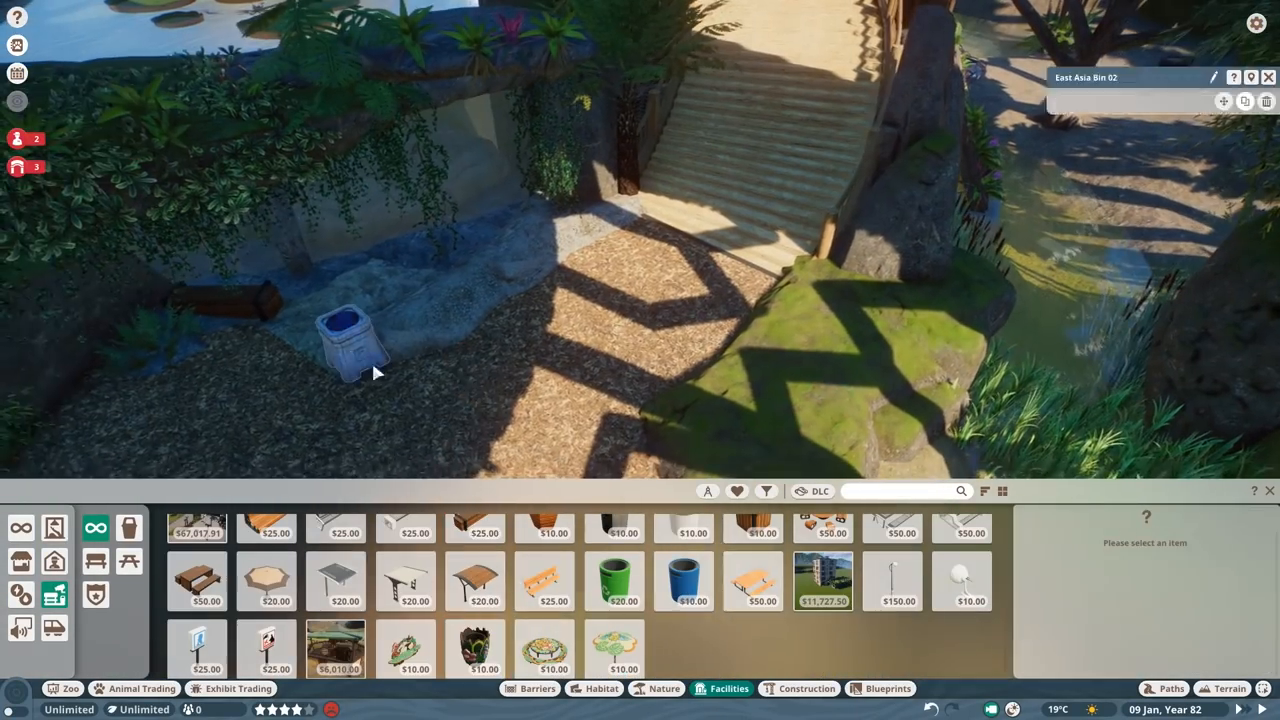
- Inspect the pygmy hippo's info panel, then browse glass construction pieces at the doorway
left_click(552, 666)
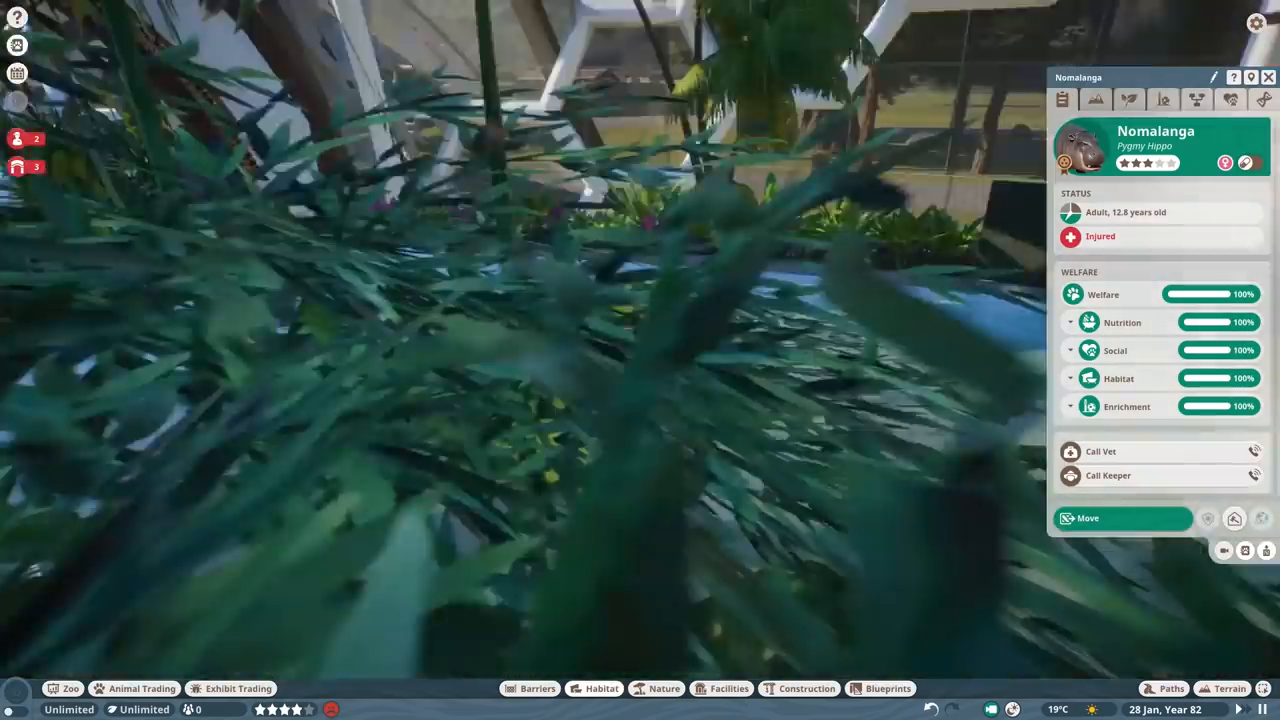
left_click(800, 688)
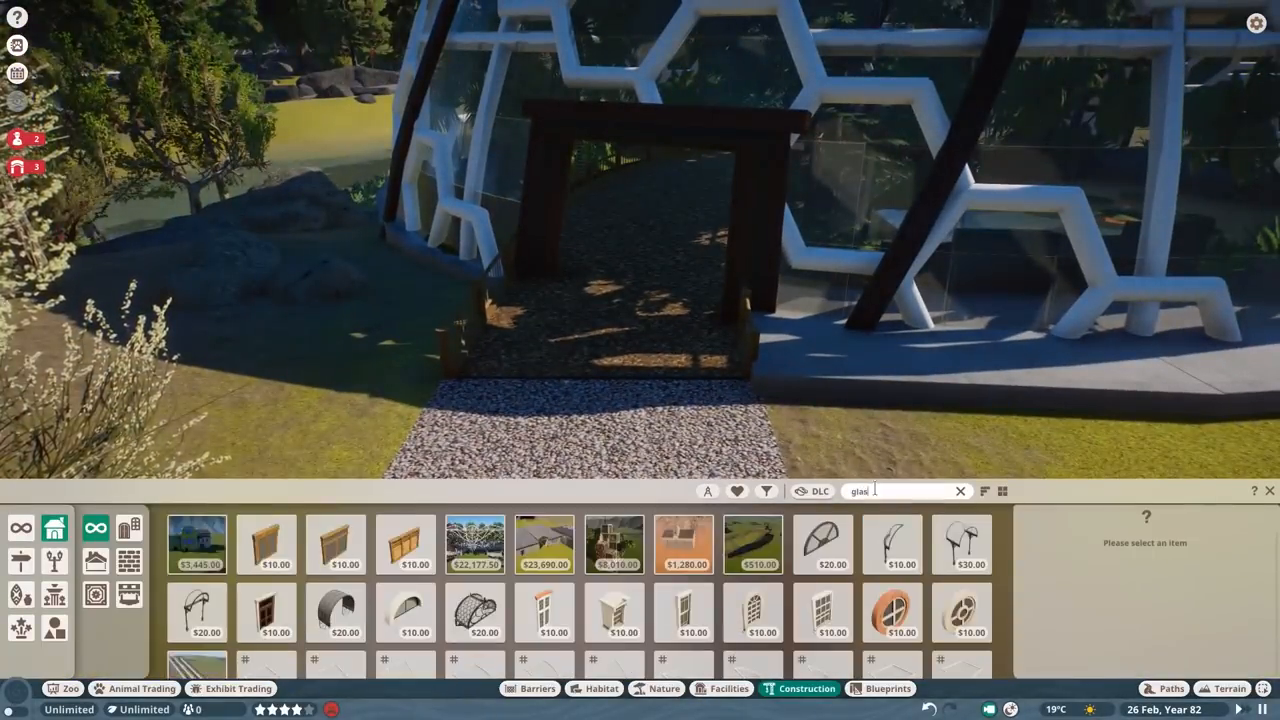
- Build glass airlock walls and fit a slim New World Fence 02 Post as a door handle
left_click(408, 634)
type("fence")
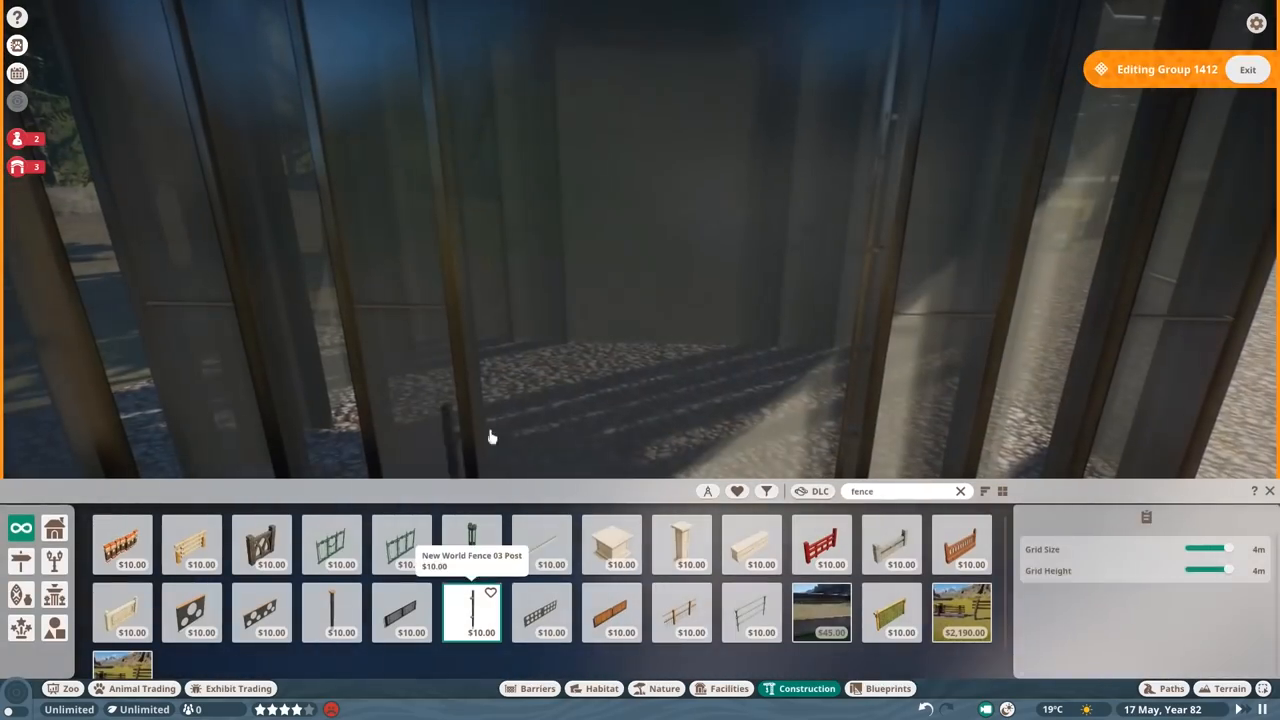
left_click(332, 616)
type("thin")
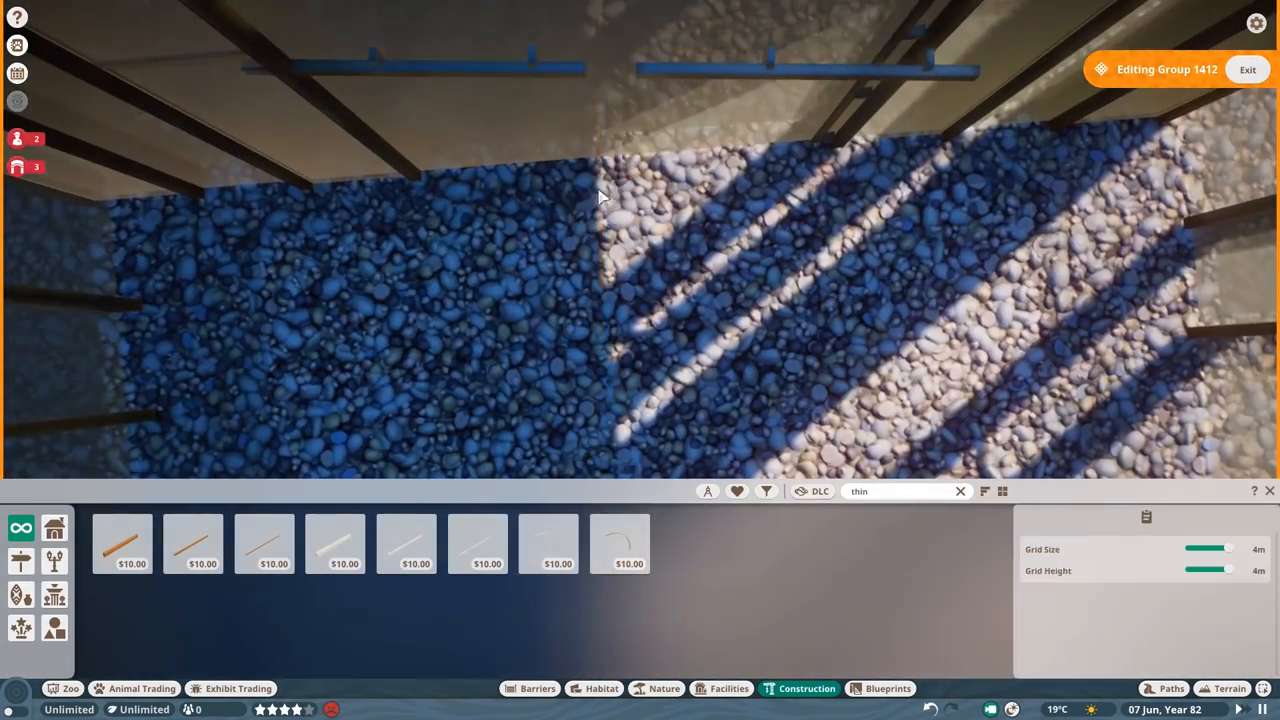
left_click(122, 548)
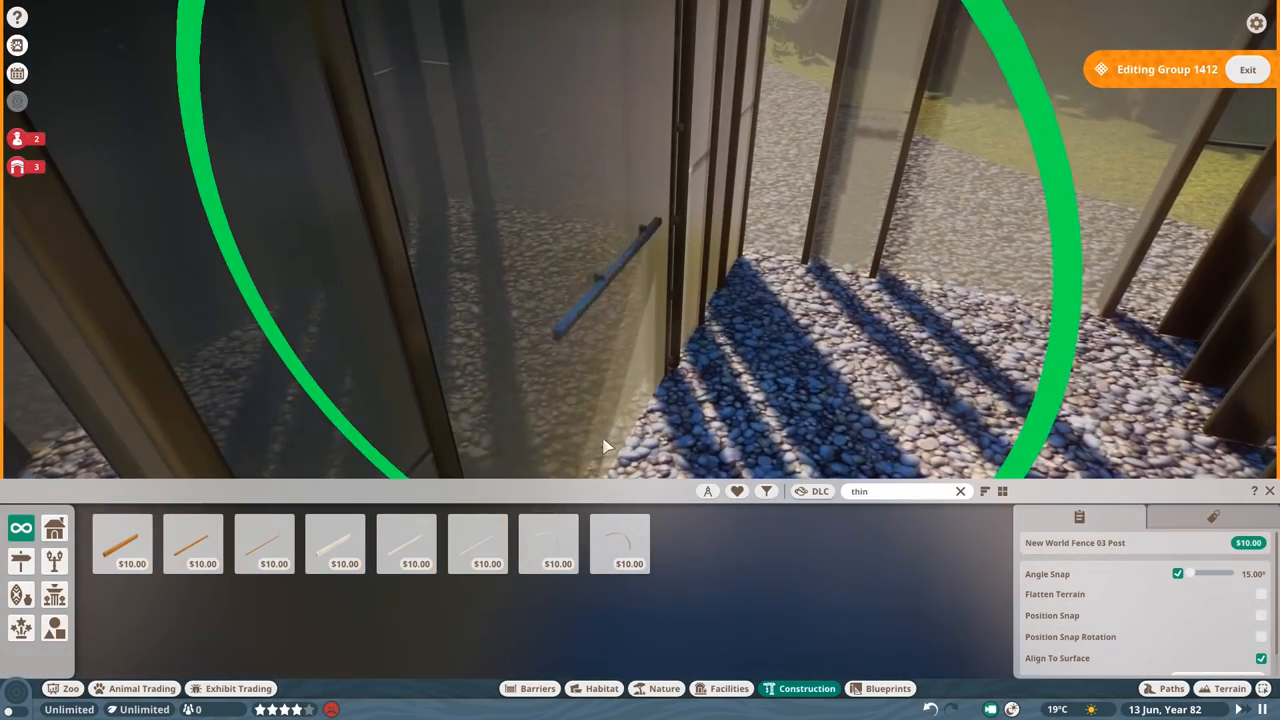
left_click(478, 558)
type("air")
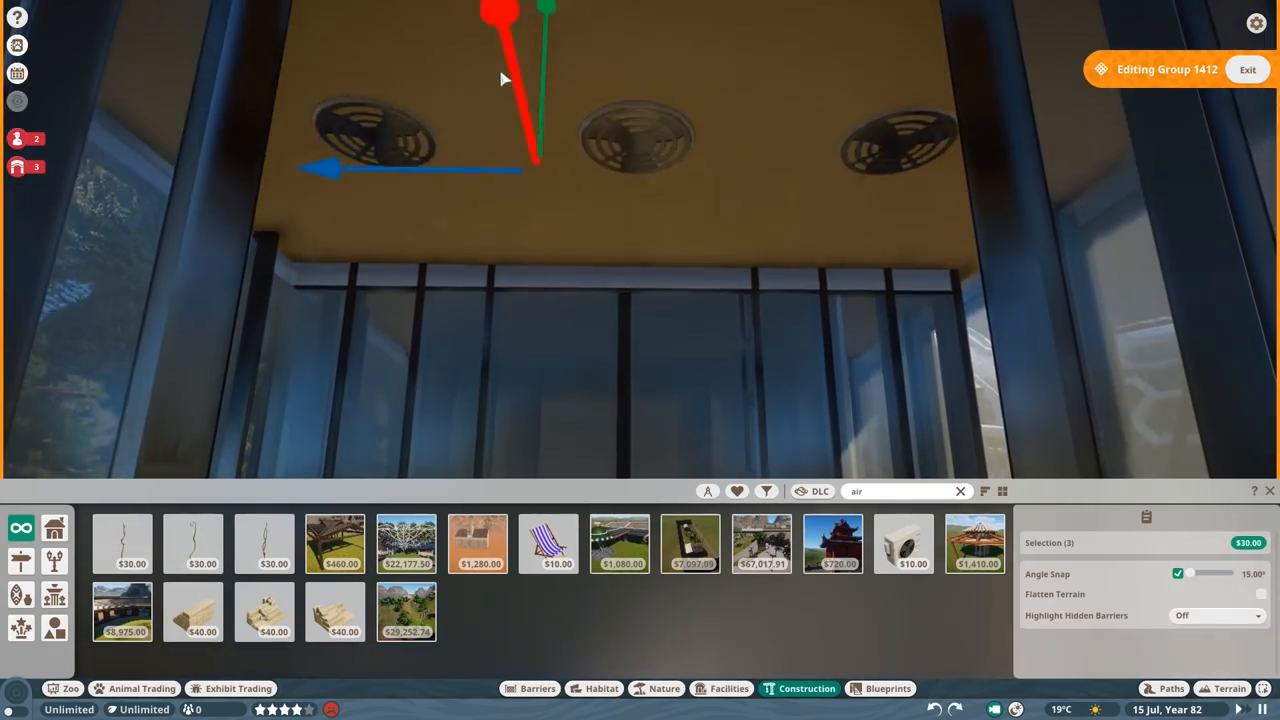
- Add Special Effect Mist Small and Huge under the airlock roof and finish the group
type("mist")
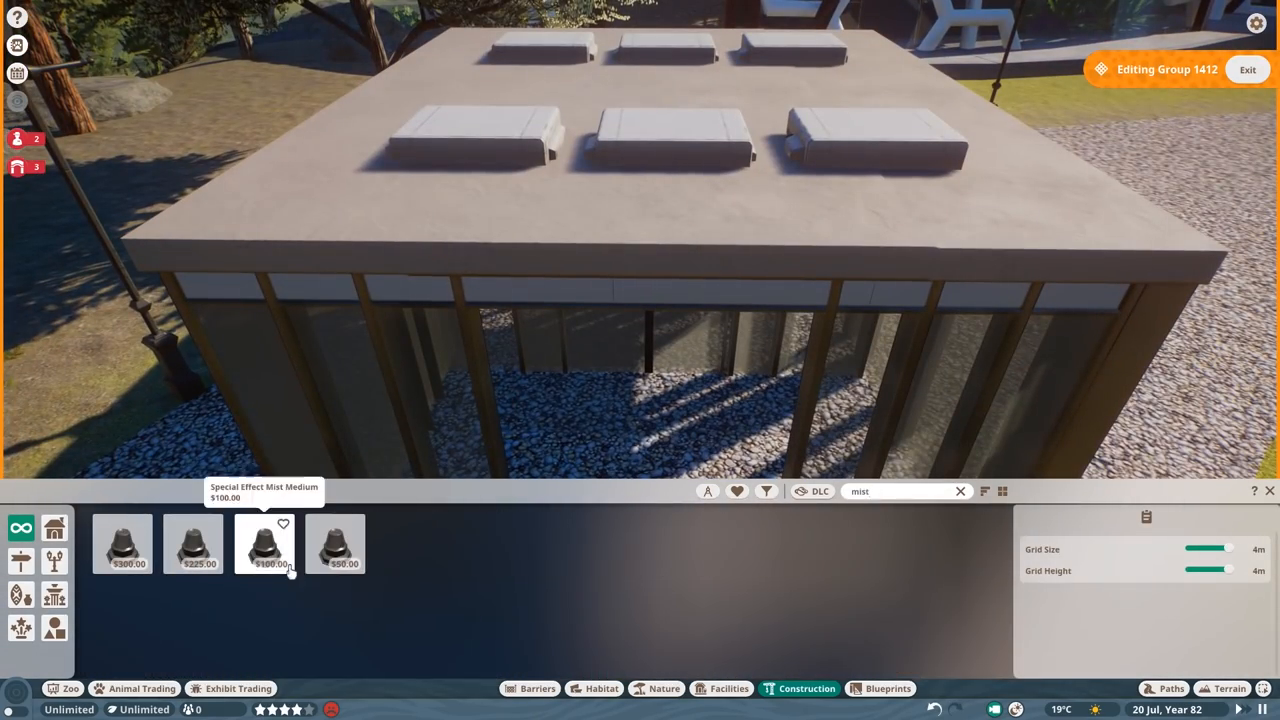
left_click(336, 544)
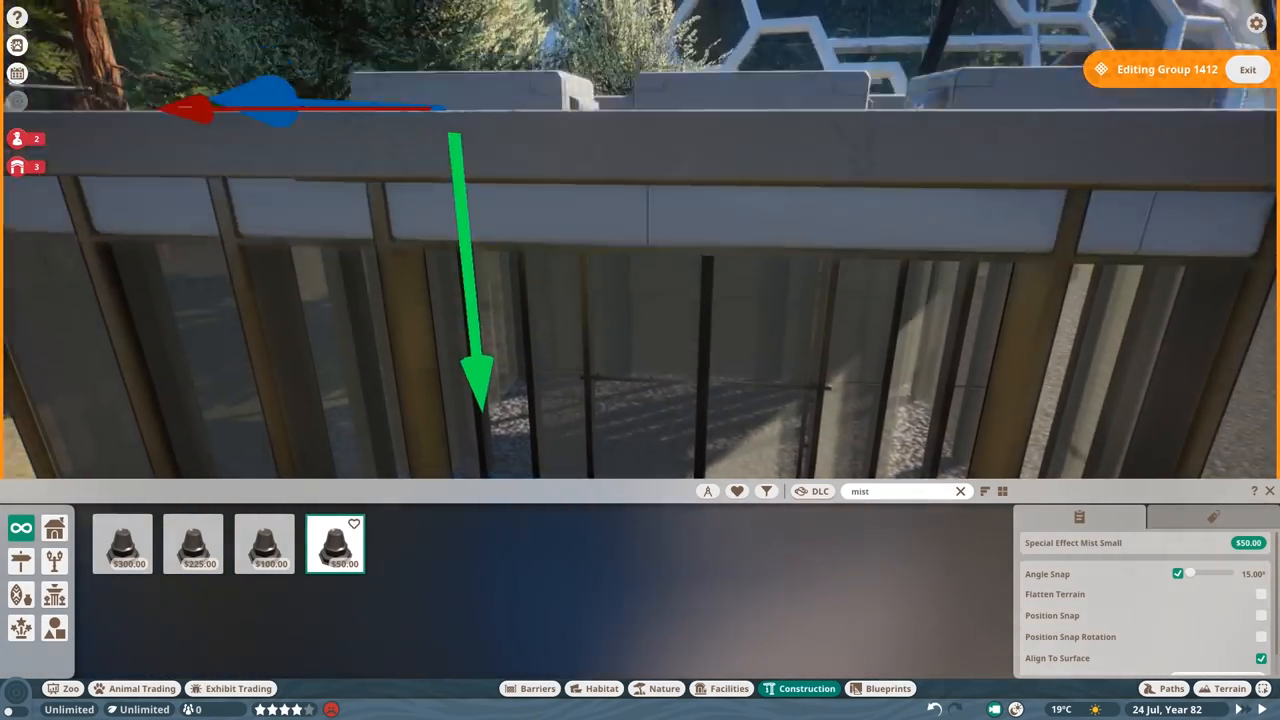
left_click(264, 544)
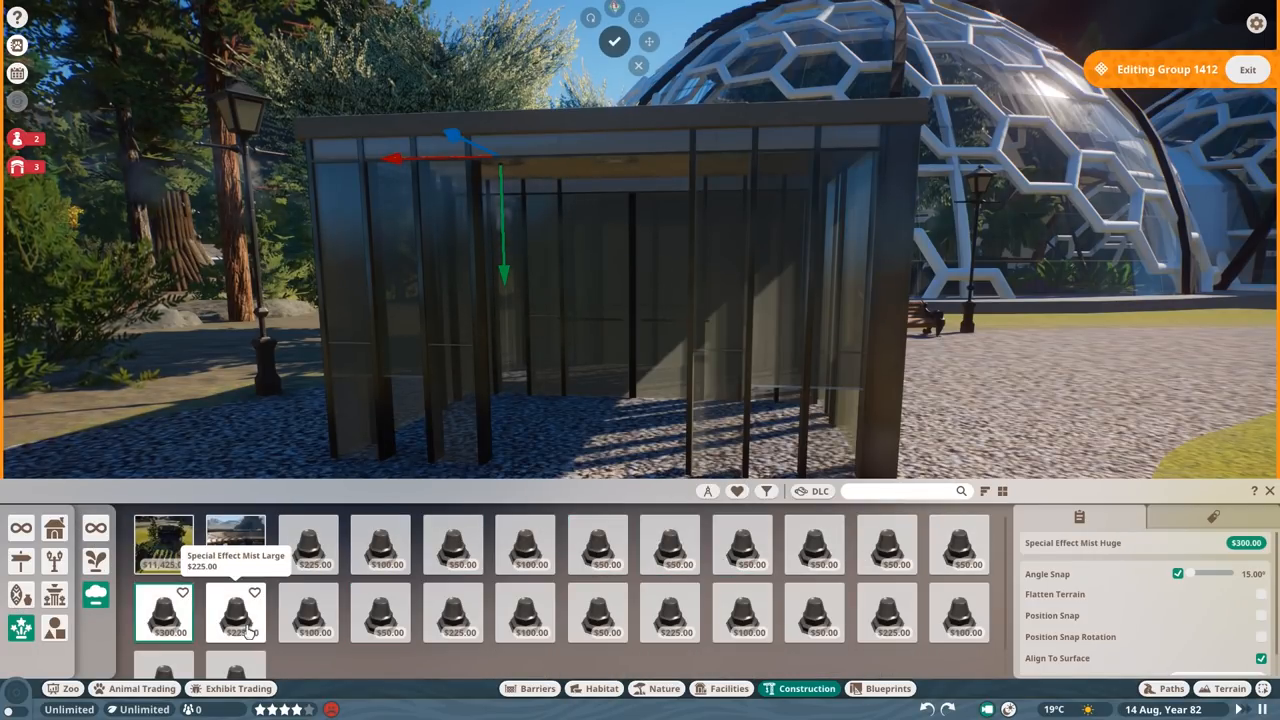
left_click(814, 624)
type("plaster")
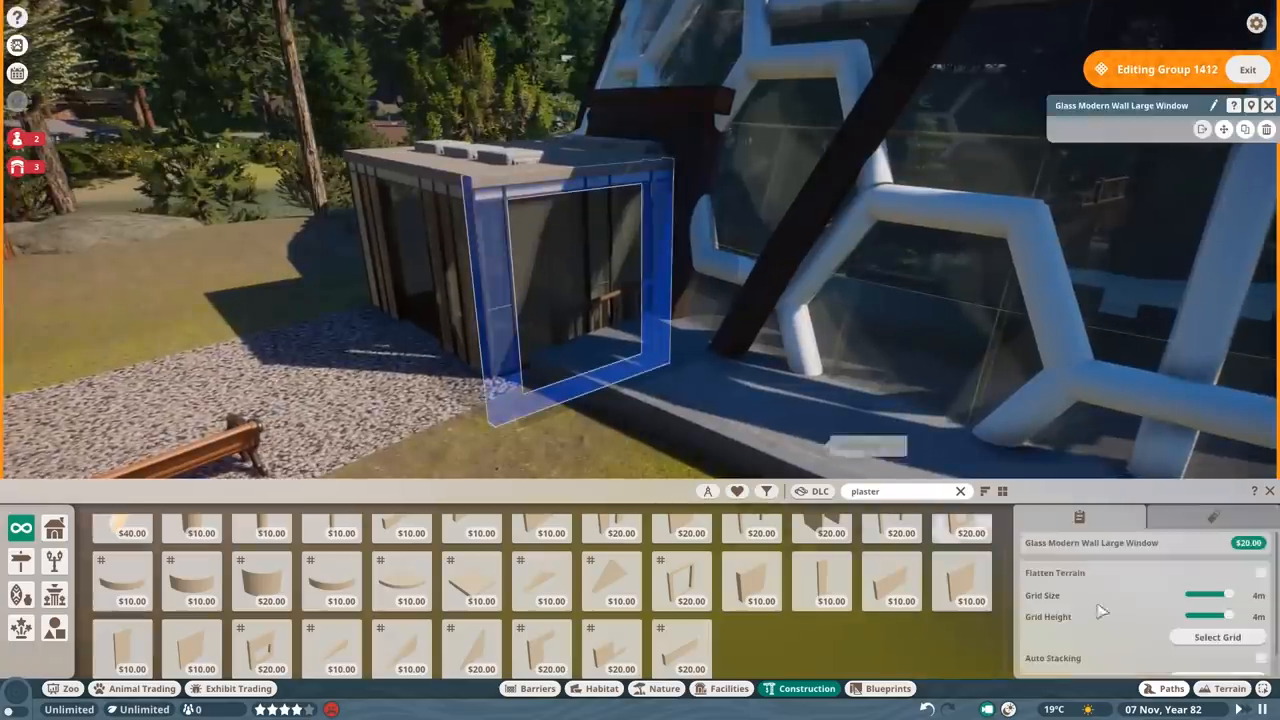
left_click(1244, 70)
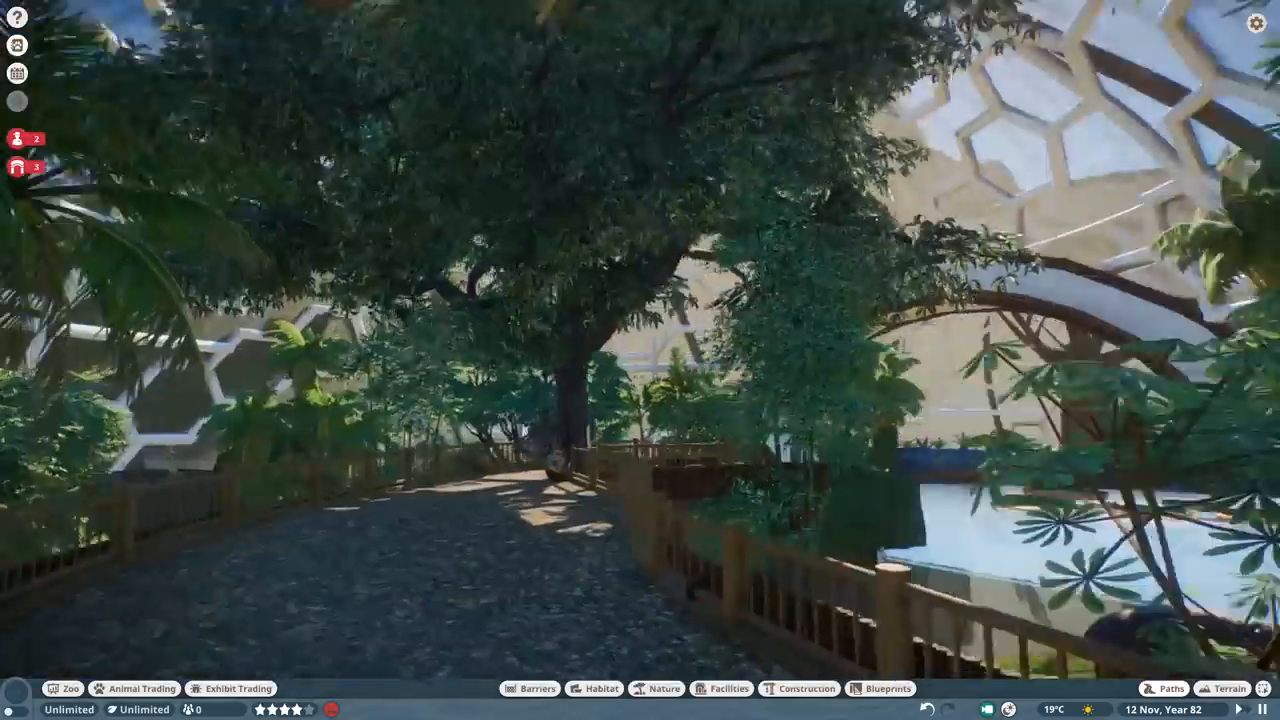